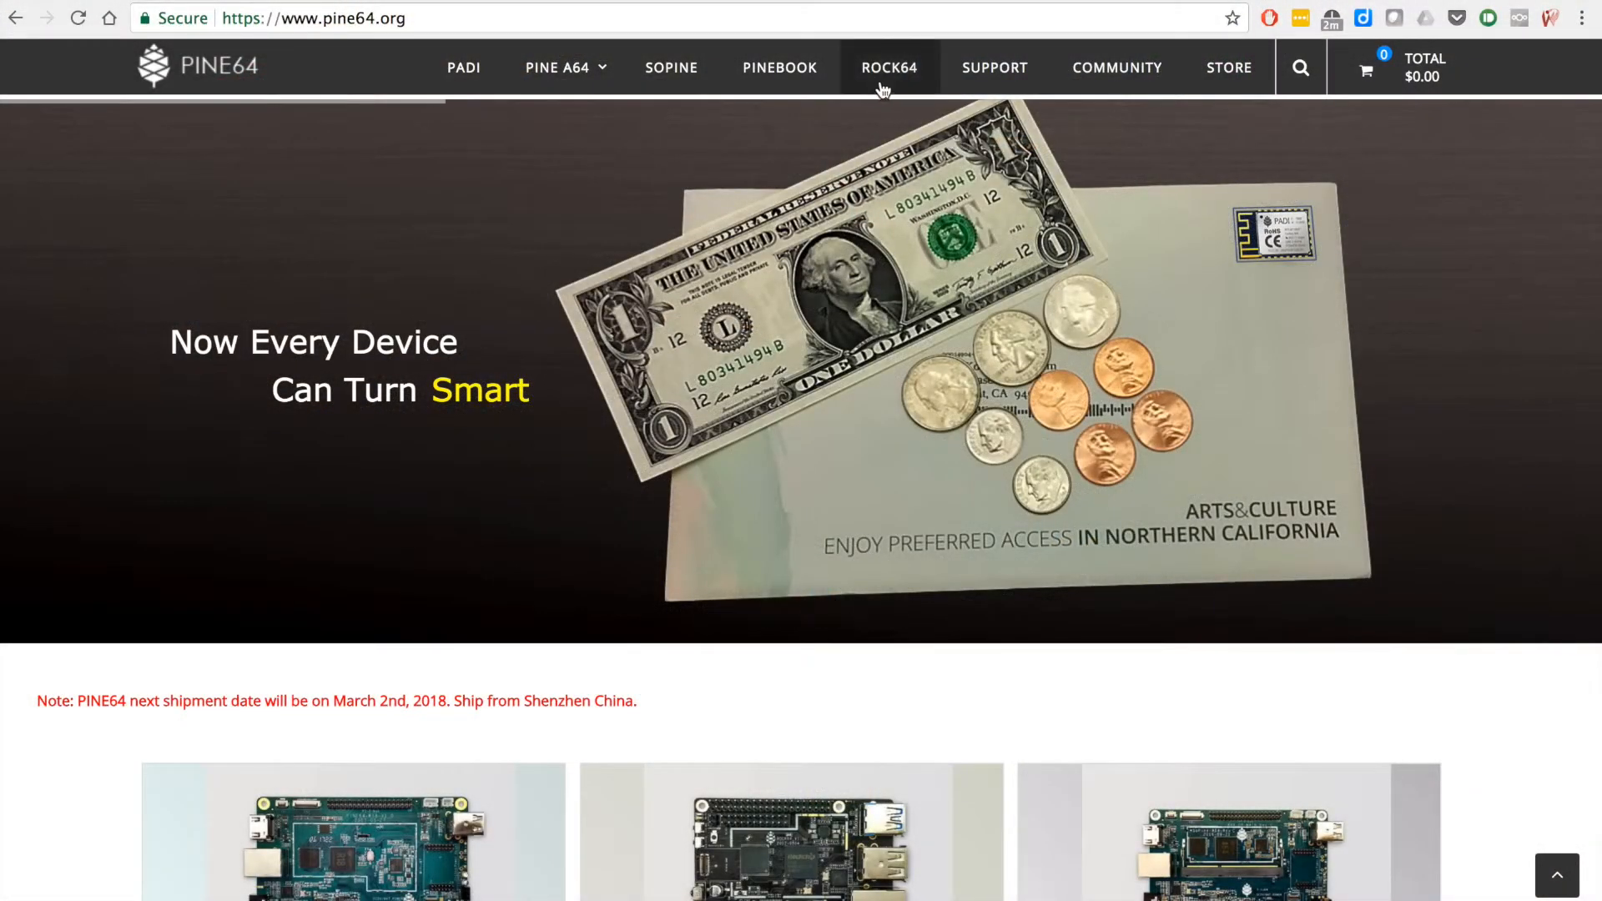
Step: Open the ROCK64 product page from the PINE64 site's top navigation
{"action": "left_click", "coordinate": [888, 68]}
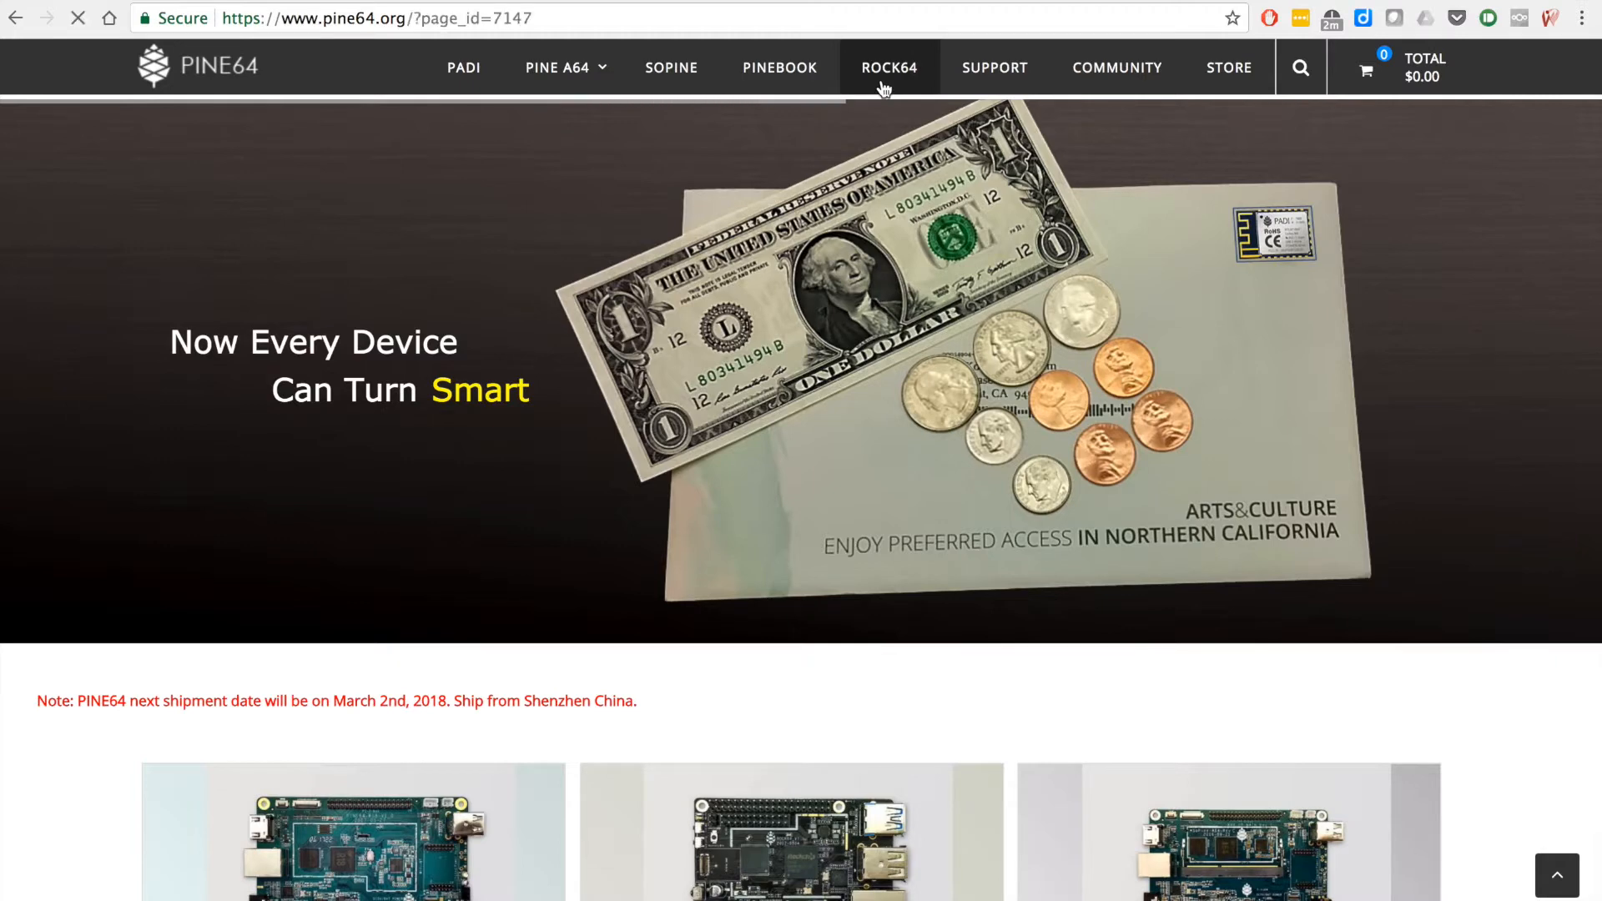
{"action": "left_click", "coordinate": [888, 67]}
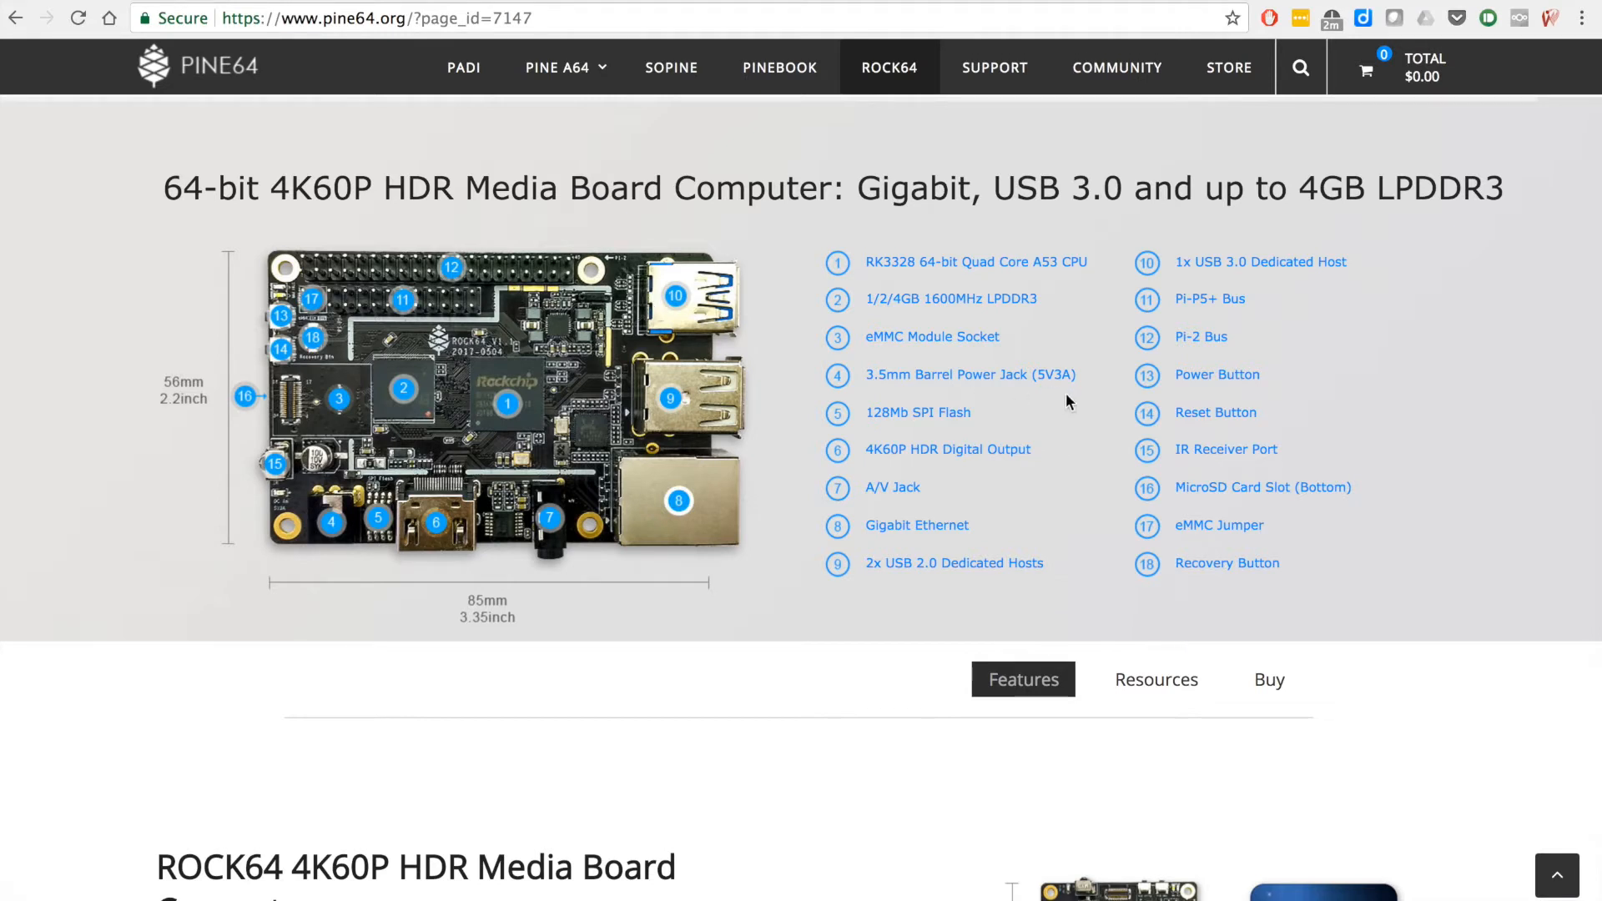
{"action": "mouse_move", "coordinate": [1015, 340]}
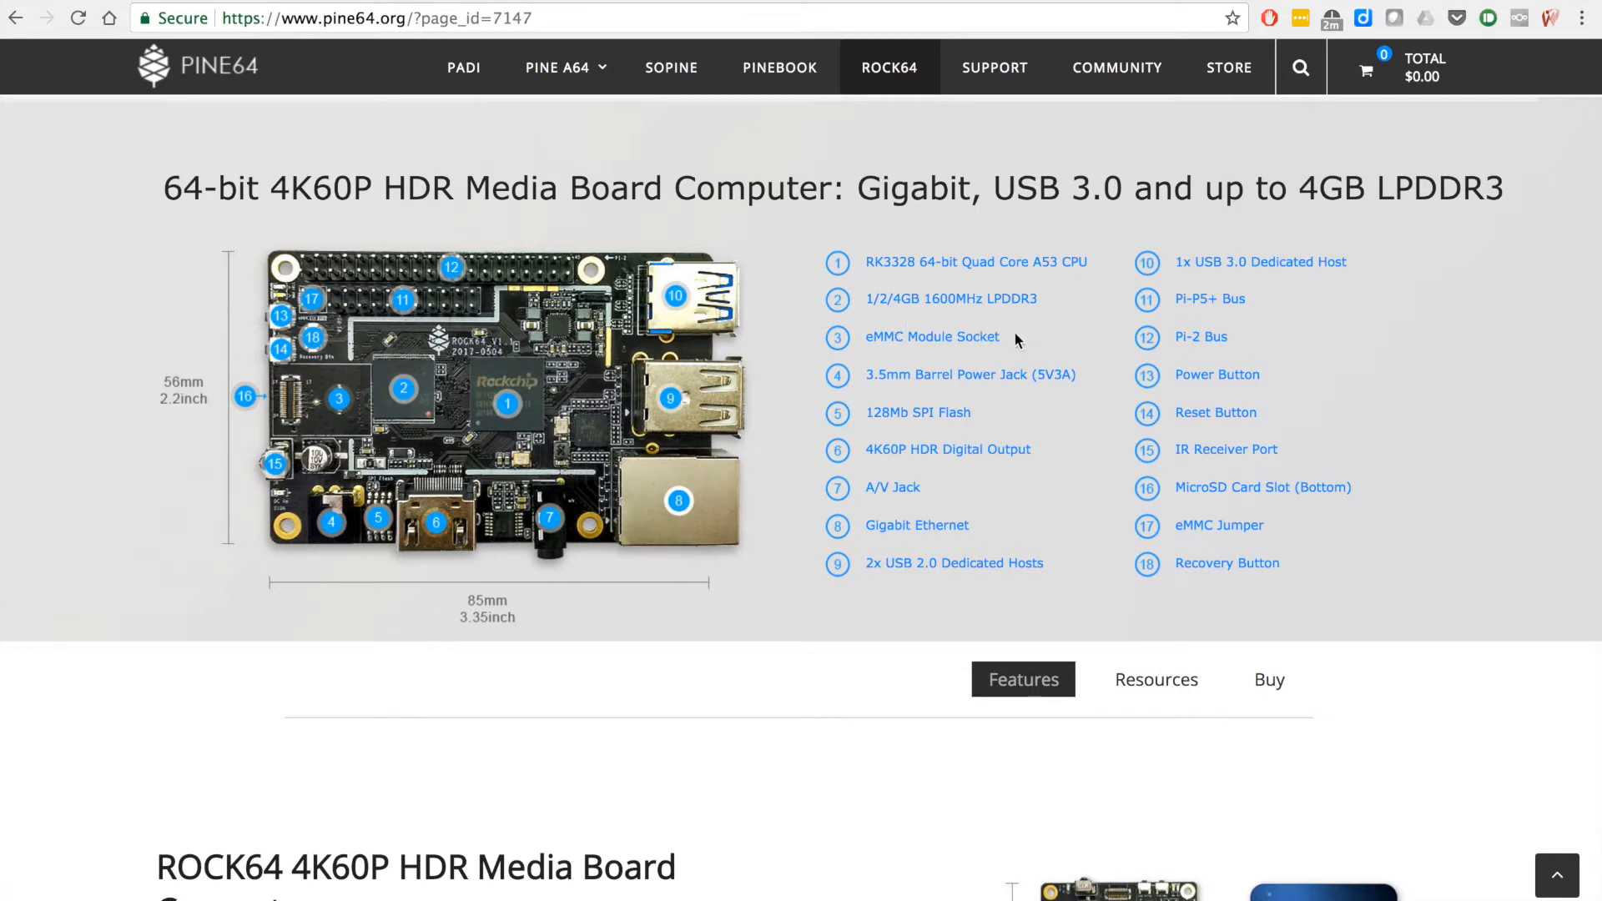
{"action": "mouse_move", "coordinate": [902, 440]}
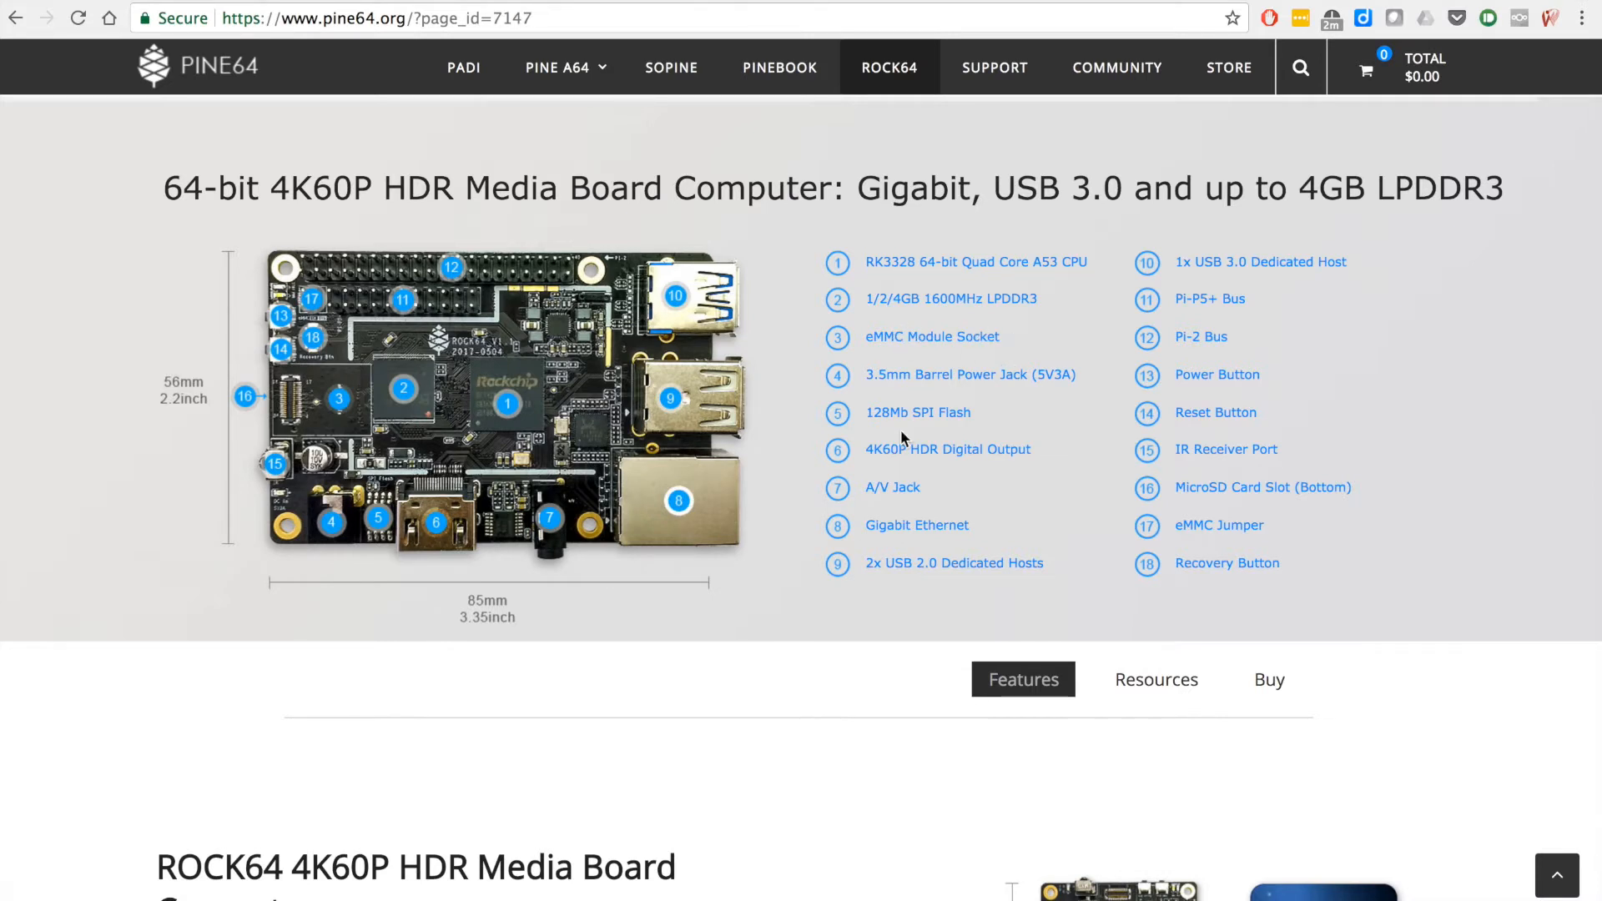
{"action": "mouse_move", "coordinate": [912, 570]}
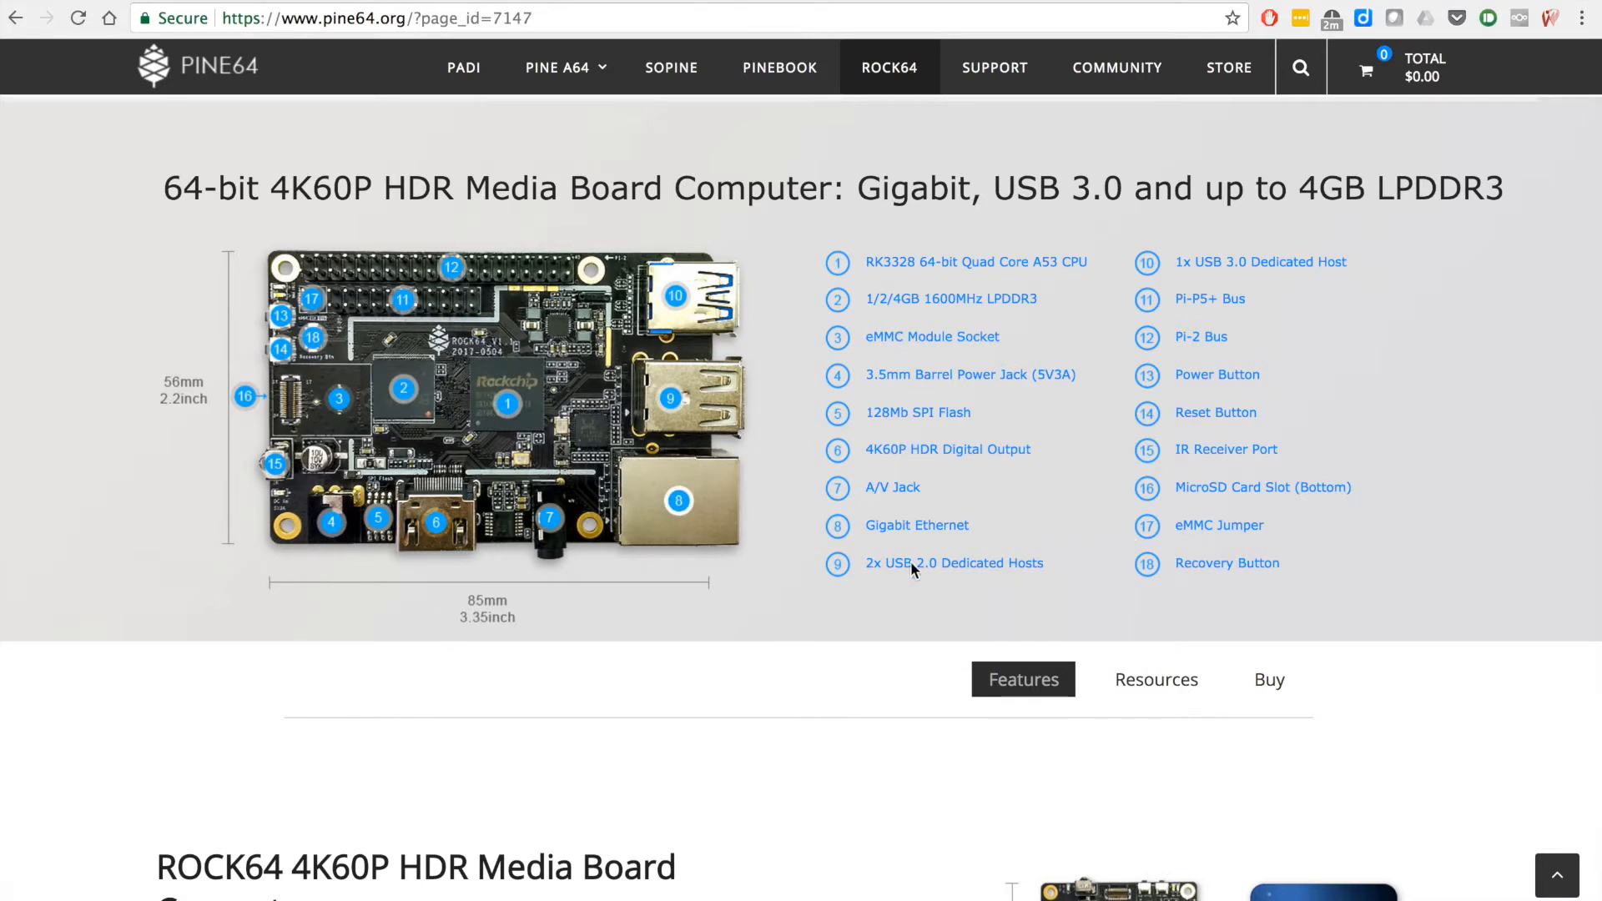
{"action": "mouse_move", "coordinate": [989, 445]}
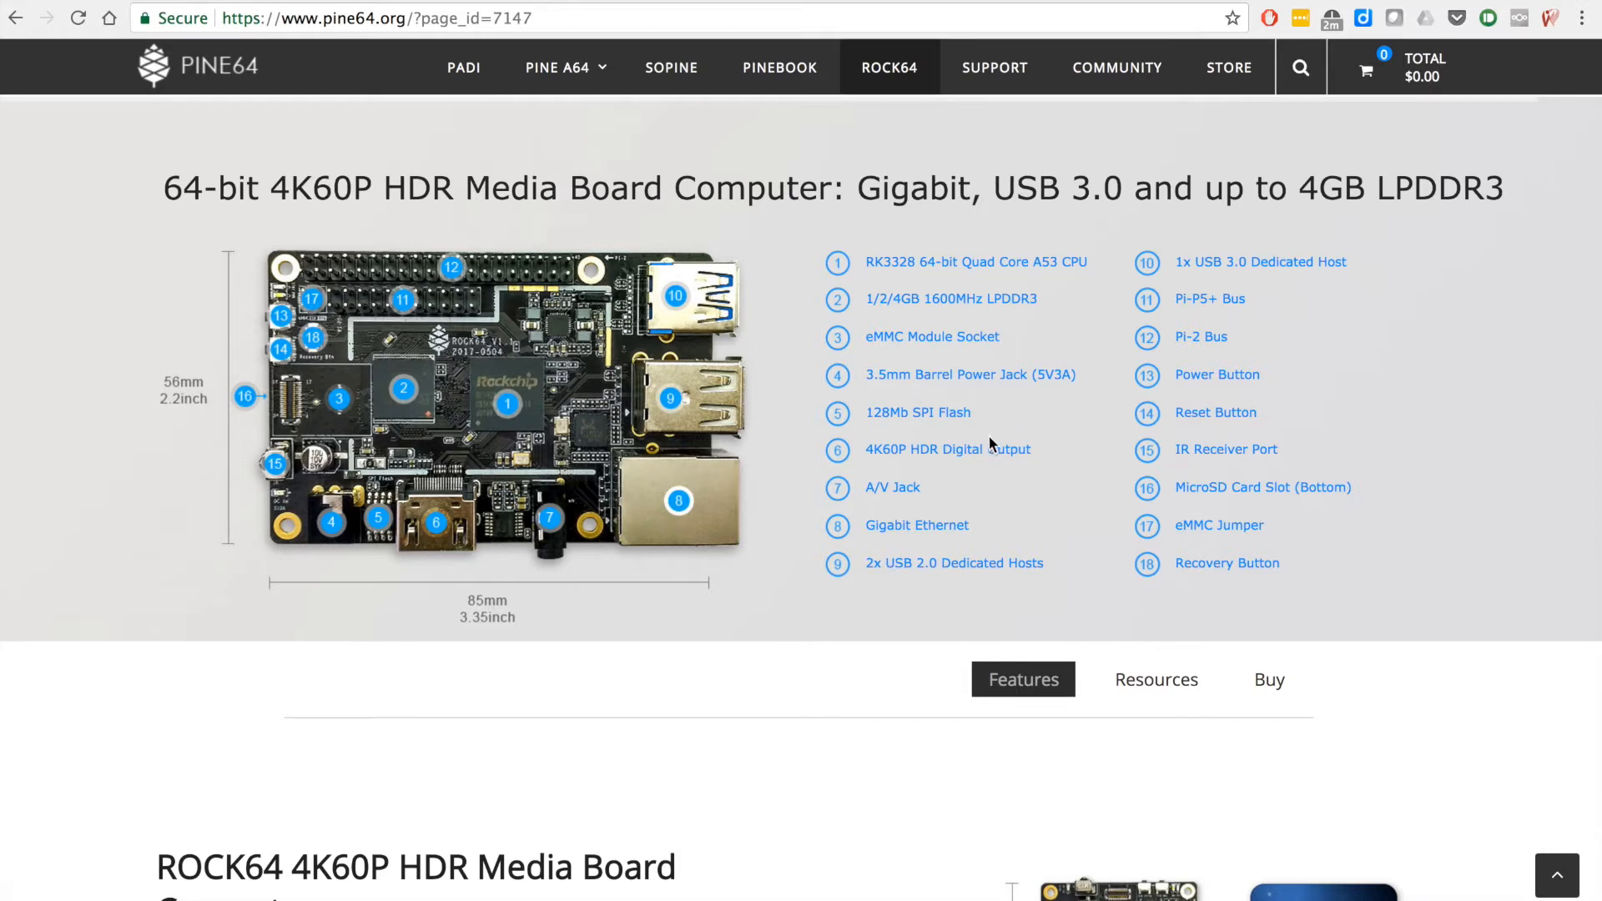
{"action": "mouse_move", "coordinate": [920, 370]}
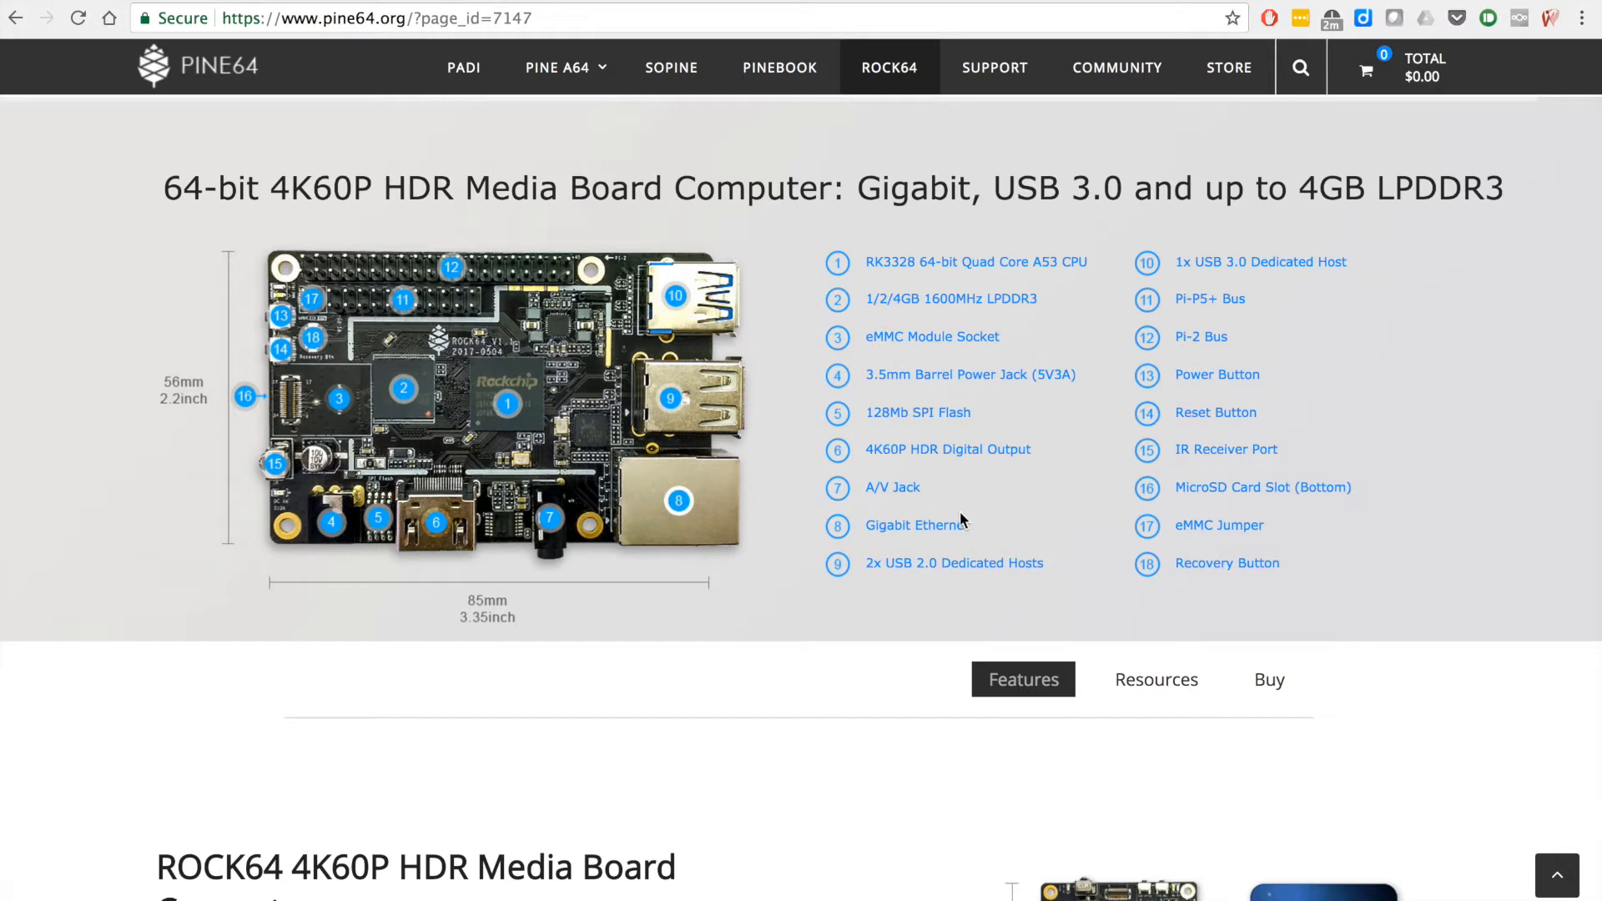
{"action": "mouse_move", "coordinate": [909, 536]}
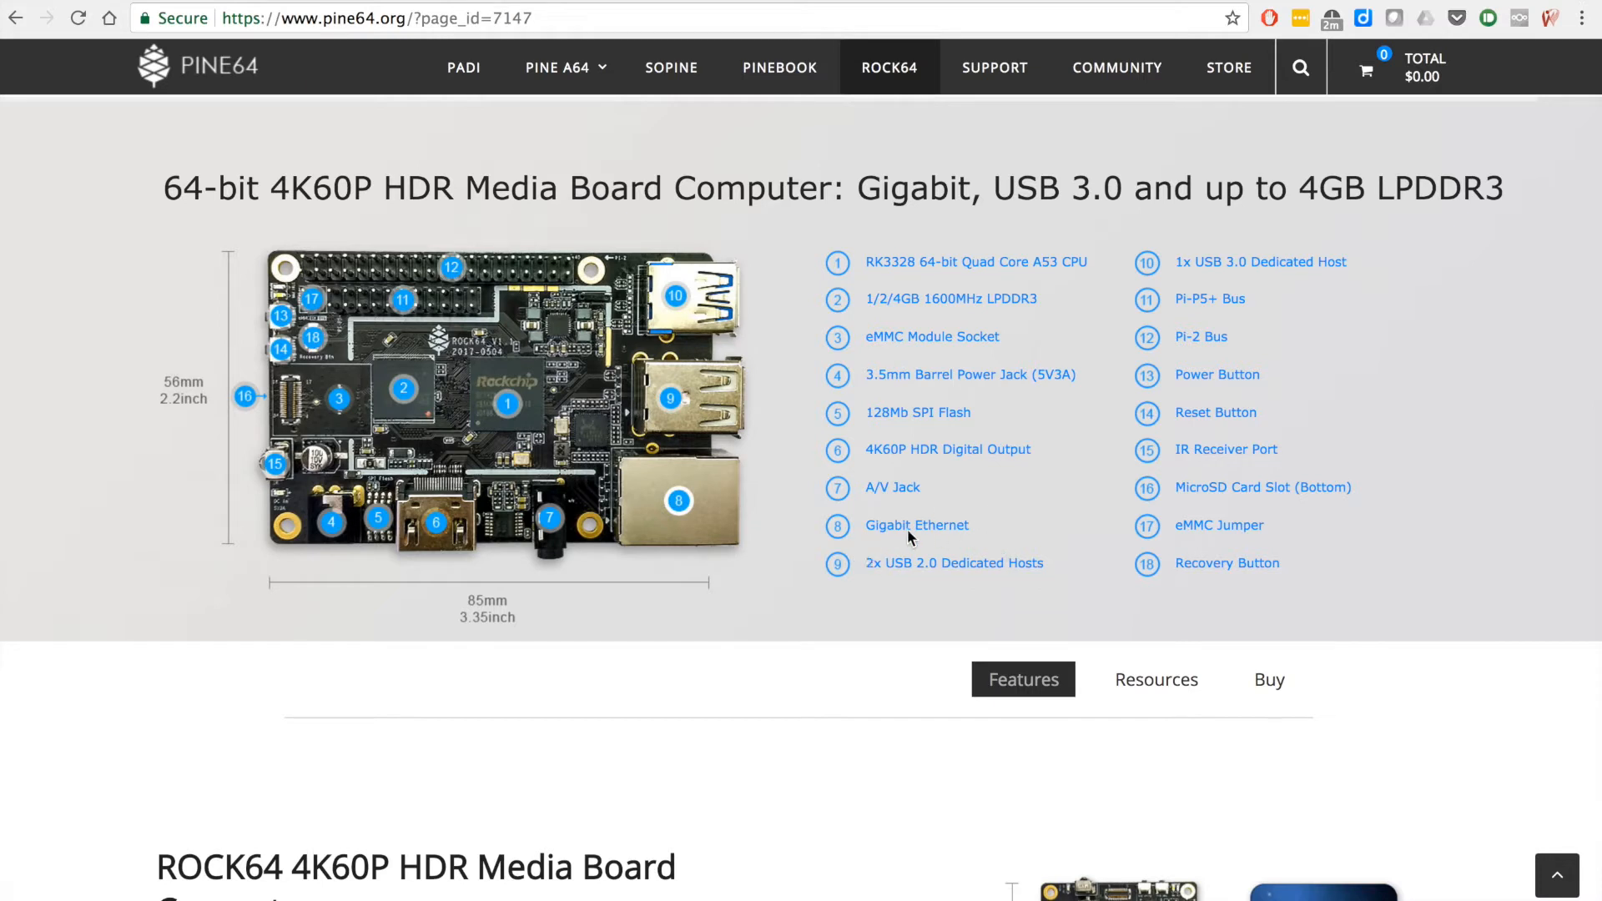
{"action": "mouse_move", "coordinate": [971, 524]}
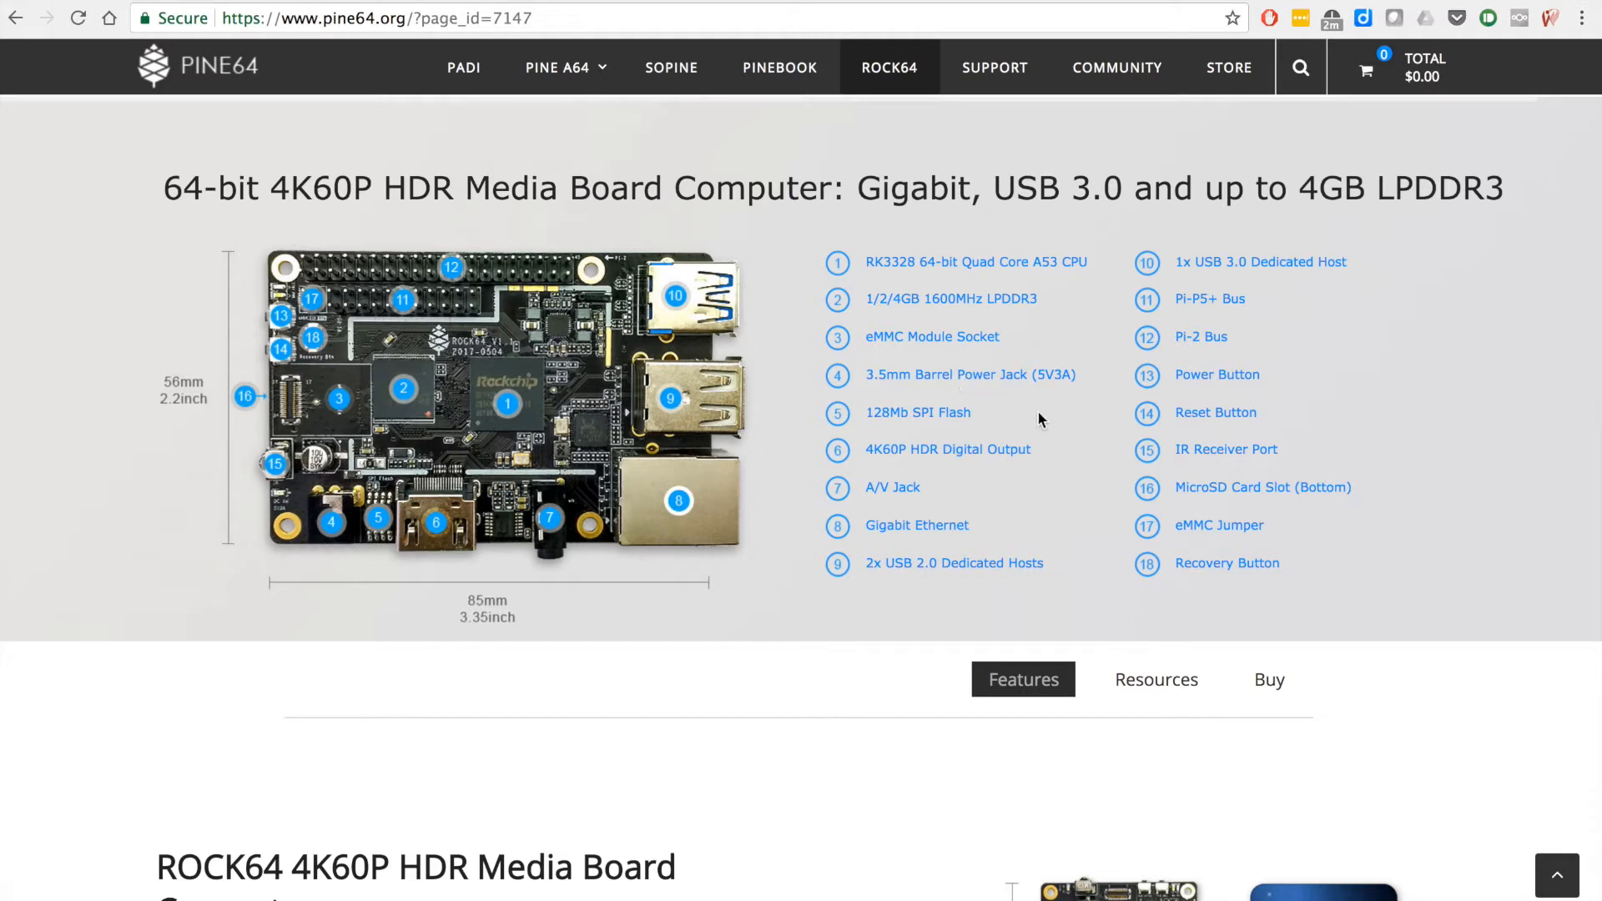
{"action": "mouse_move", "coordinate": [1129, 565]}
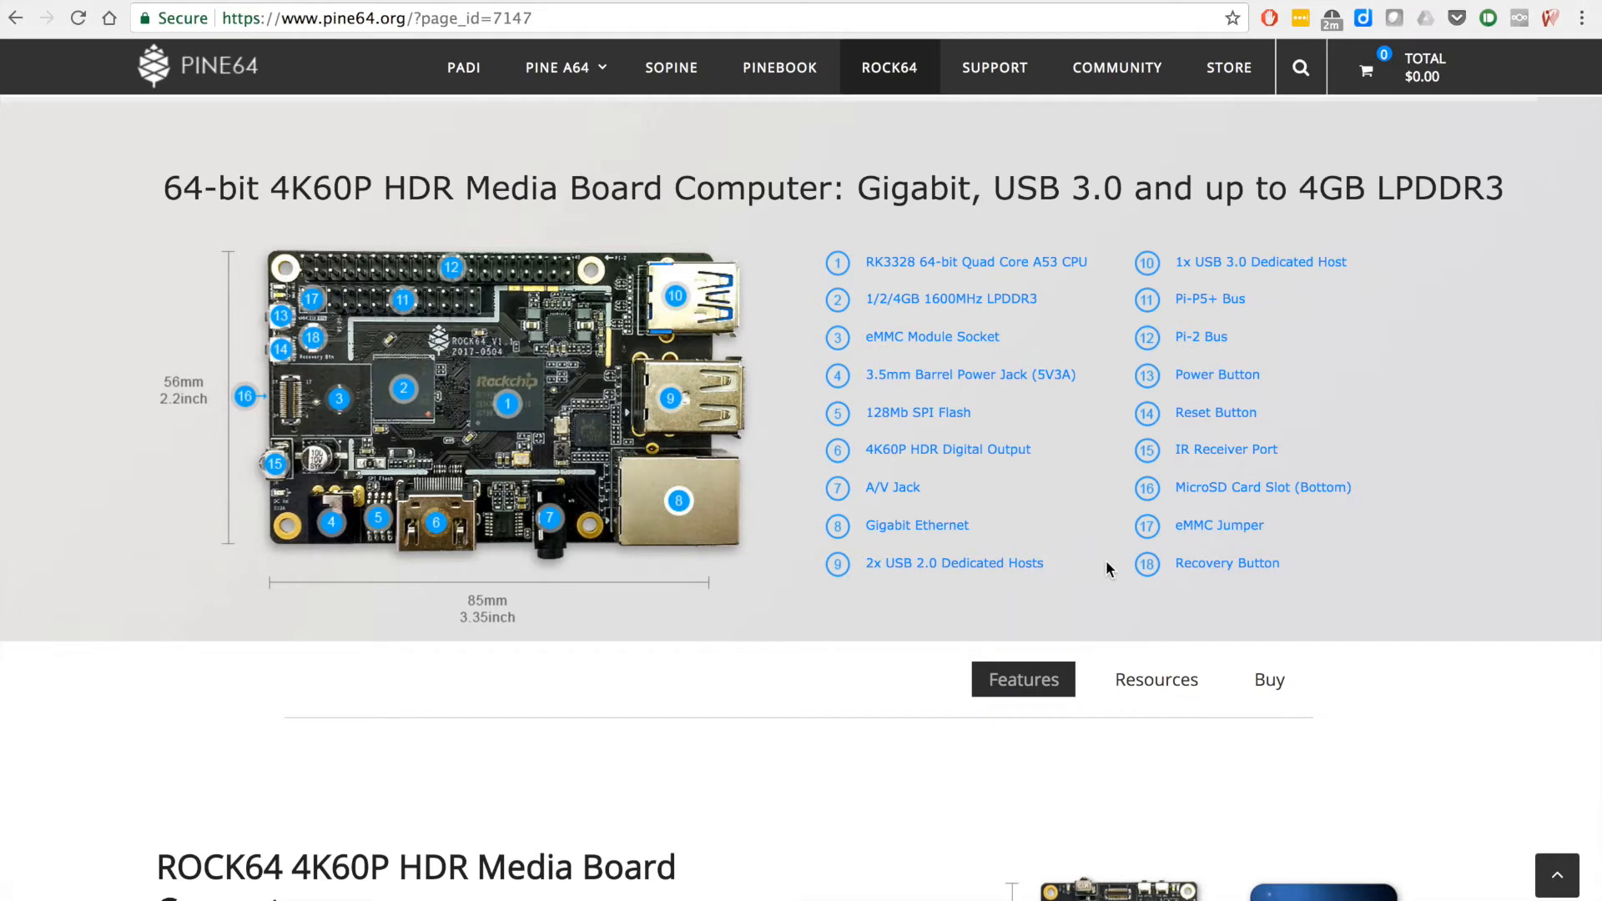
{"action": "mouse_move", "coordinate": [741, 240]}
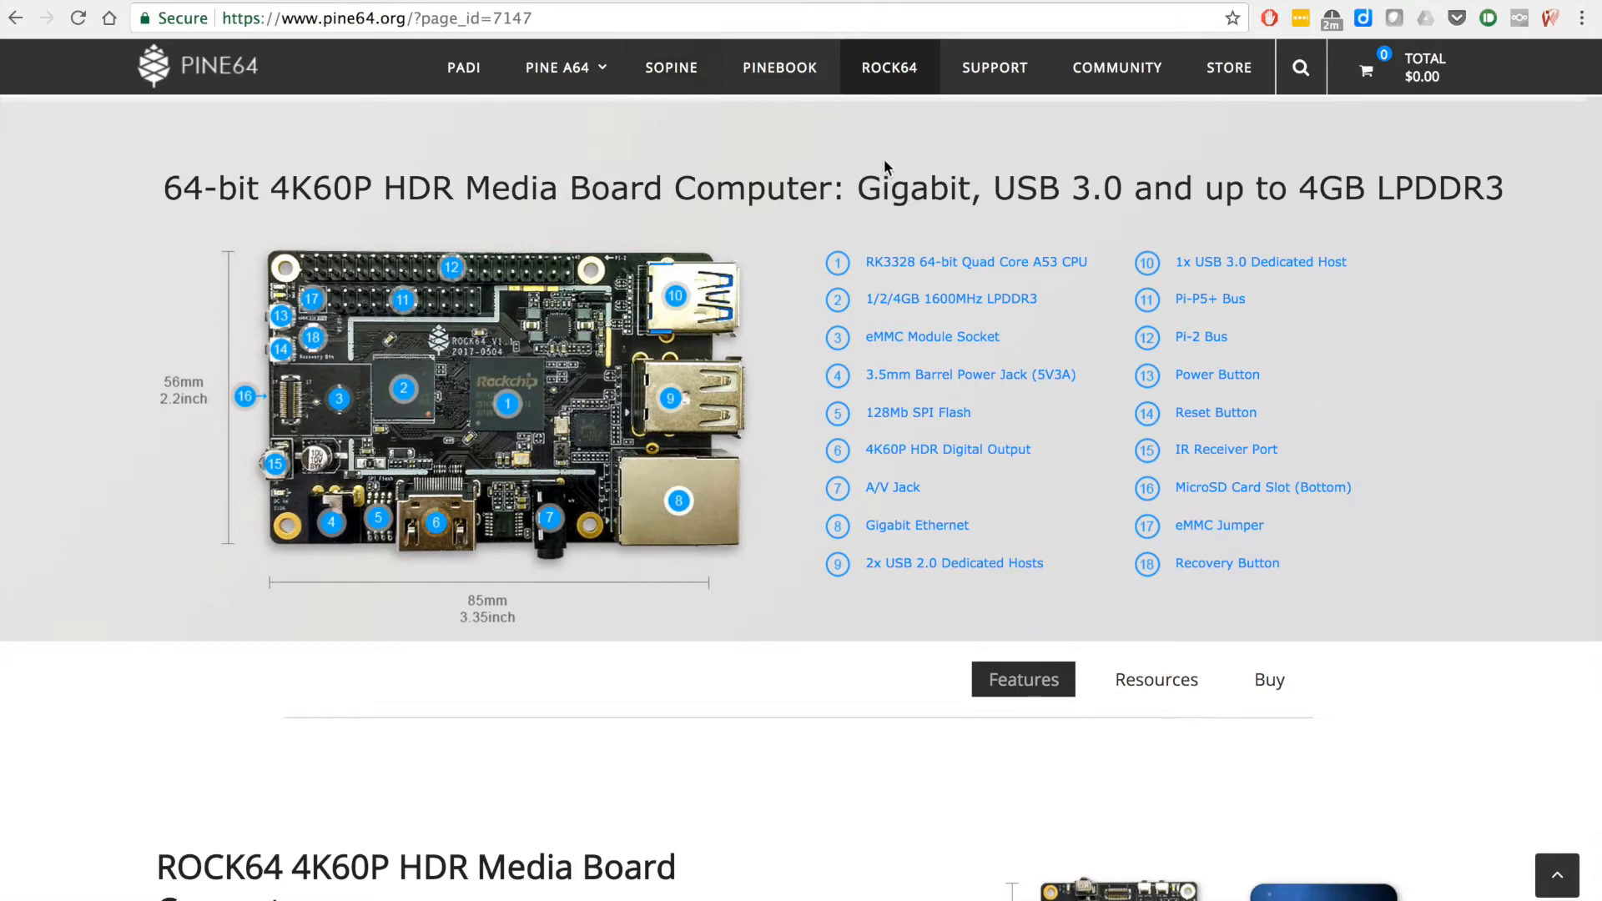
Step: Show the ROCK64 Resources tab and scroll to the Software & SDK list
{"action": "scroll", "scroll_direction": "down", "scroll_amount": 3}
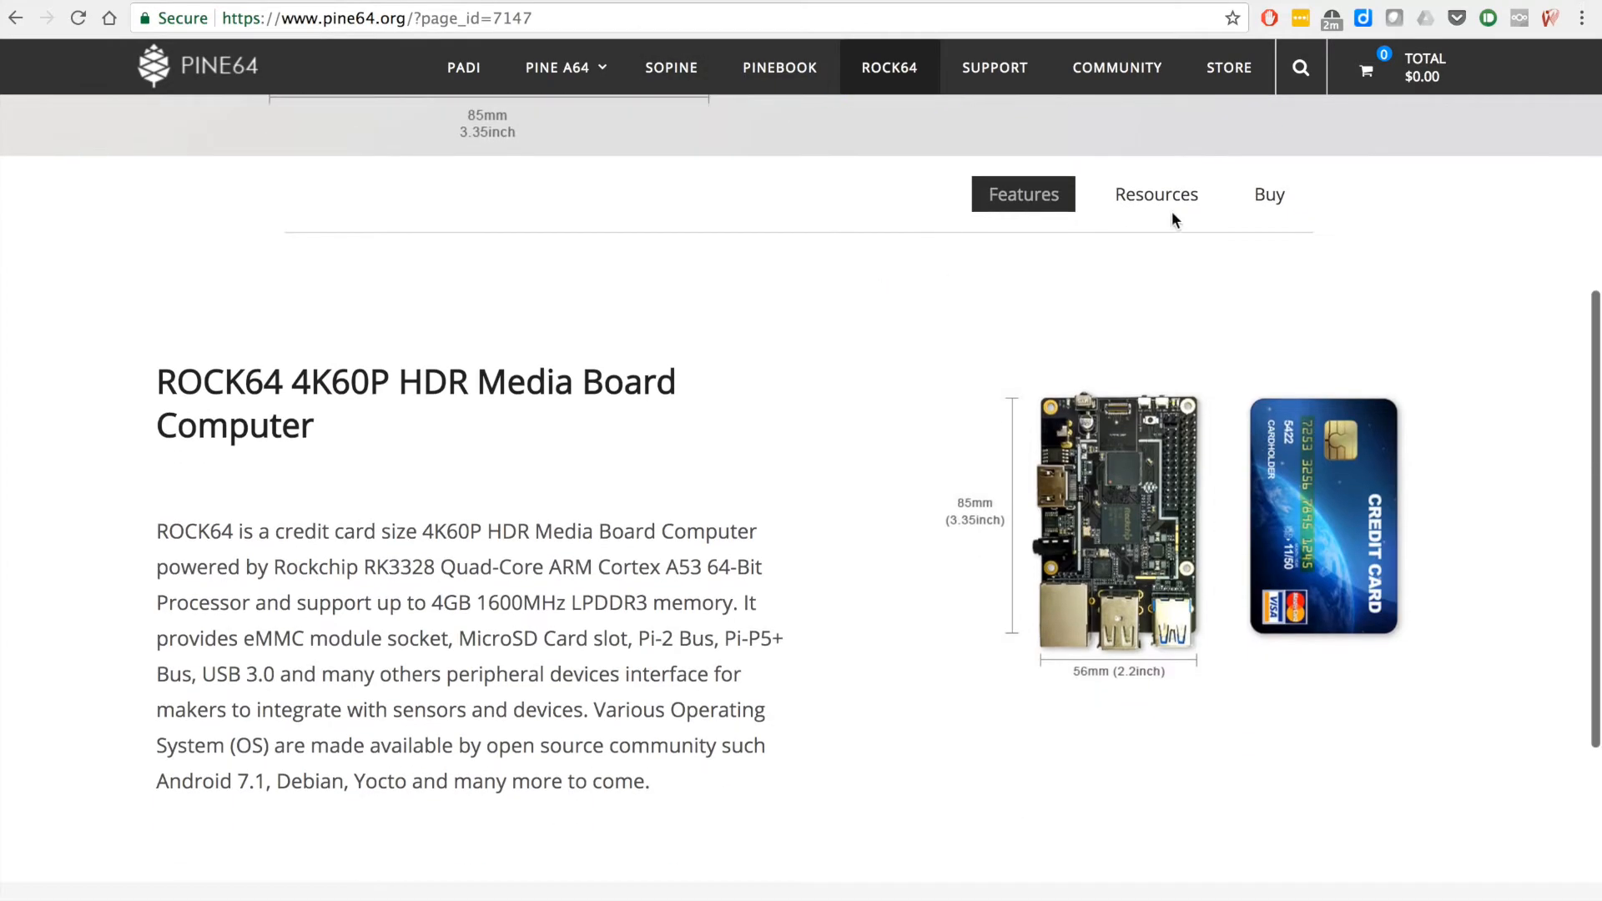
{"action": "left_click", "coordinate": [1156, 195]}
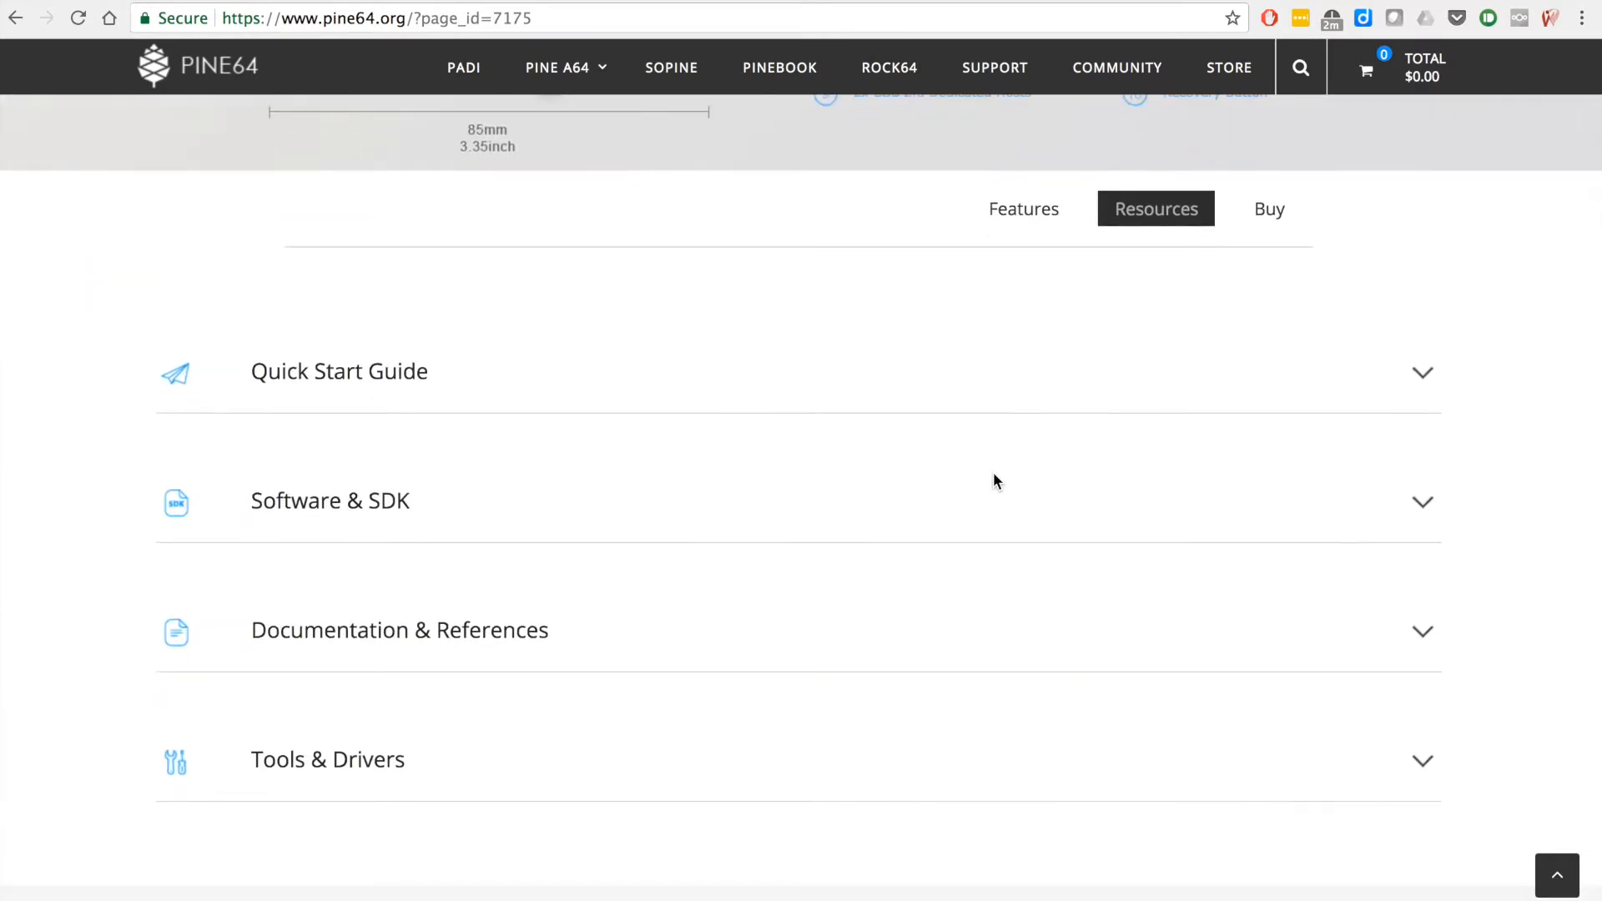
{"action": "scroll", "scroll_direction": "down", "scroll_amount": 3}
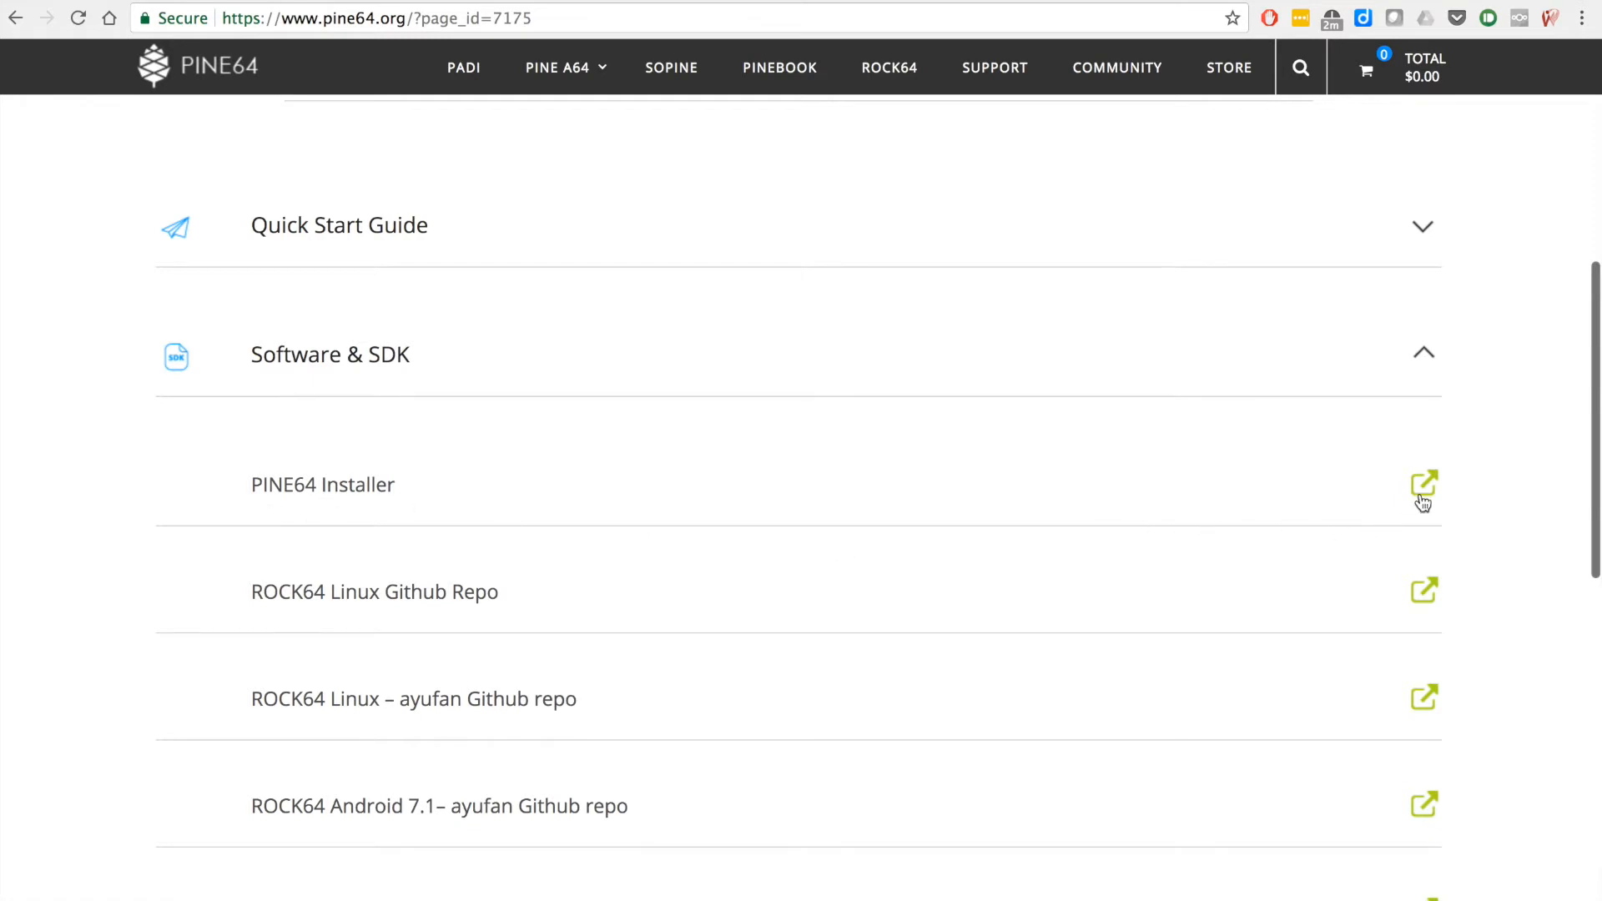
Step: Open the PINE64 Installer GitHub README and scroll through its screenshots and guidelines
{"action": "left_click", "coordinate": [1424, 484]}
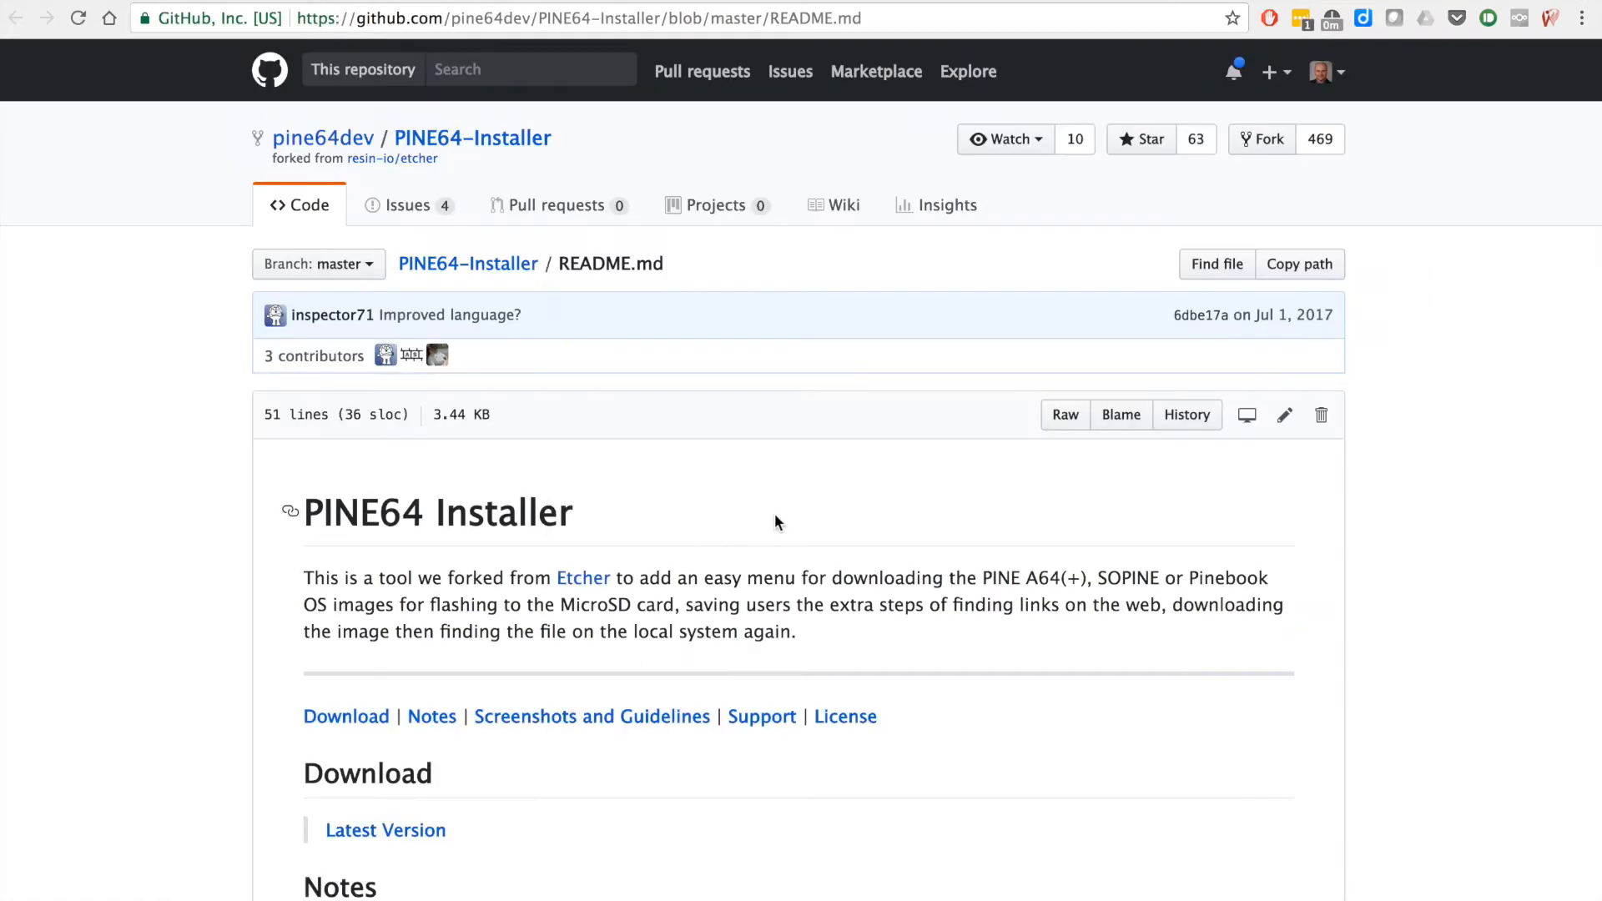
{"action": "scroll", "scroll_direction": "down", "scroll_amount": 3}
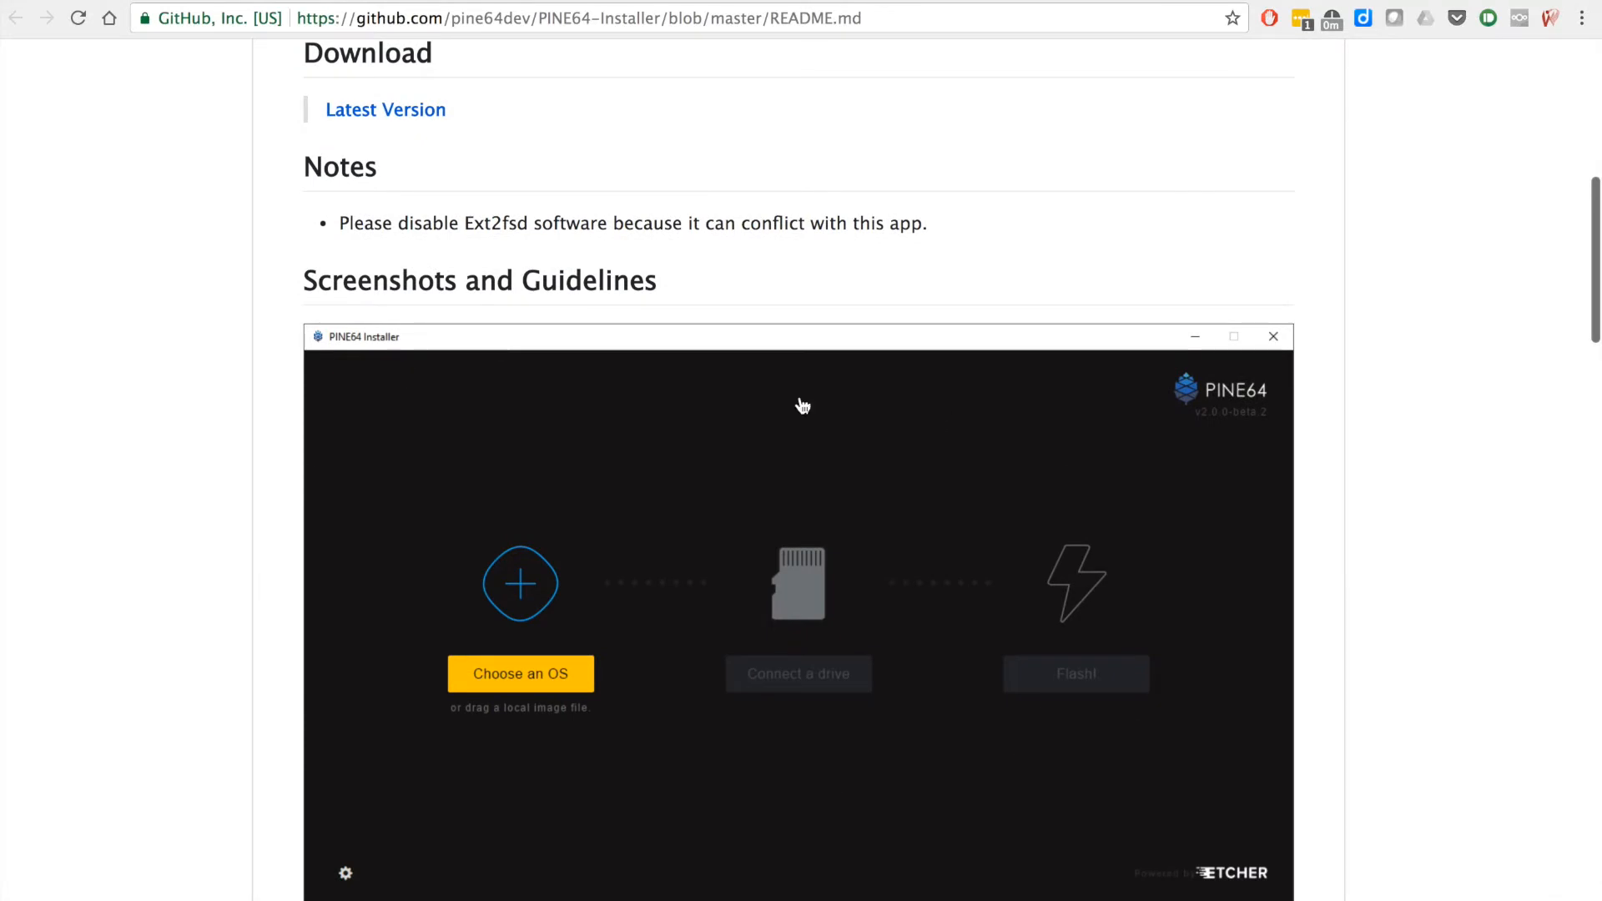
{"action": "scroll", "scroll_direction": "down", "scroll_amount": 3}
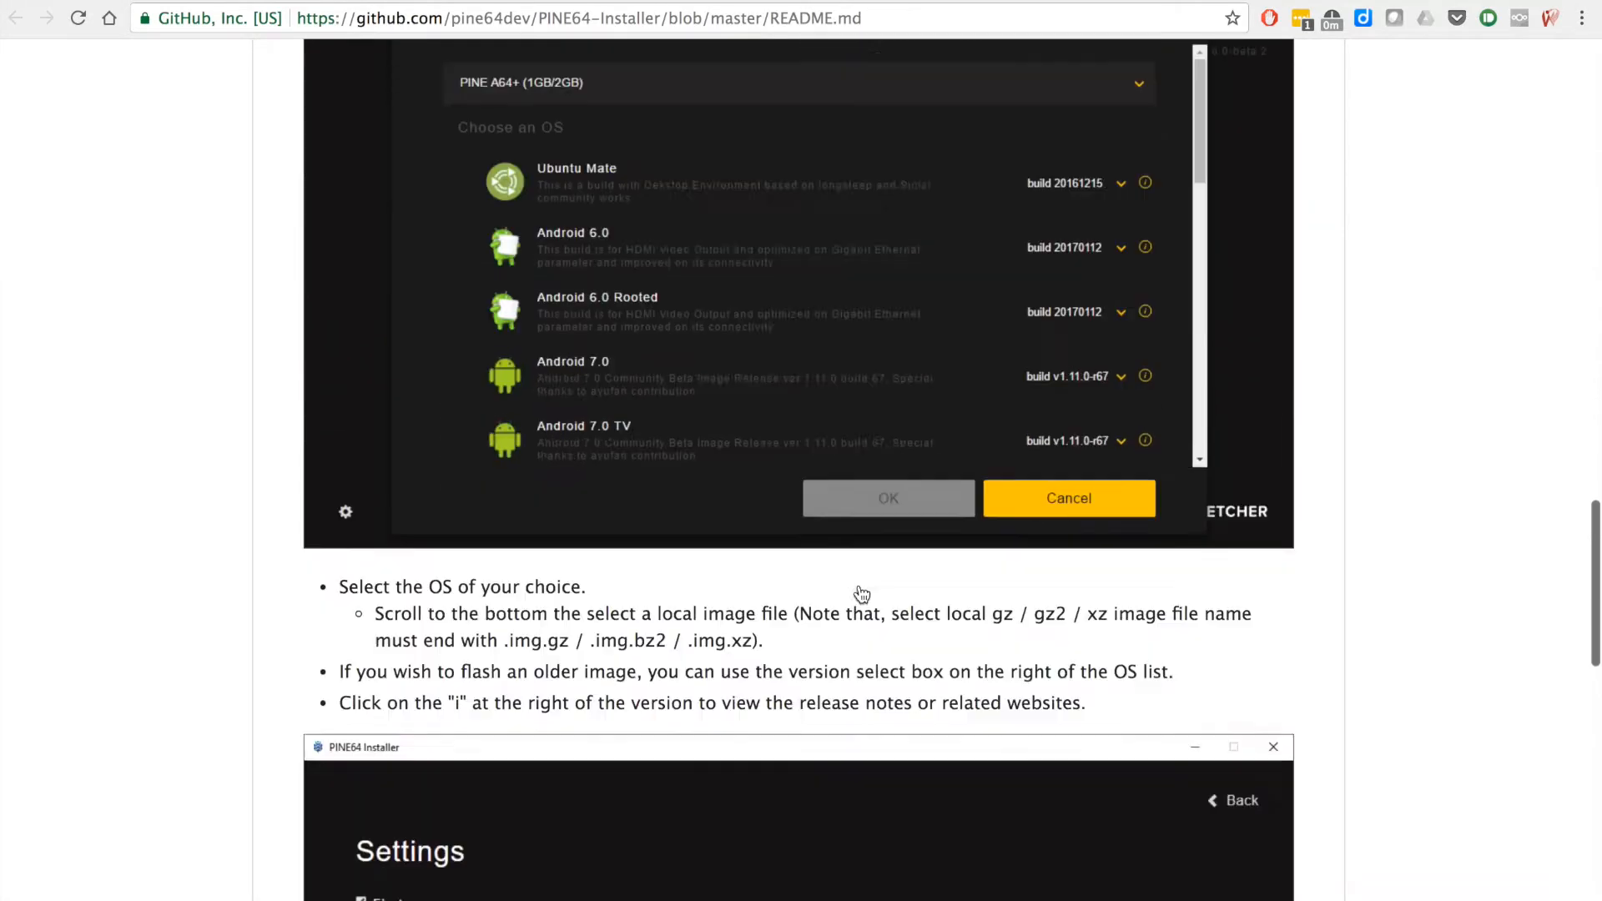
{"action": "scroll", "scroll_direction": "down", "scroll_amount": 3}
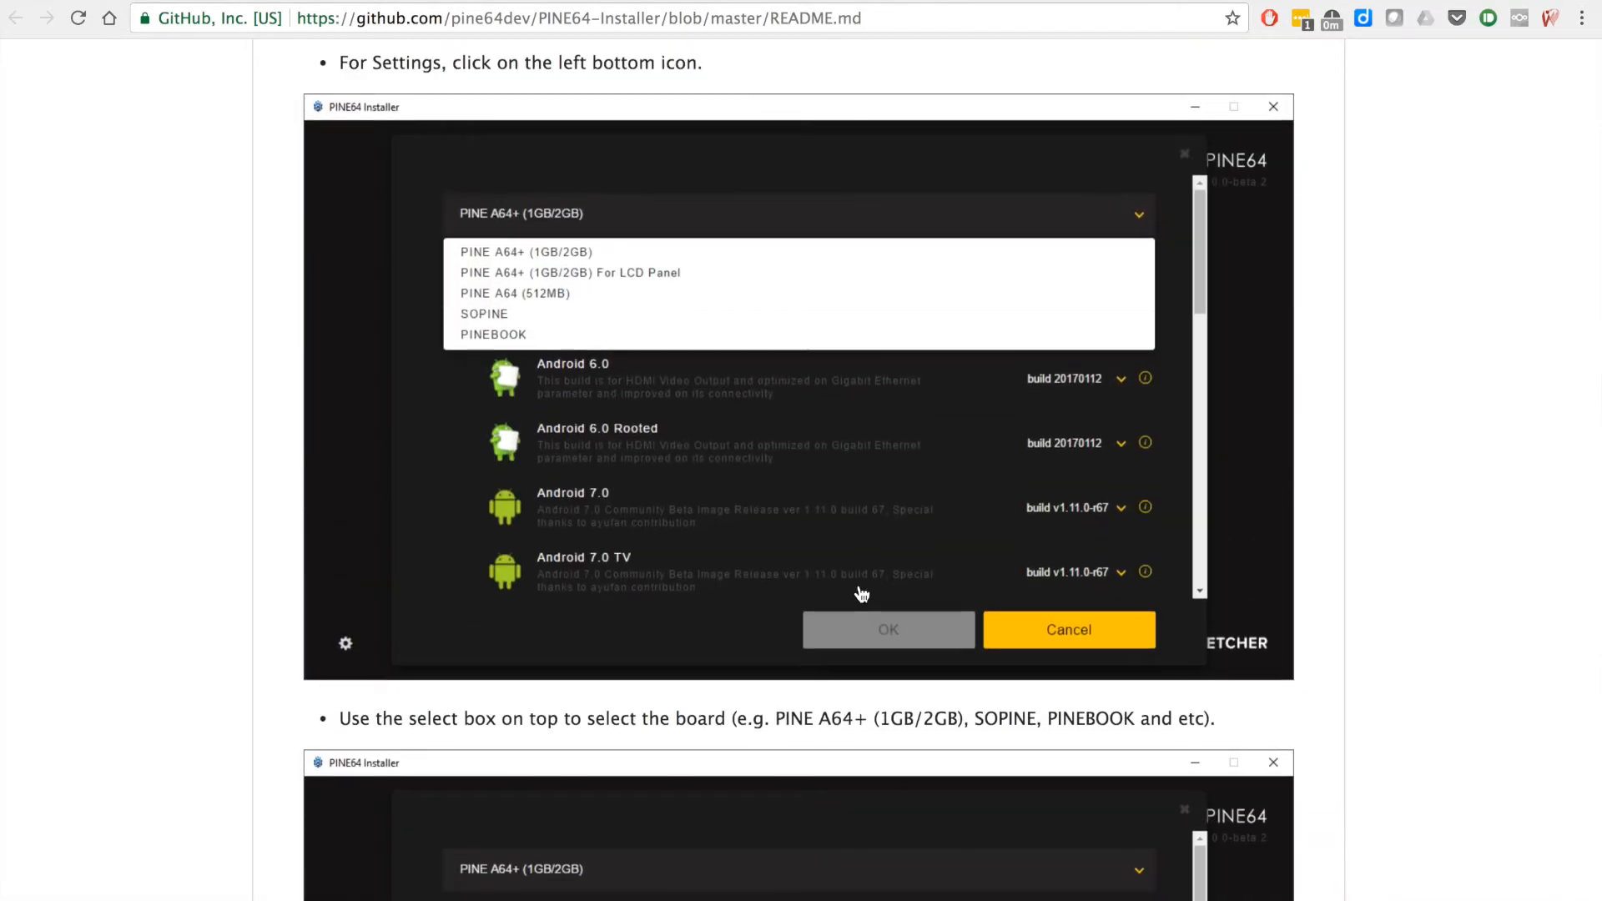
{"action": "mouse_move", "coordinate": [824, 414]}
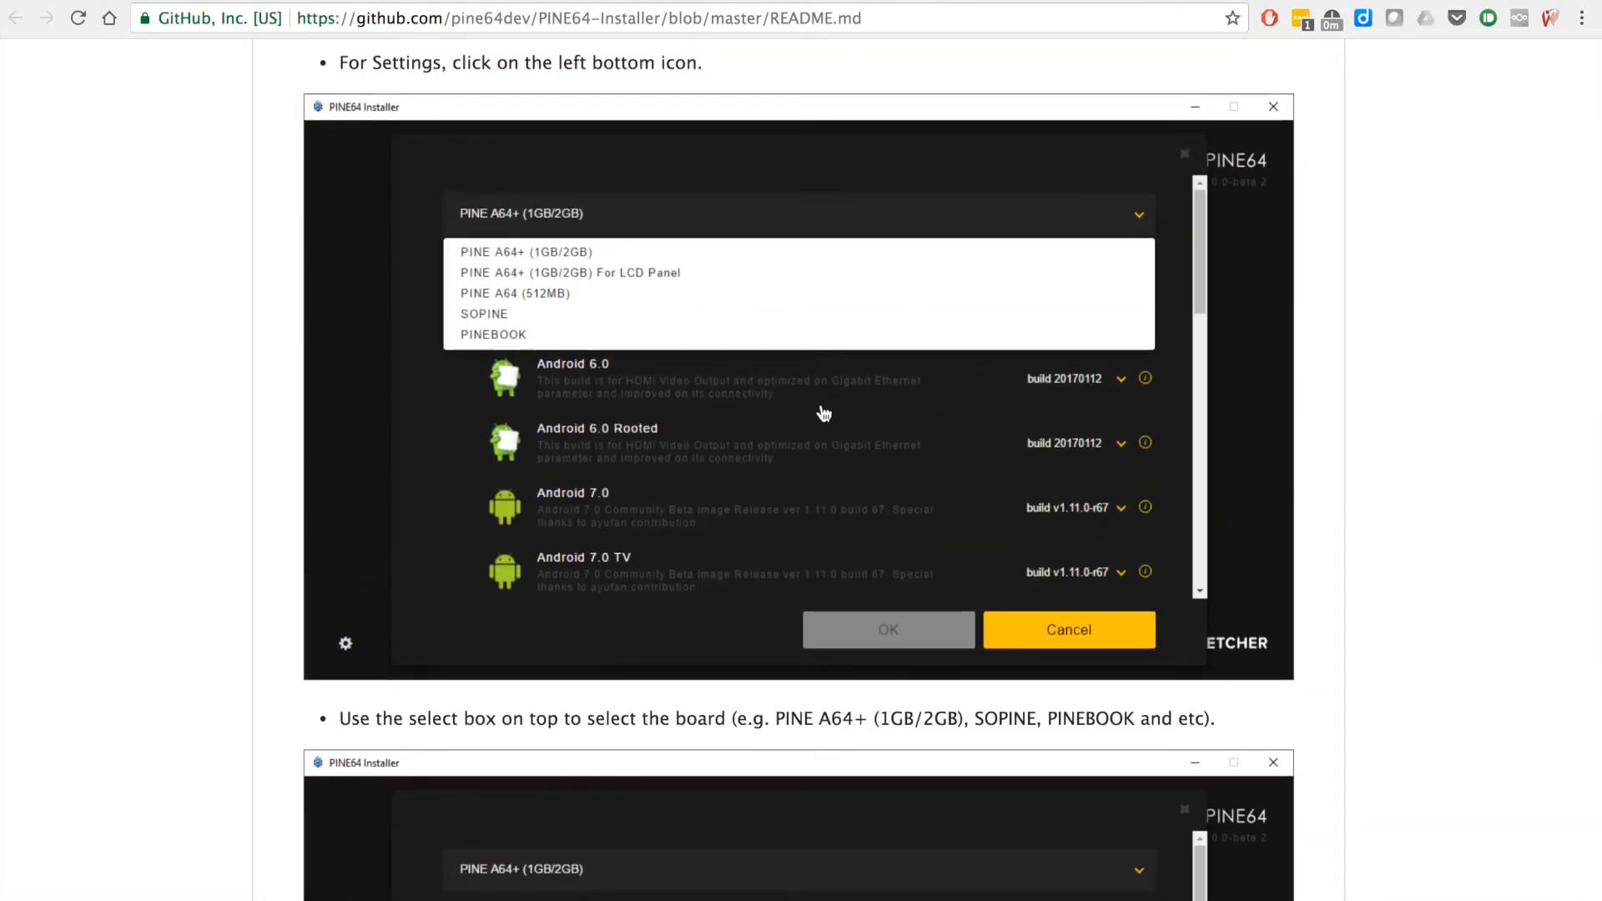
{"action": "mouse_move", "coordinate": [742, 423]}
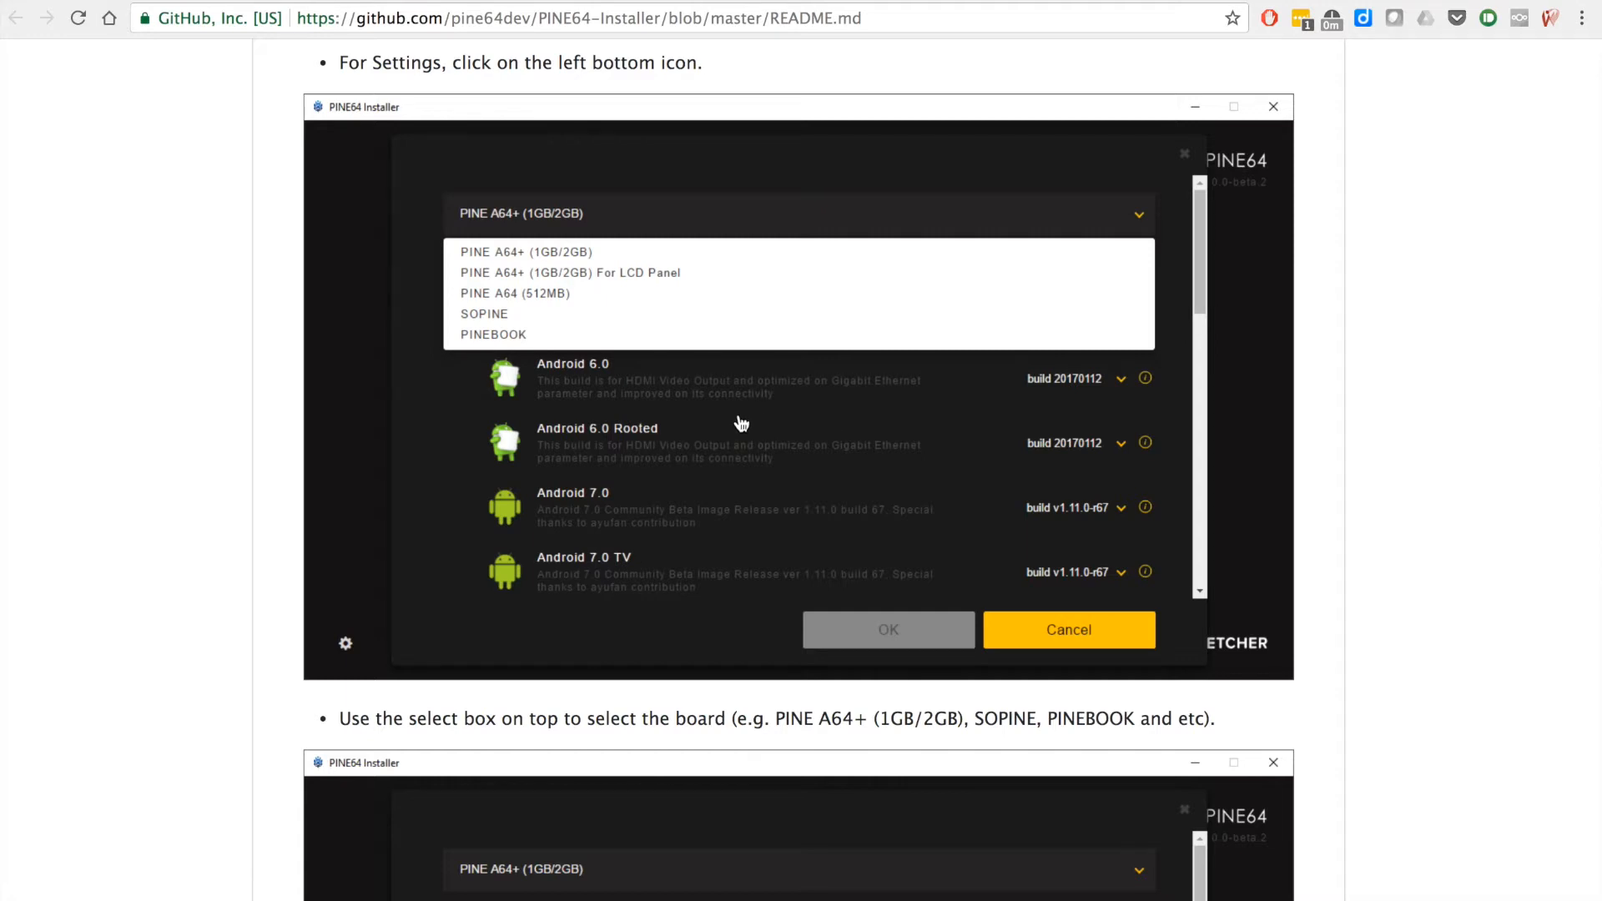
{"action": "mouse_move", "coordinate": [605, 530]}
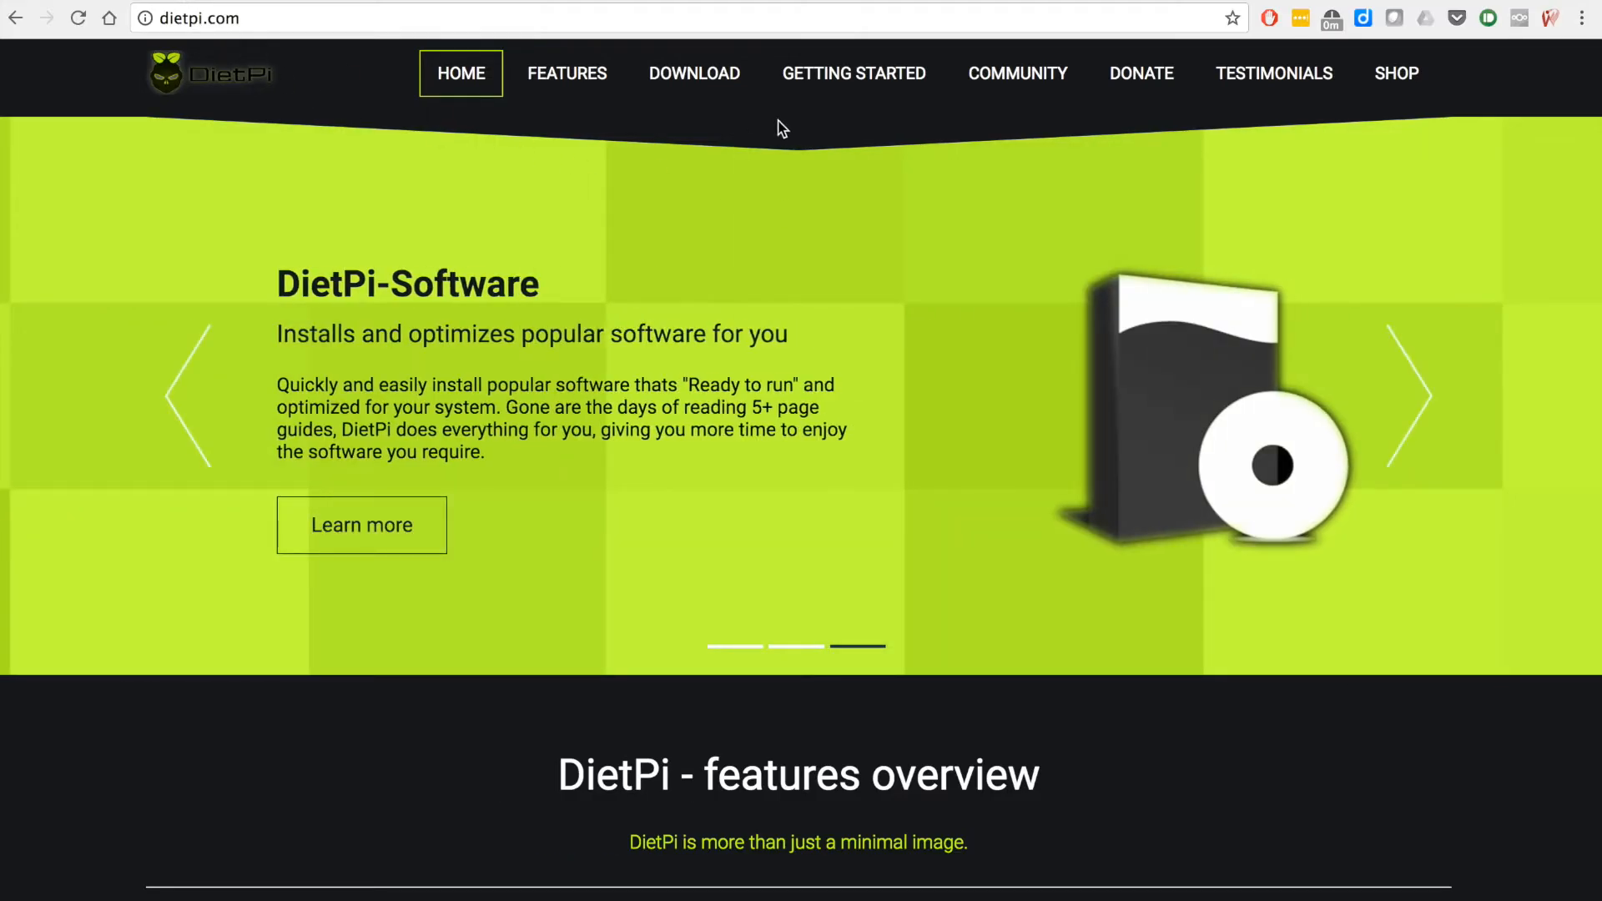
Step: Go to DietPi's Download page and expand the Rock64 tile's details
{"action": "left_click", "coordinate": [694, 73]}
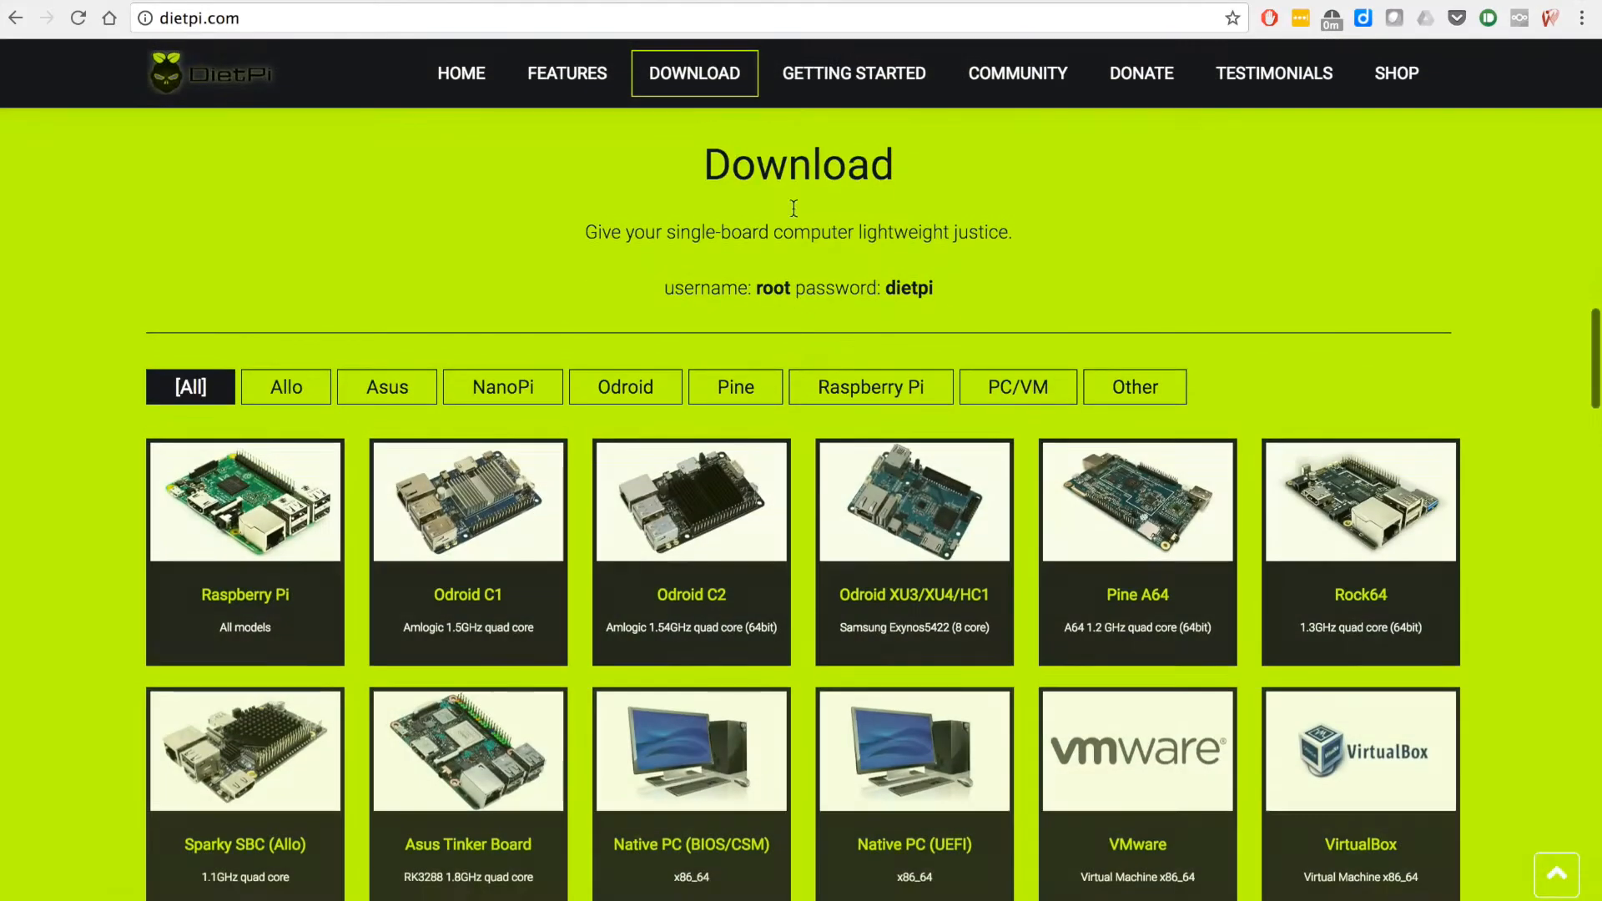
{"action": "left_click", "coordinate": [1360, 500]}
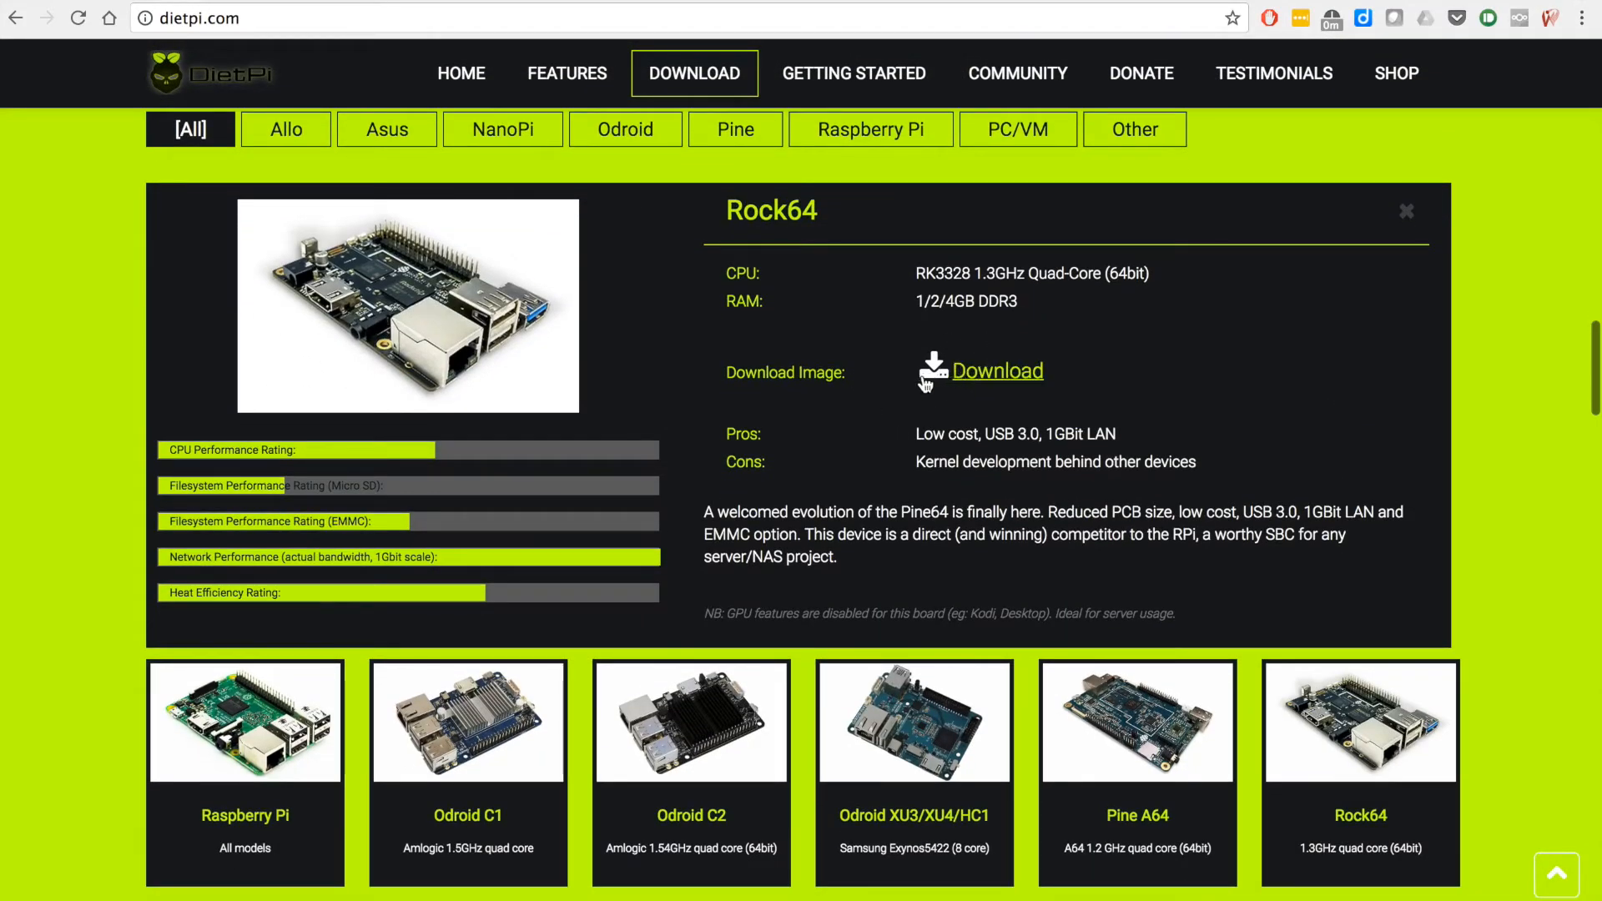
{"action": "mouse_move", "coordinate": [869, 410]}
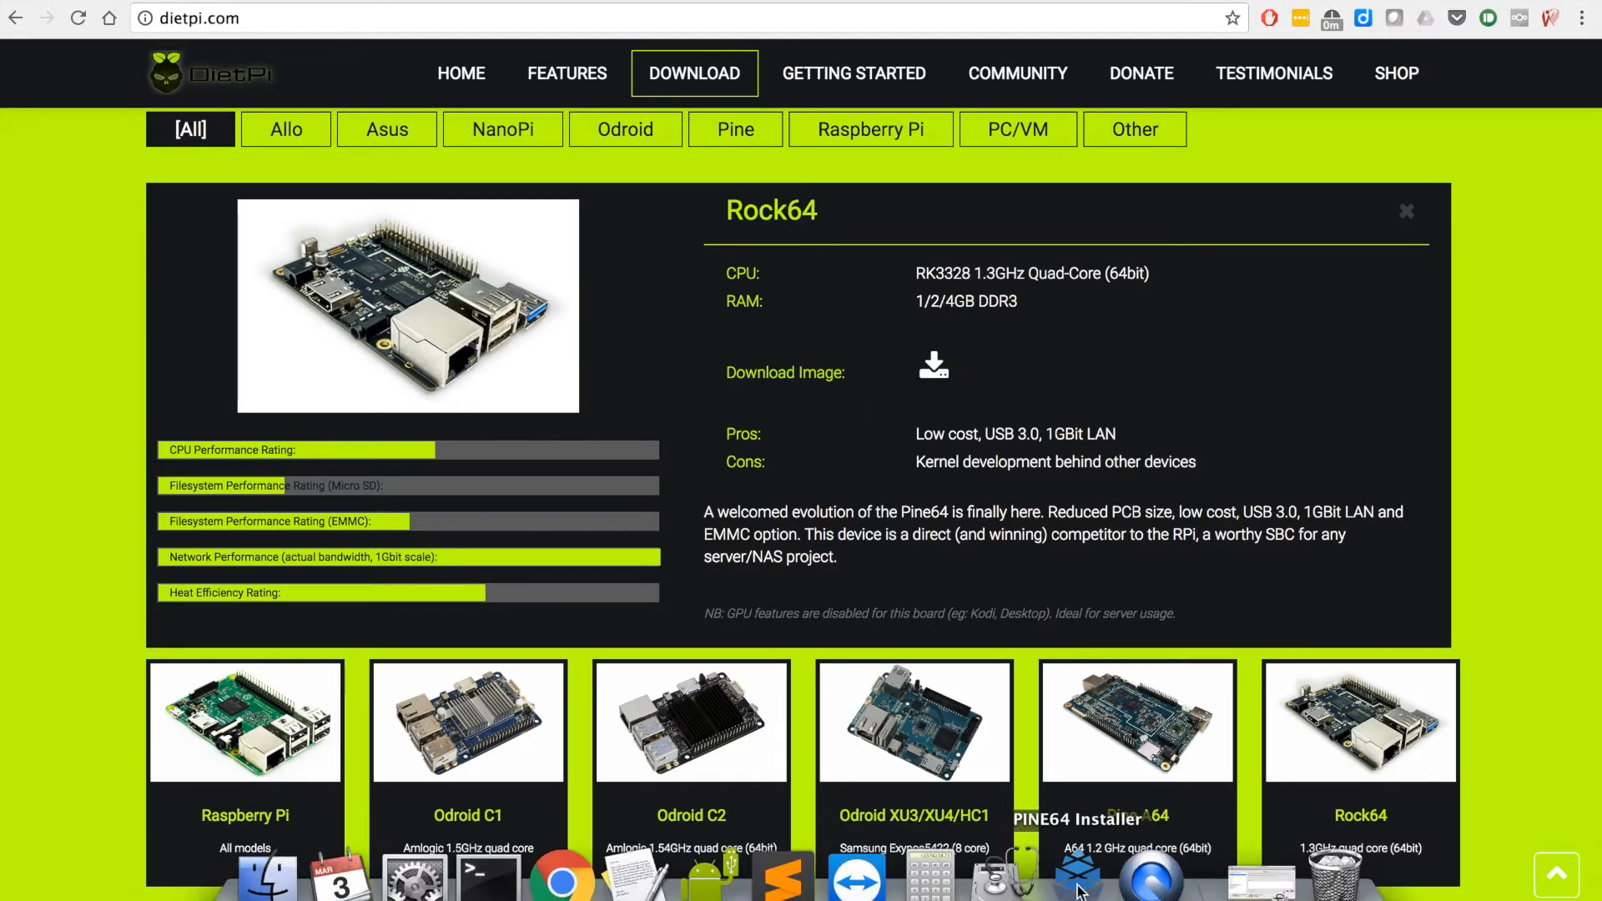
Step: Launch PINE64 Installer and select the ROCK64 / Popcorn Hour Transformer board
{"action": "left_click", "coordinate": [1076, 872]}
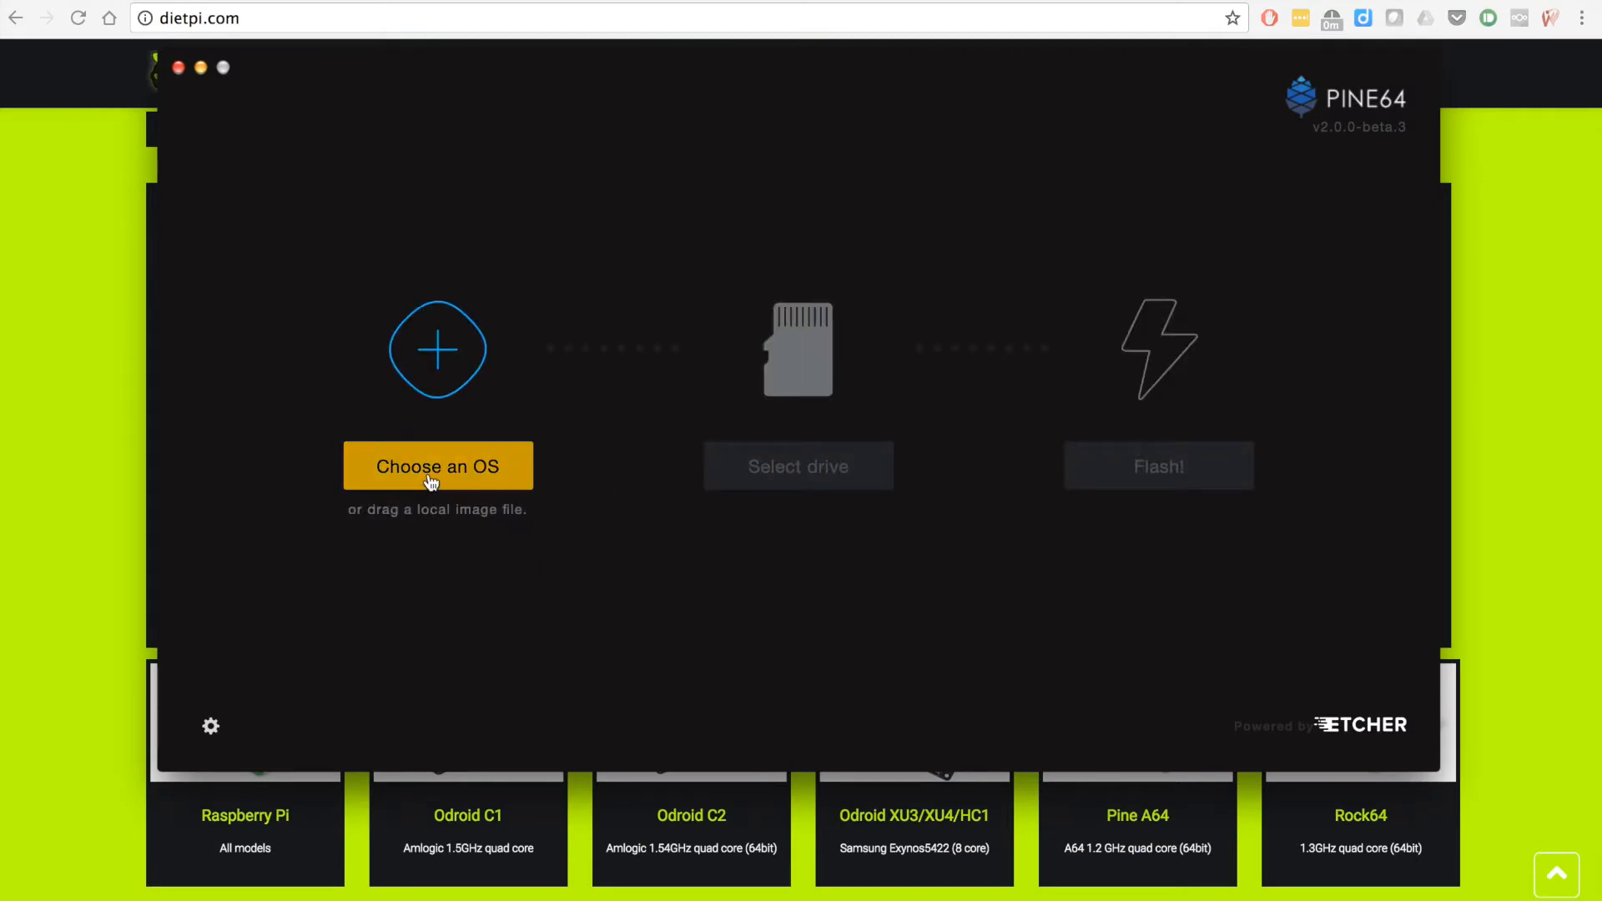
{"action": "left_click", "coordinate": [437, 466]}
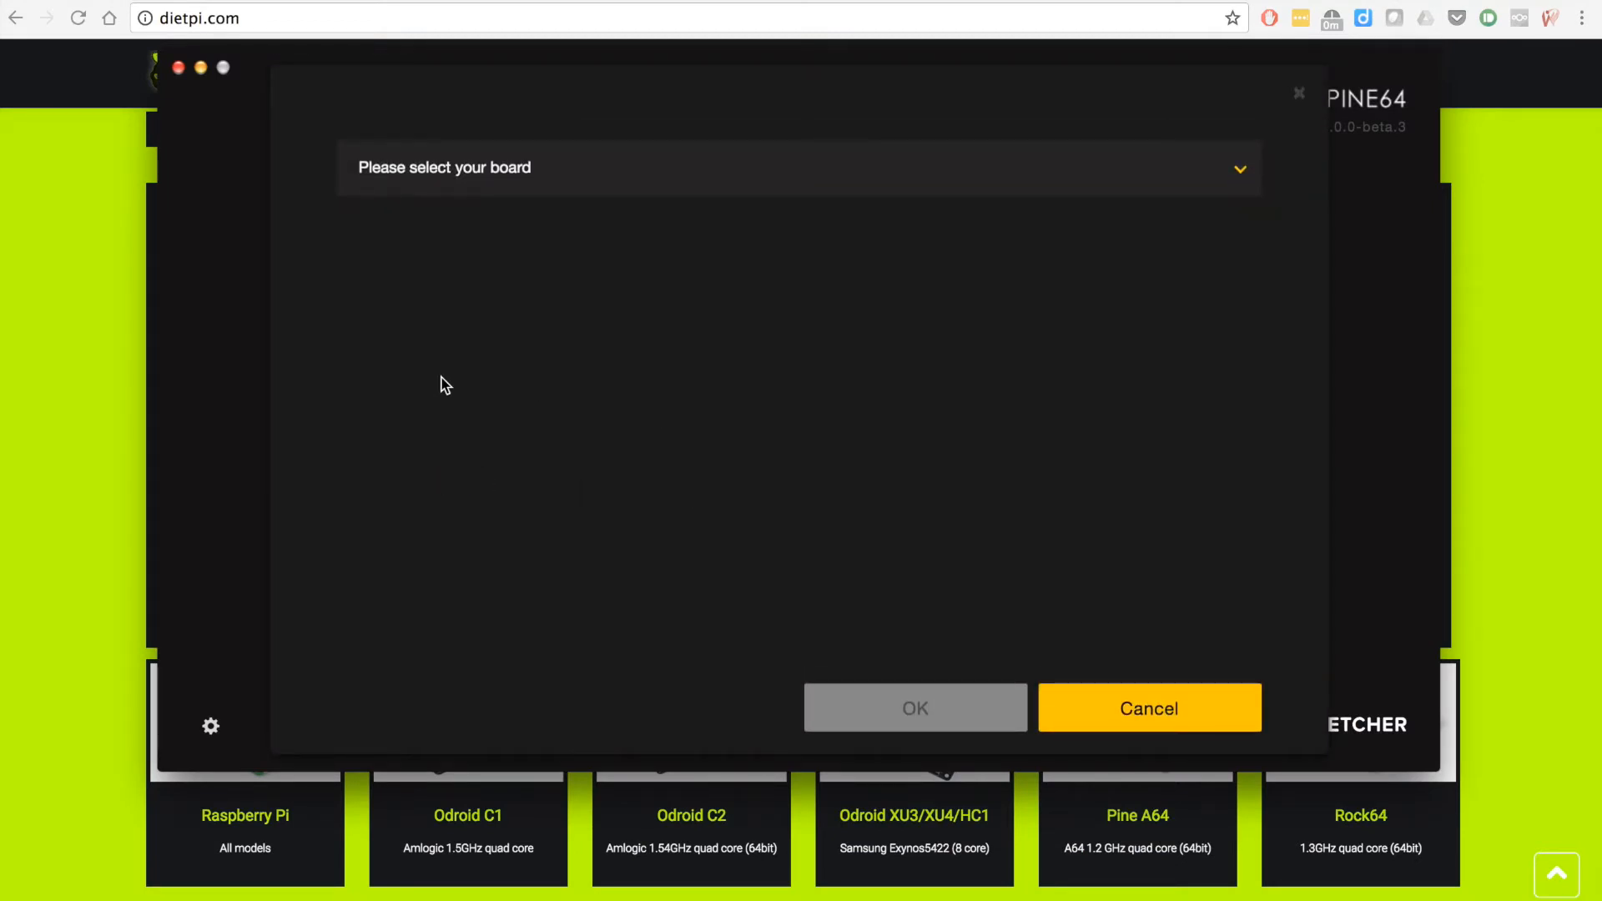
{"action": "mouse_move", "coordinate": [653, 184]}
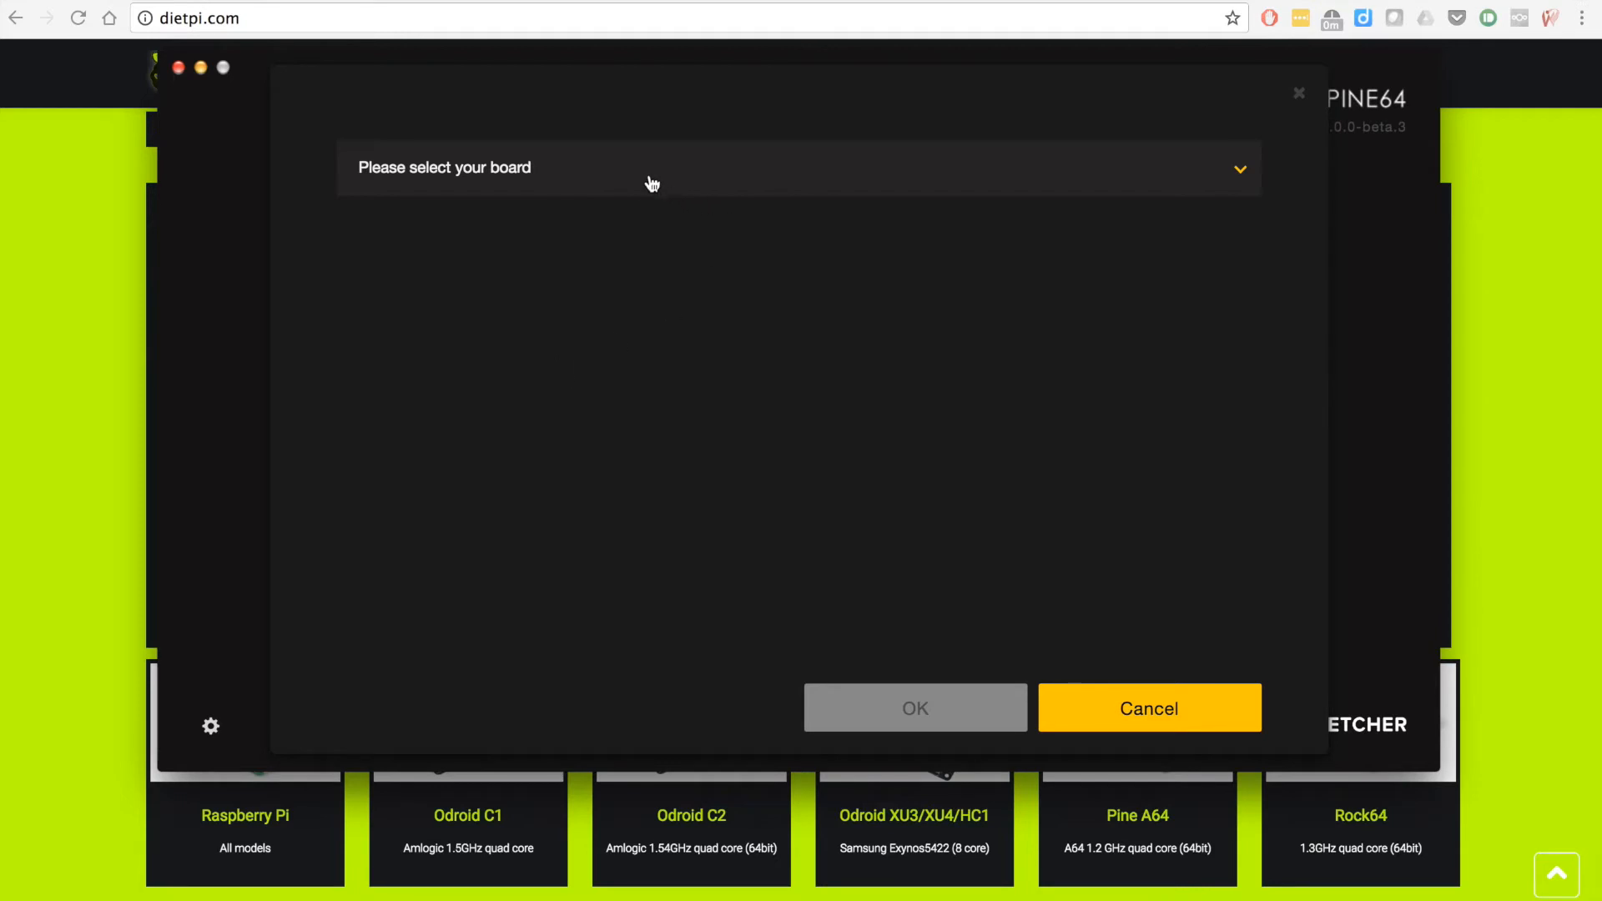
{"action": "left_click", "coordinate": [797, 168]}
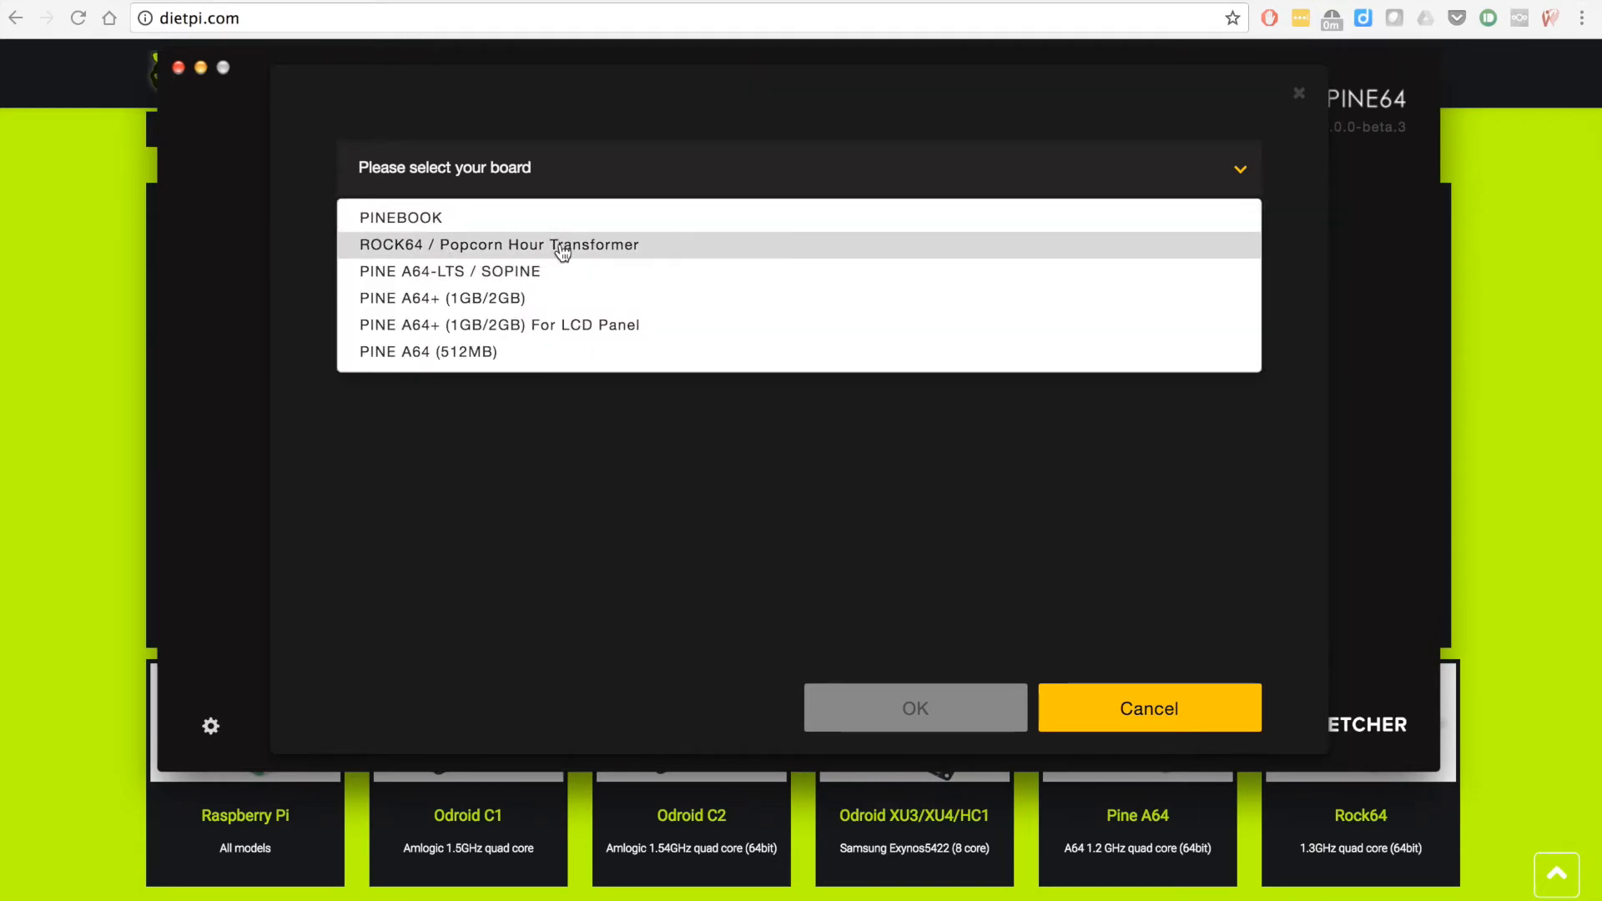
{"action": "left_click", "coordinate": [498, 244]}
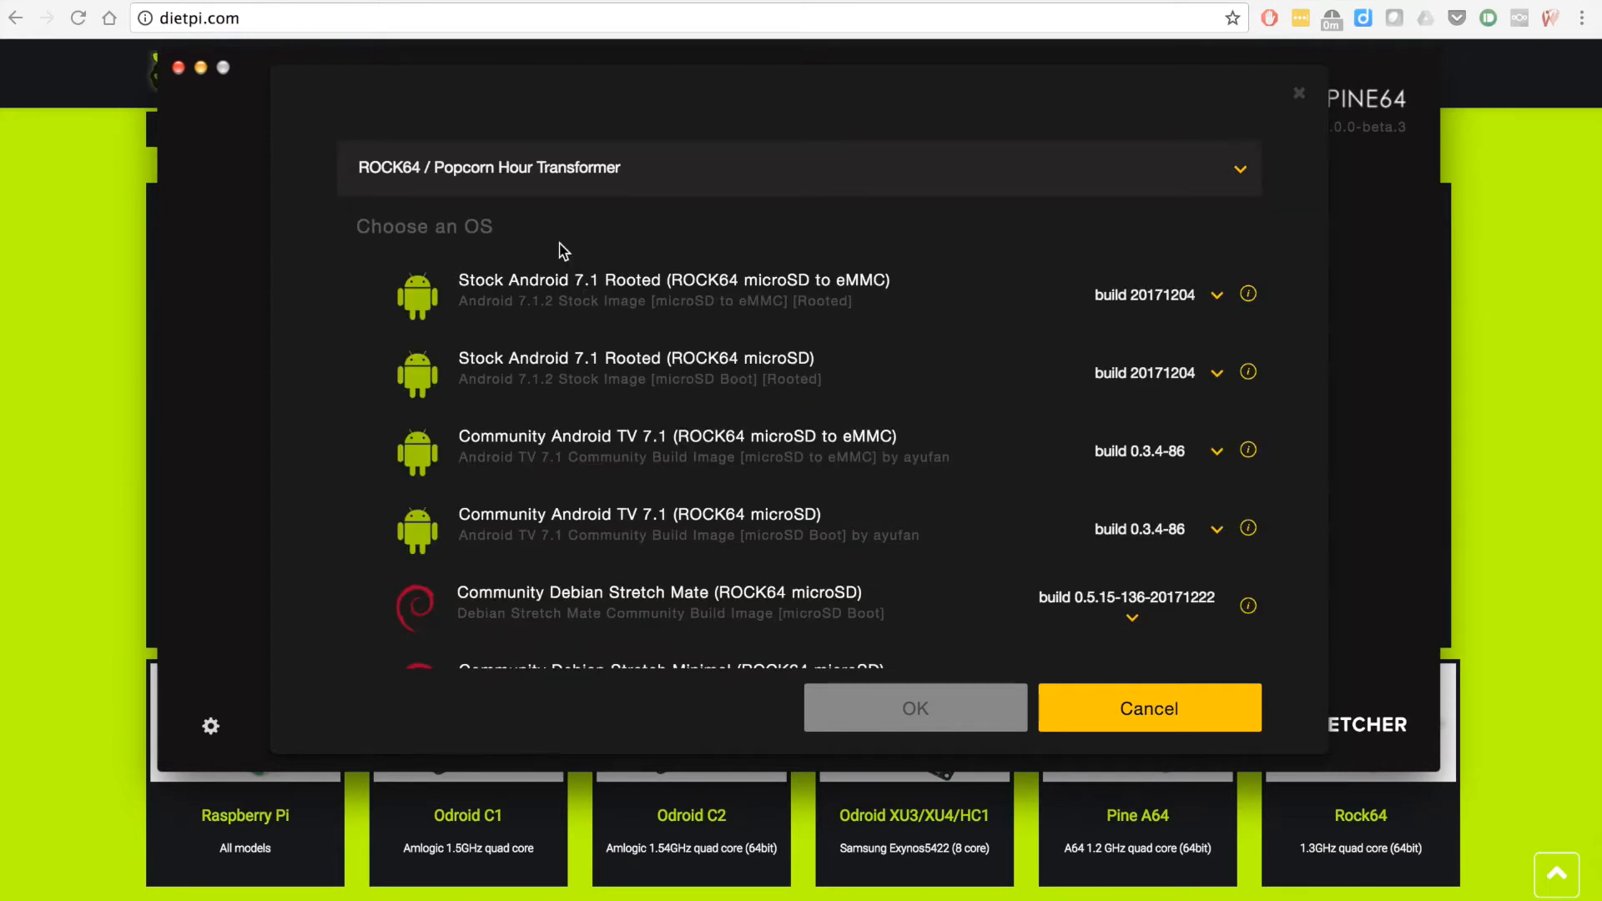
Step: Choose Community DietPi (ROCK64 microSD) from the operating system list
{"action": "scroll", "scroll_direction": "down", "scroll_amount": 3}
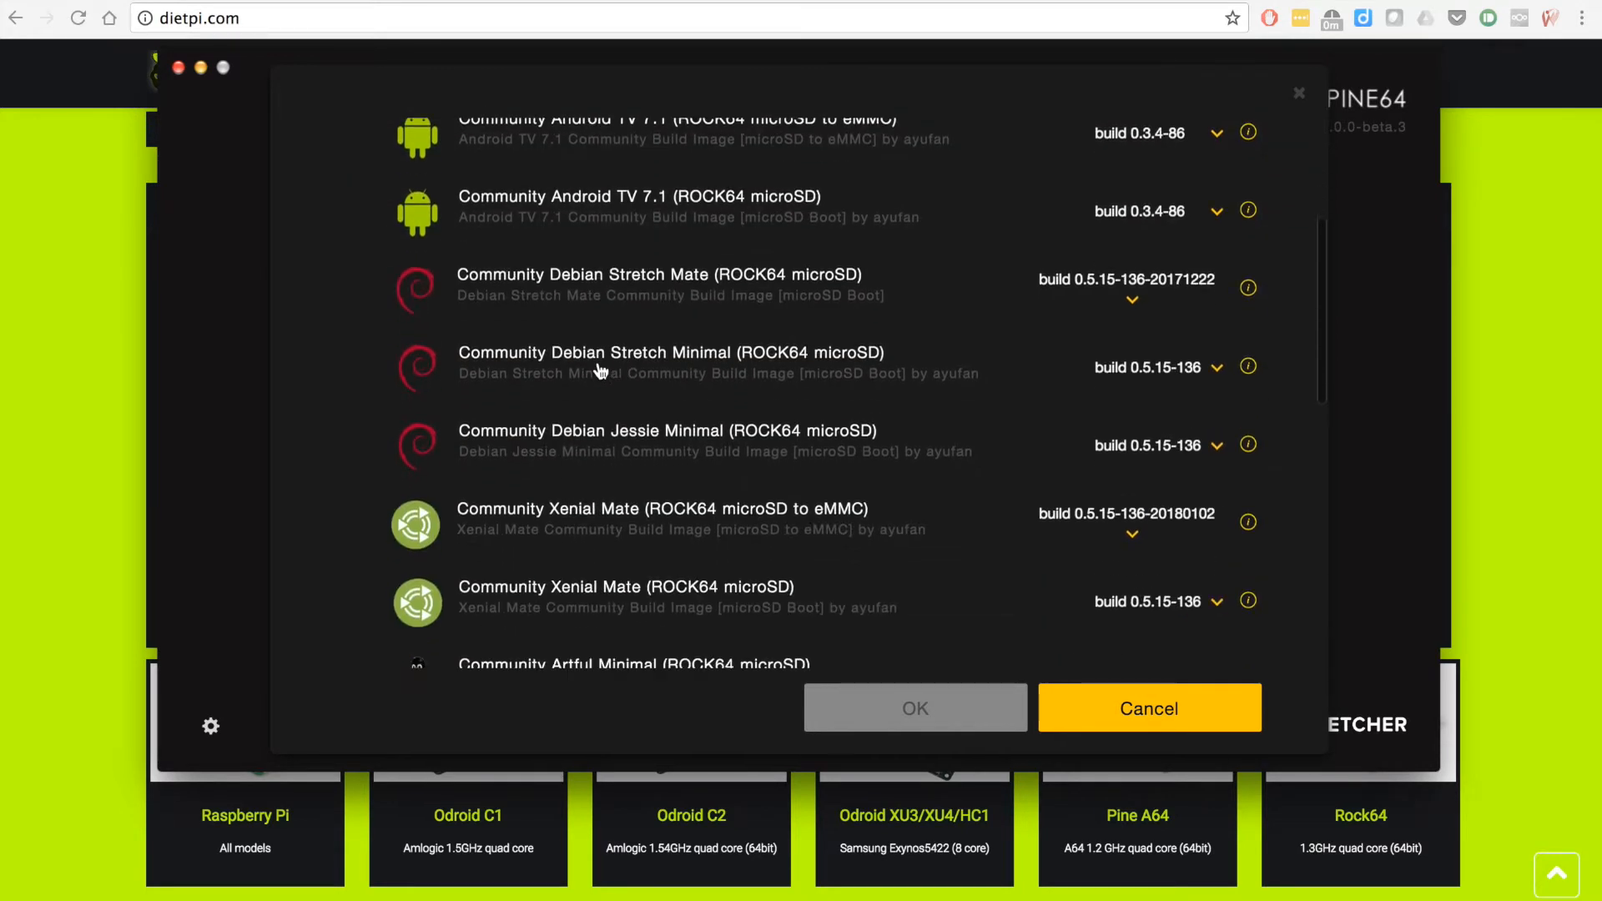
{"action": "scroll", "scroll_direction": "down", "scroll_amount": 3}
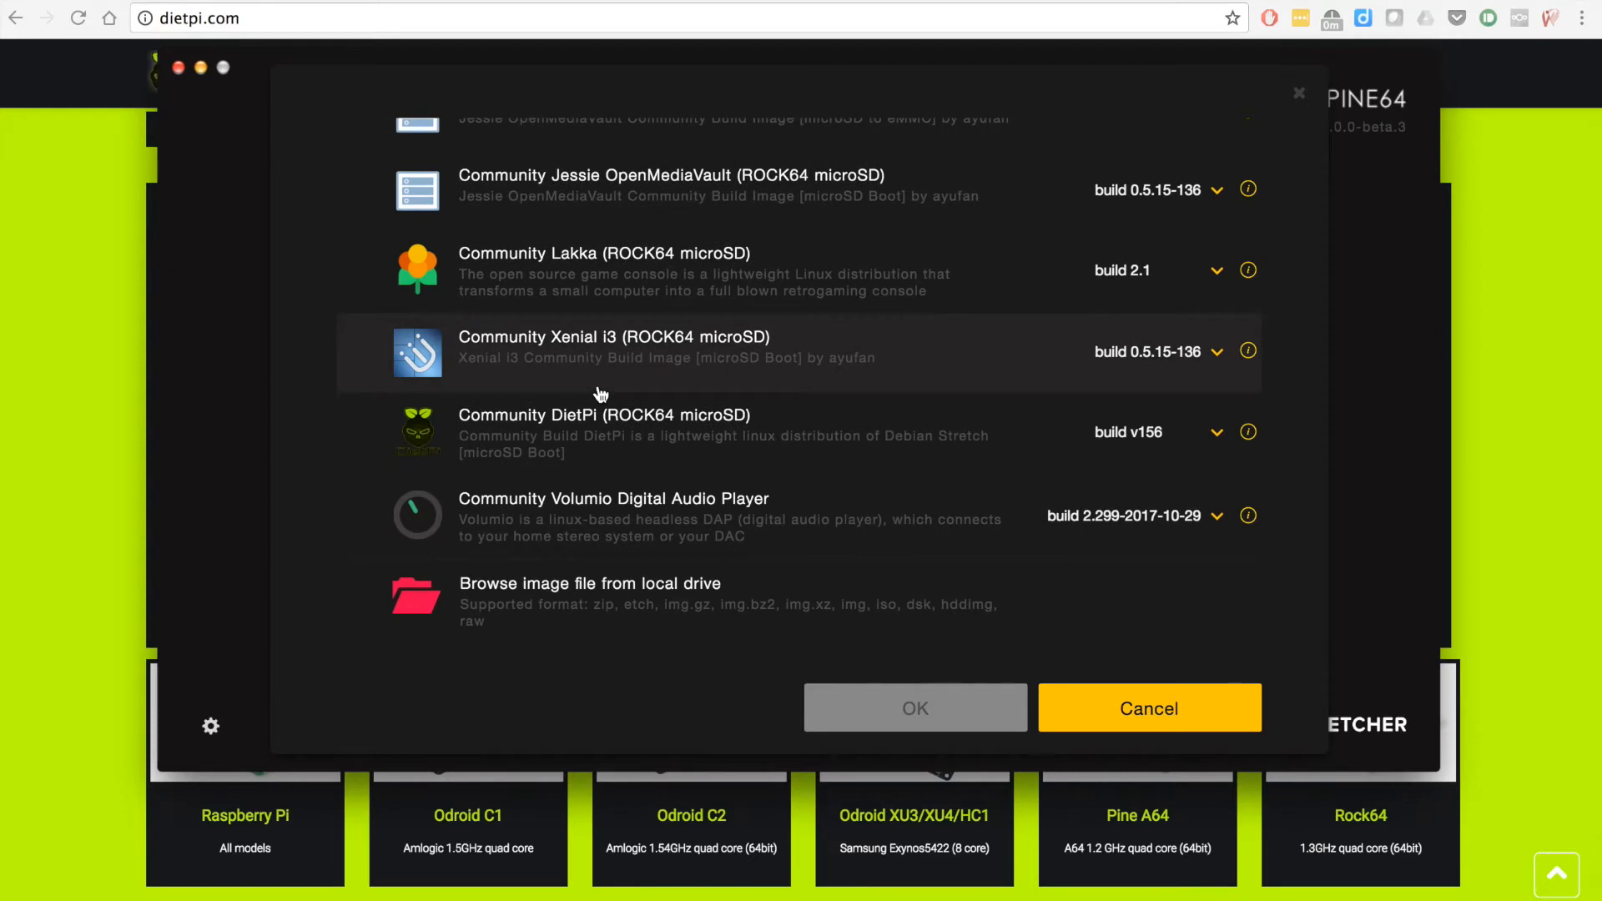
{"action": "mouse_move", "coordinate": [853, 456]}
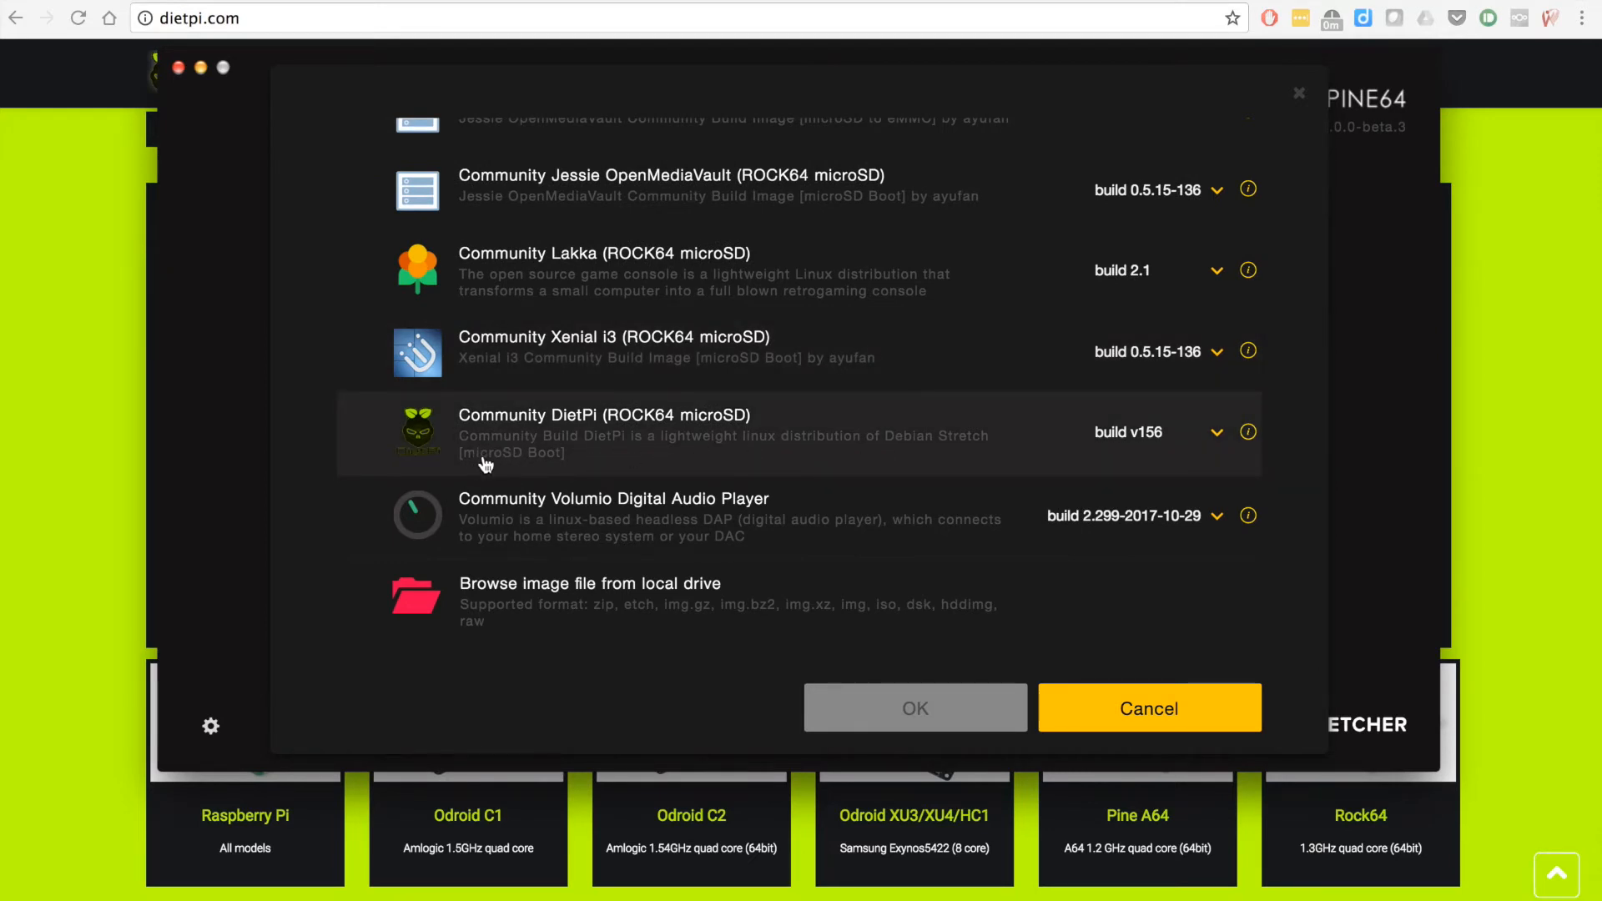
{"action": "mouse_move", "coordinate": [1044, 430]}
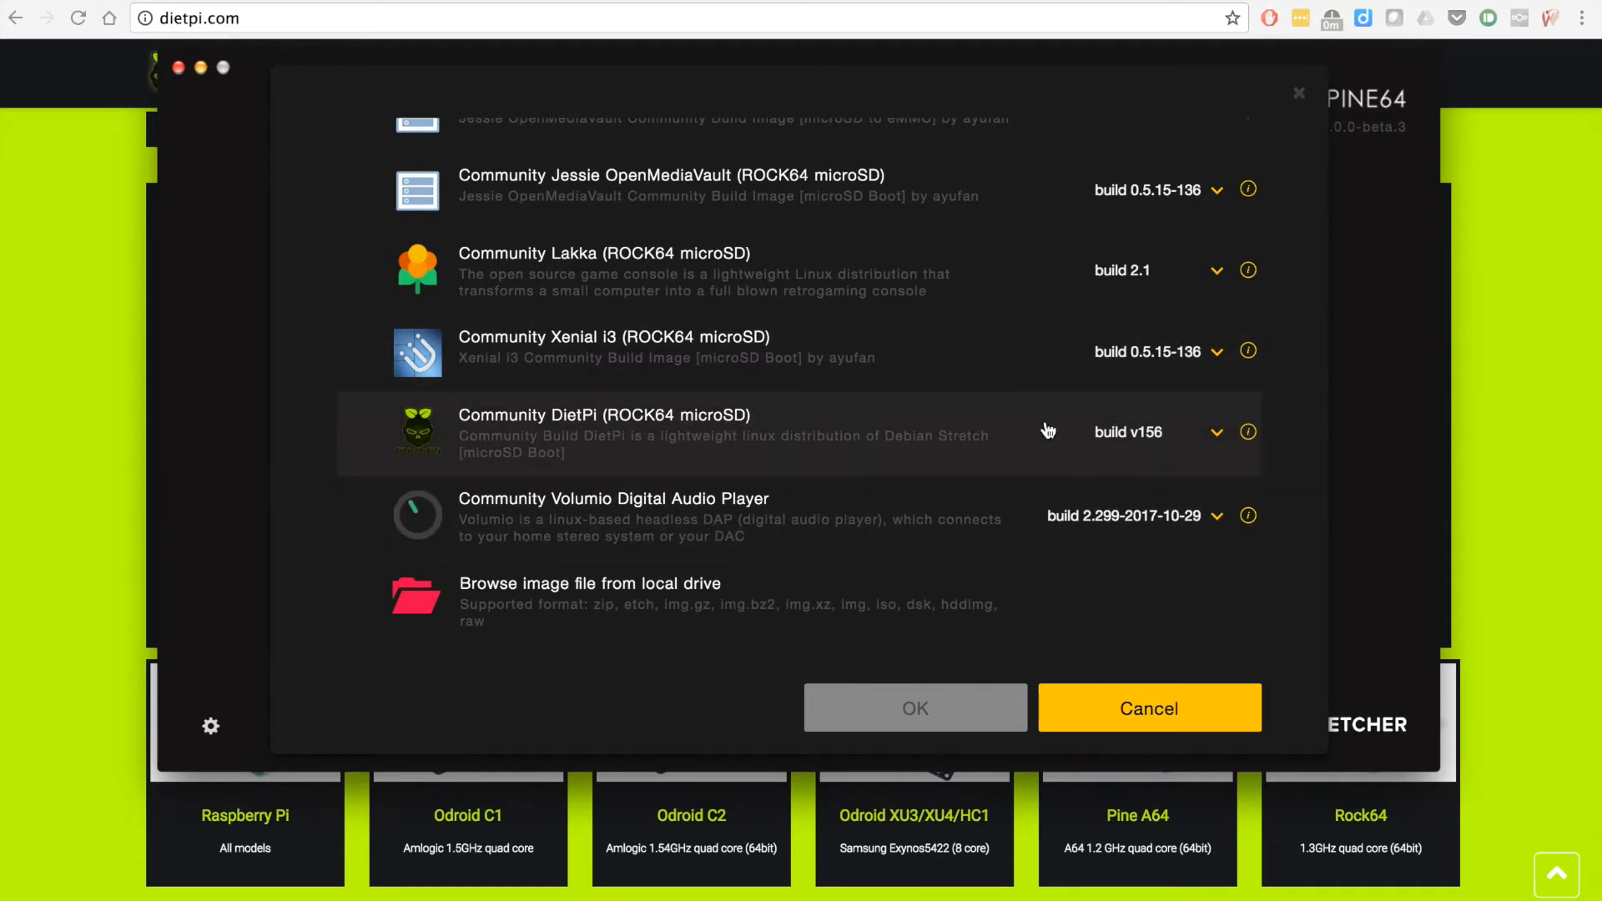
{"action": "mouse_move", "coordinate": [1137, 409]}
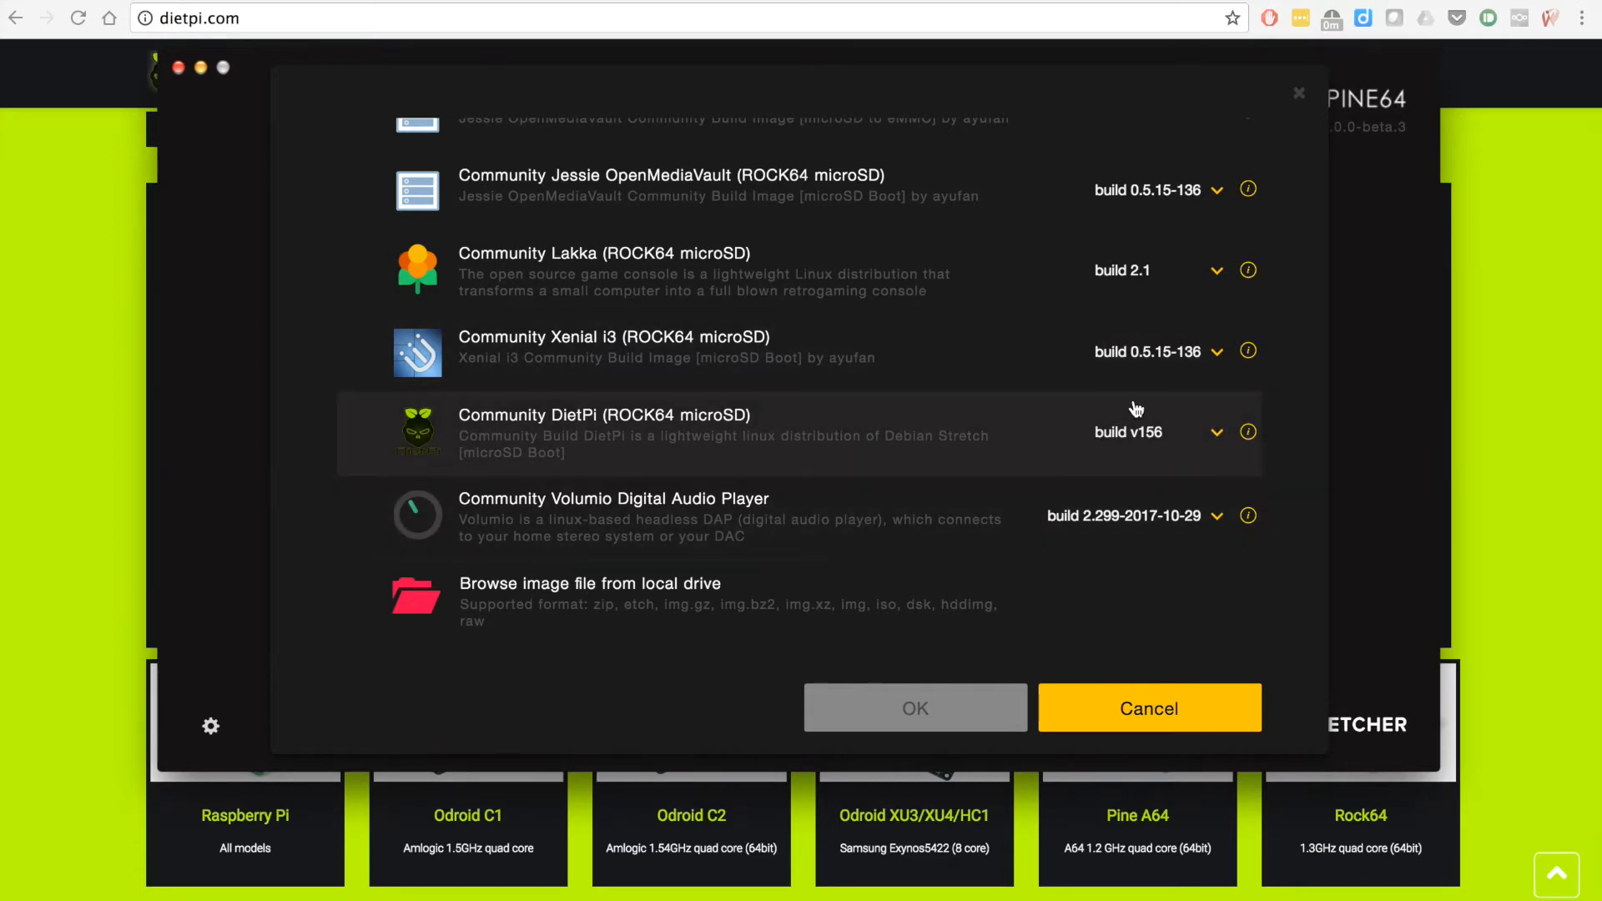
{"action": "left_click", "coordinate": [588, 592]}
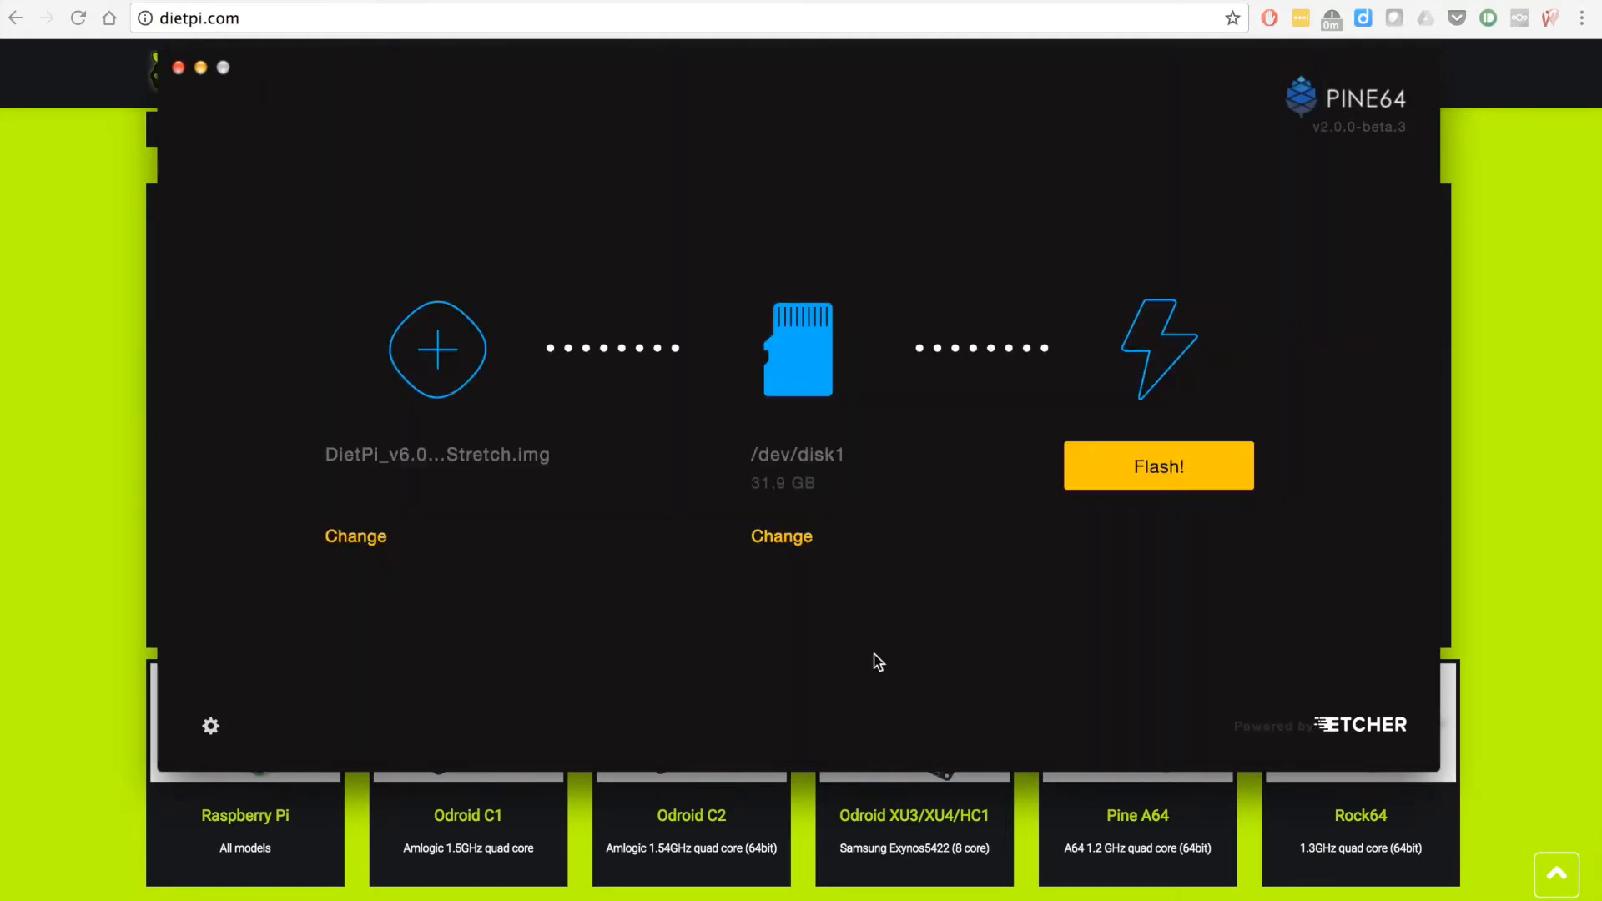
Step: Flash DietPi to the 31.9 GB disk, authorising with the account password
{"action": "left_click", "coordinate": [1158, 465]}
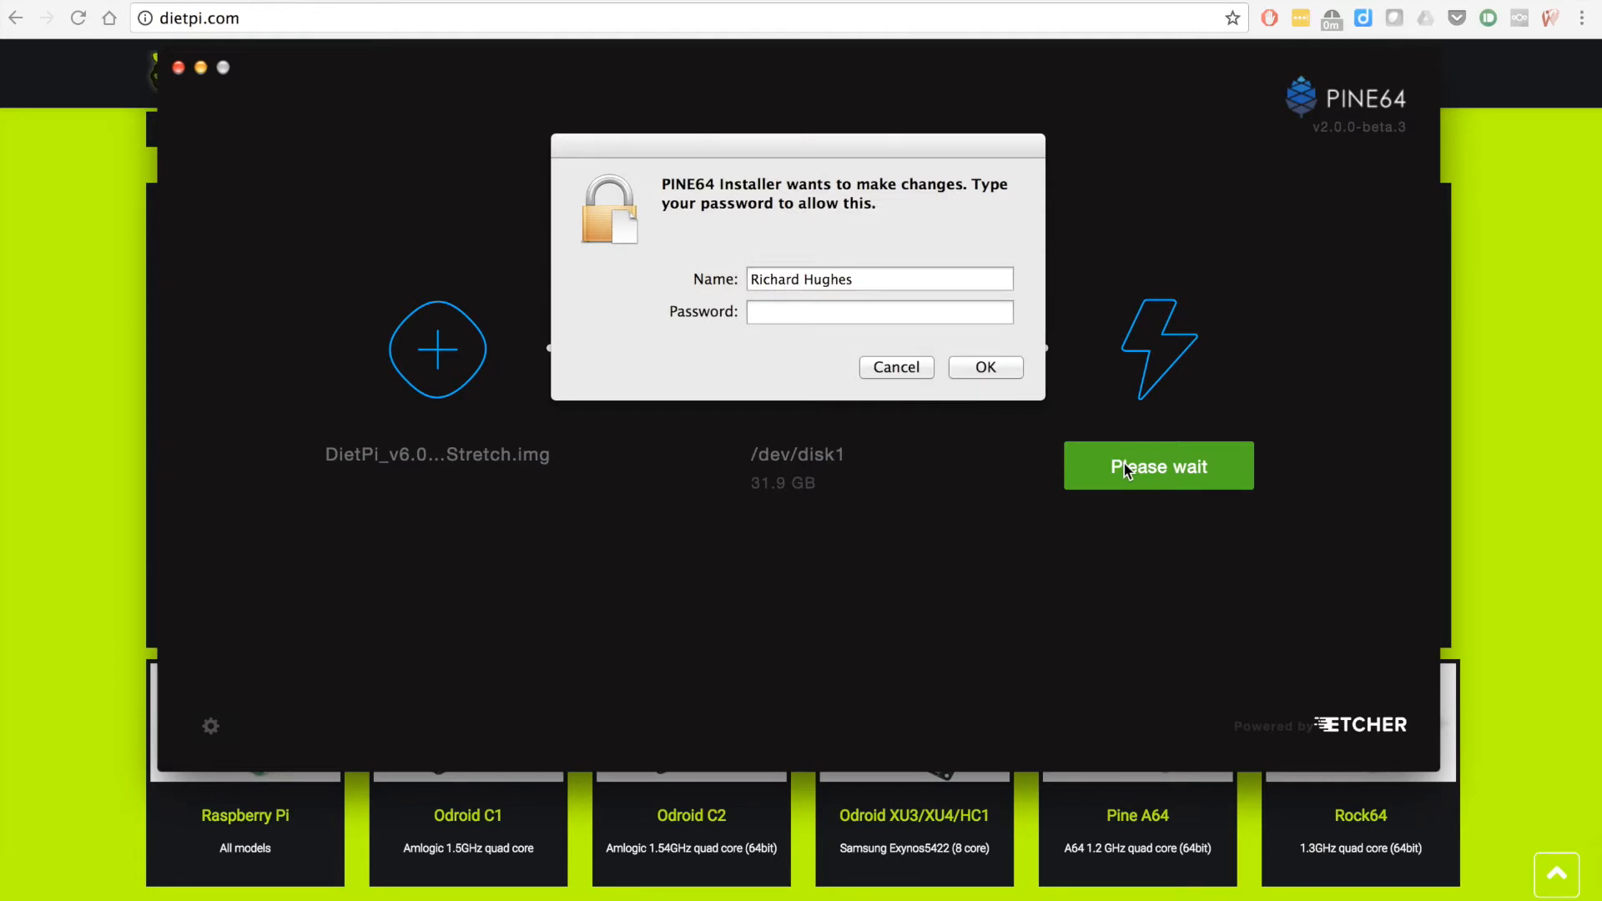
{"action": "left_click", "coordinate": [878, 312]}
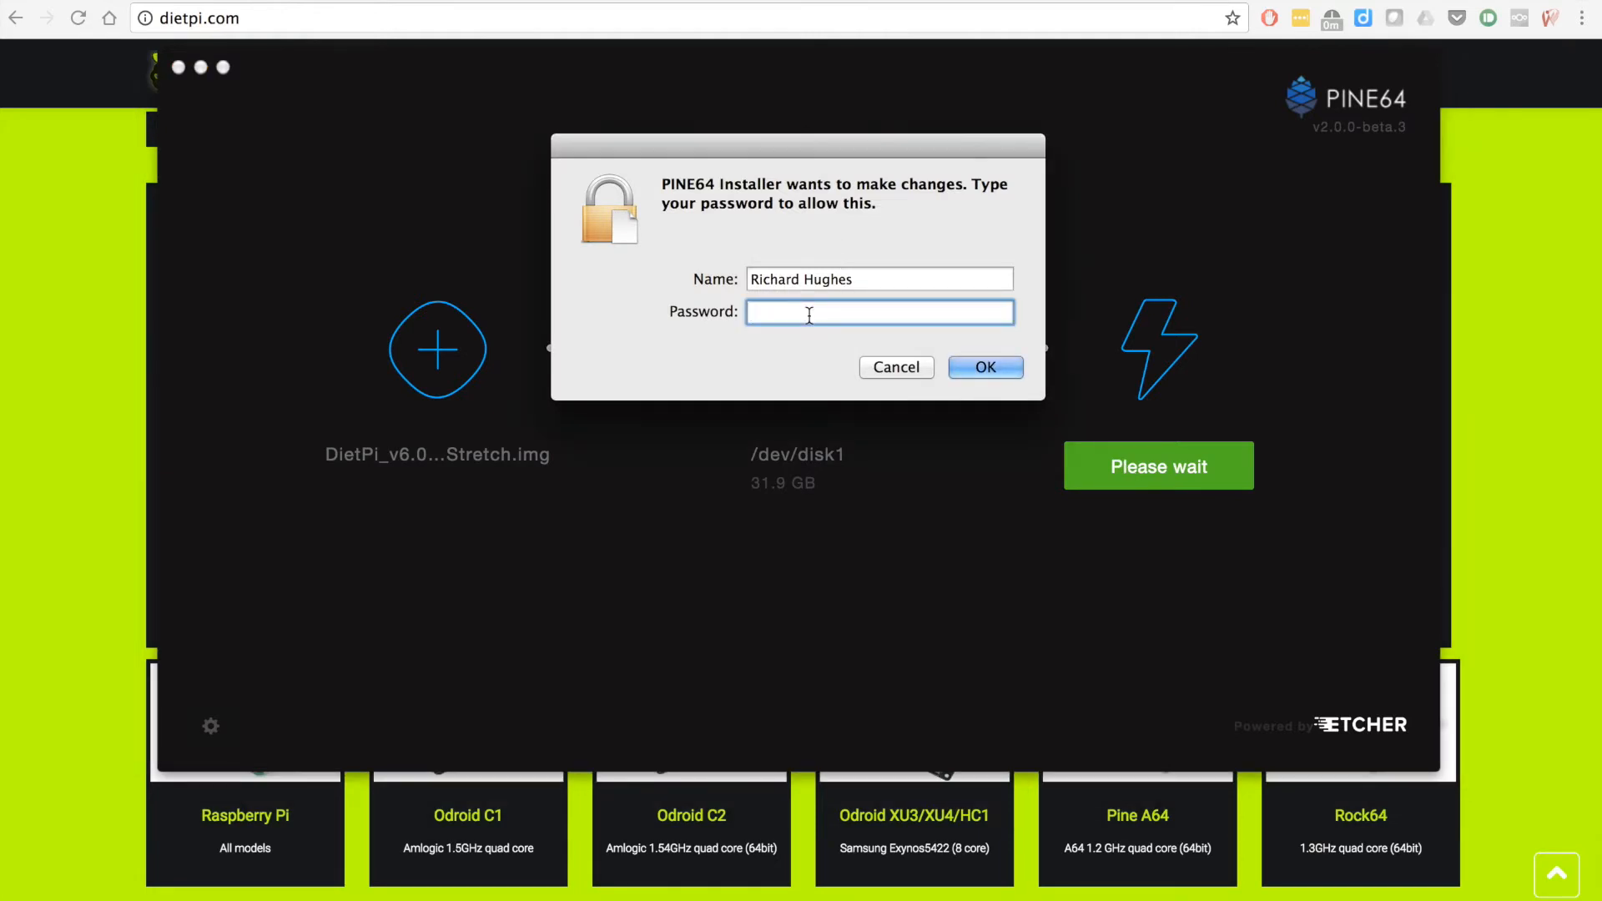
{"action": "type", "text": "password"}
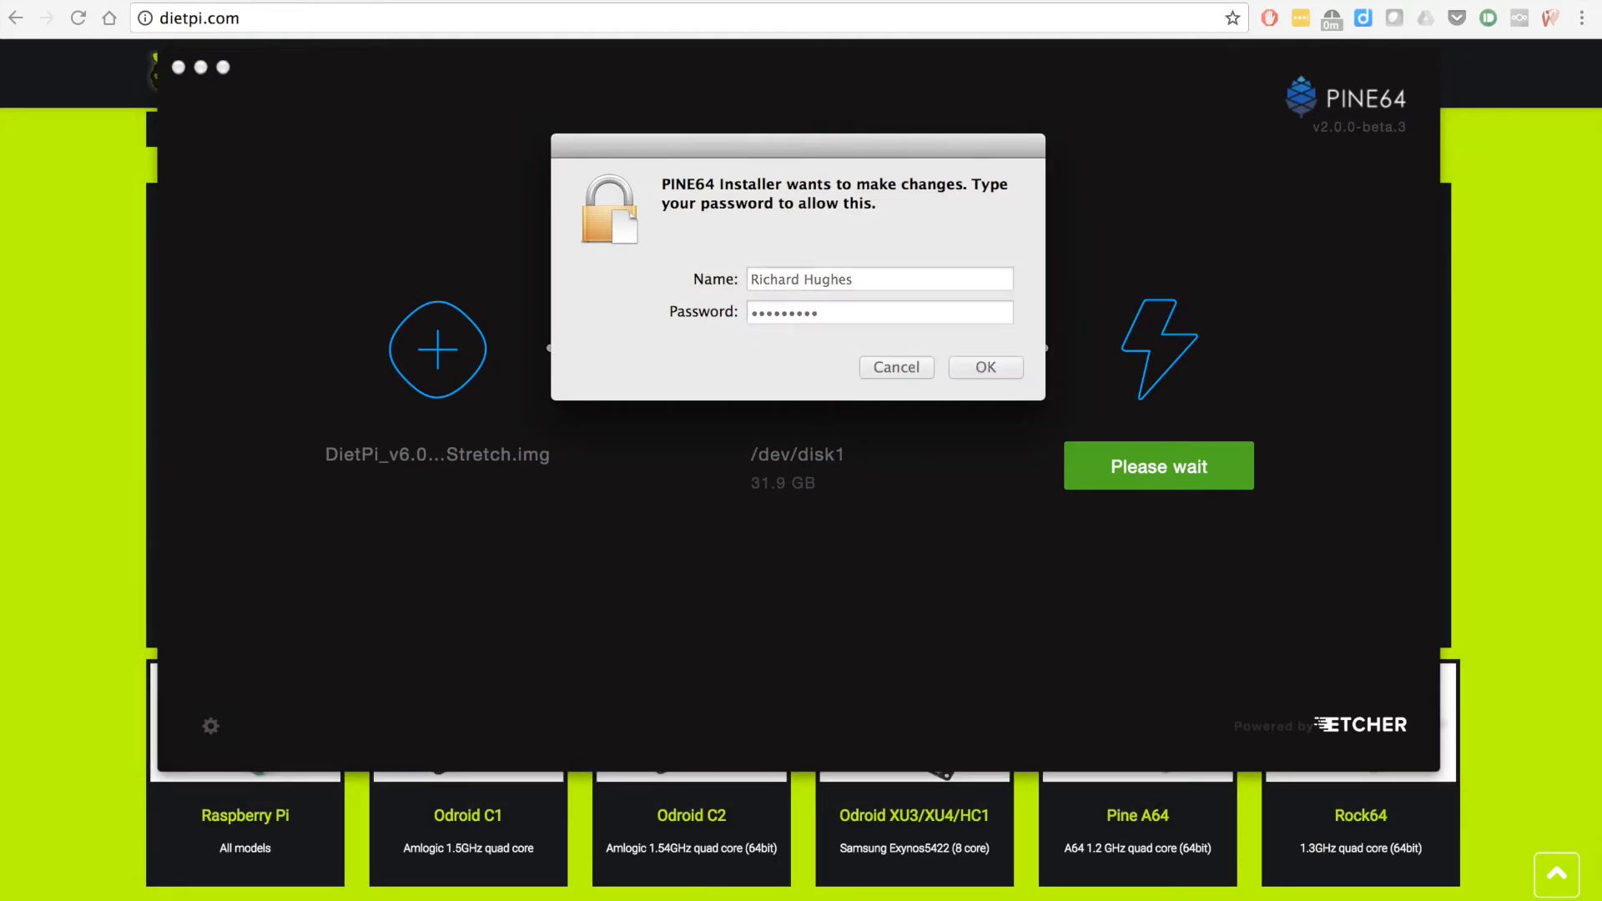
{"action": "left_click", "coordinate": [984, 367]}
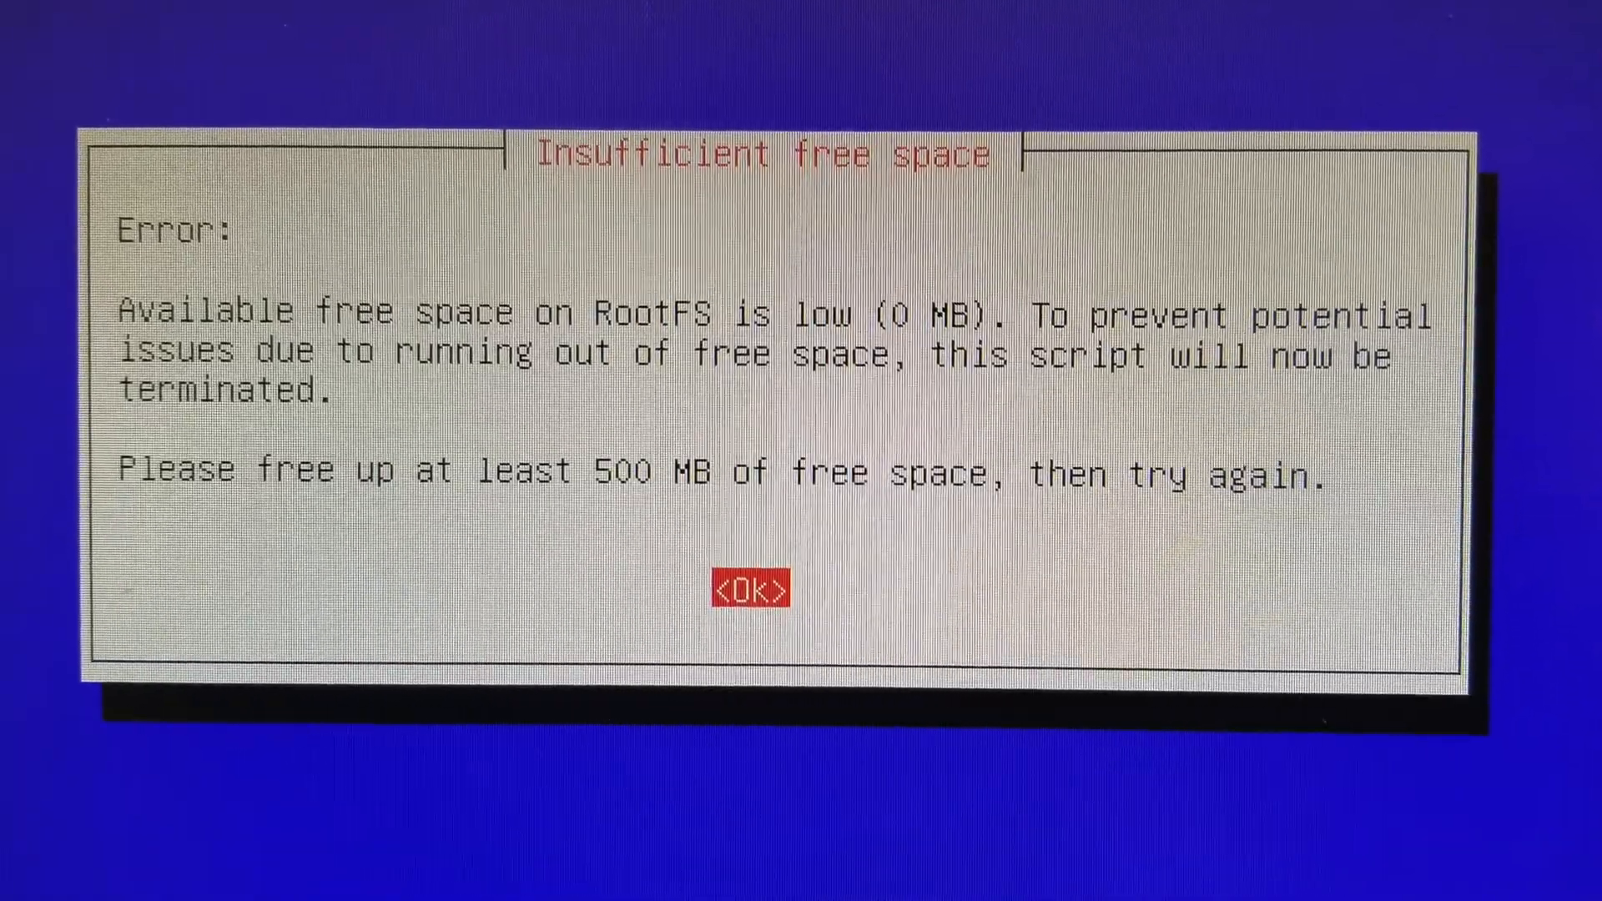
Step: Select Ok on DietPi's Insufficient free space warning for RootFS
{"action": "left_click", "coordinate": [751, 587]}
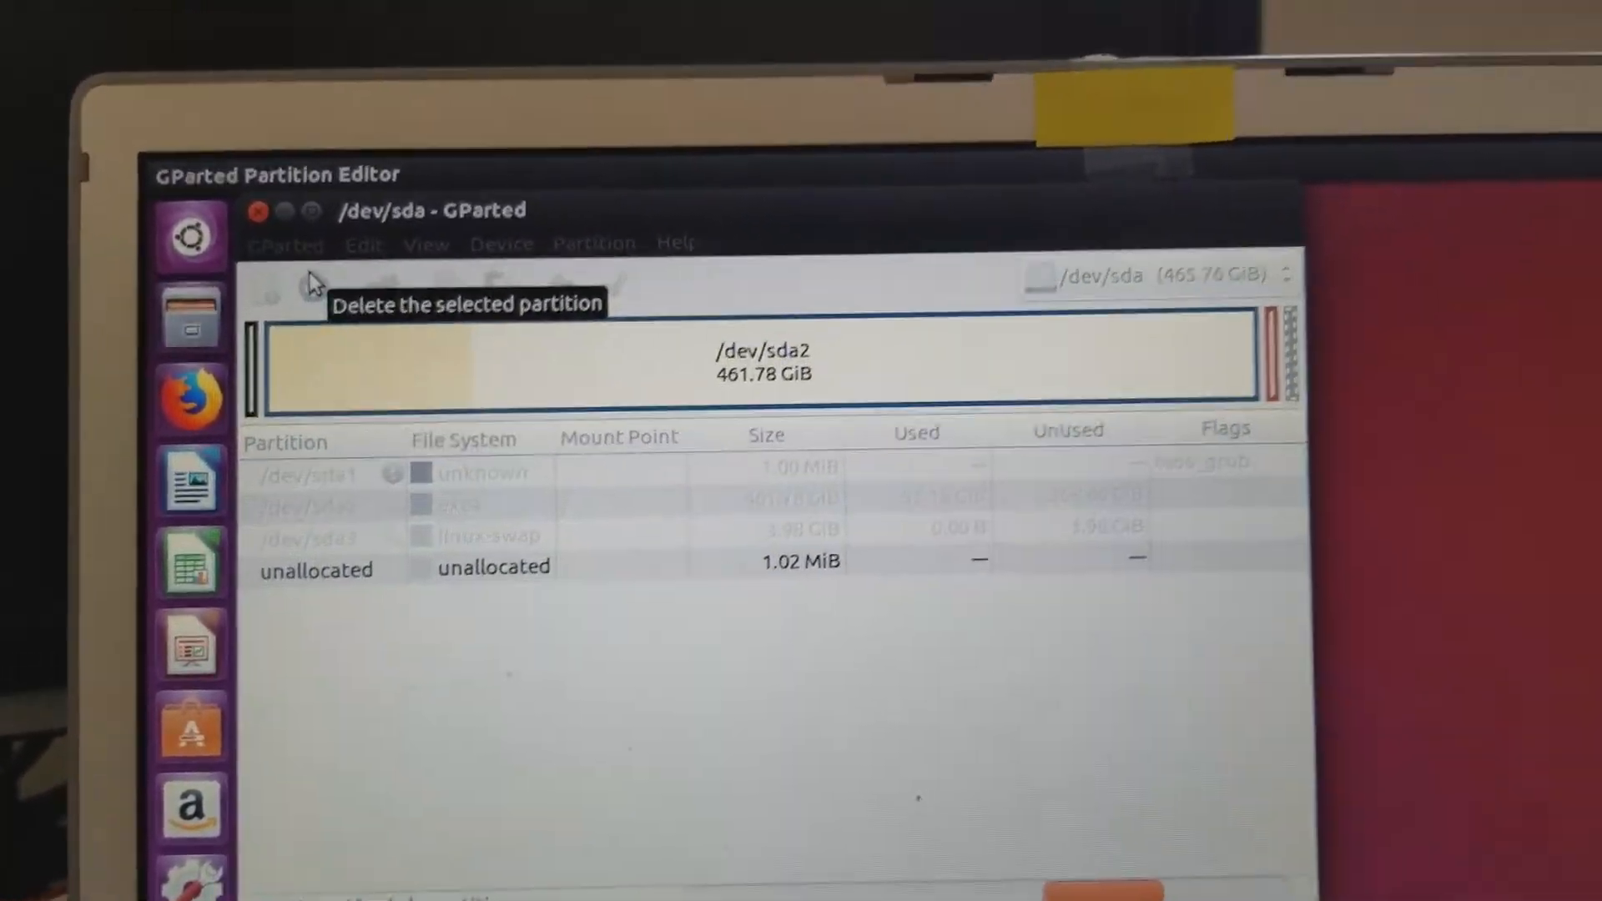
Step: On /dev/sdb, queue resizing /dev/sdb7 from 540 MiB to 19.24 GiB
{"action": "left_click", "coordinate": [484, 40]}
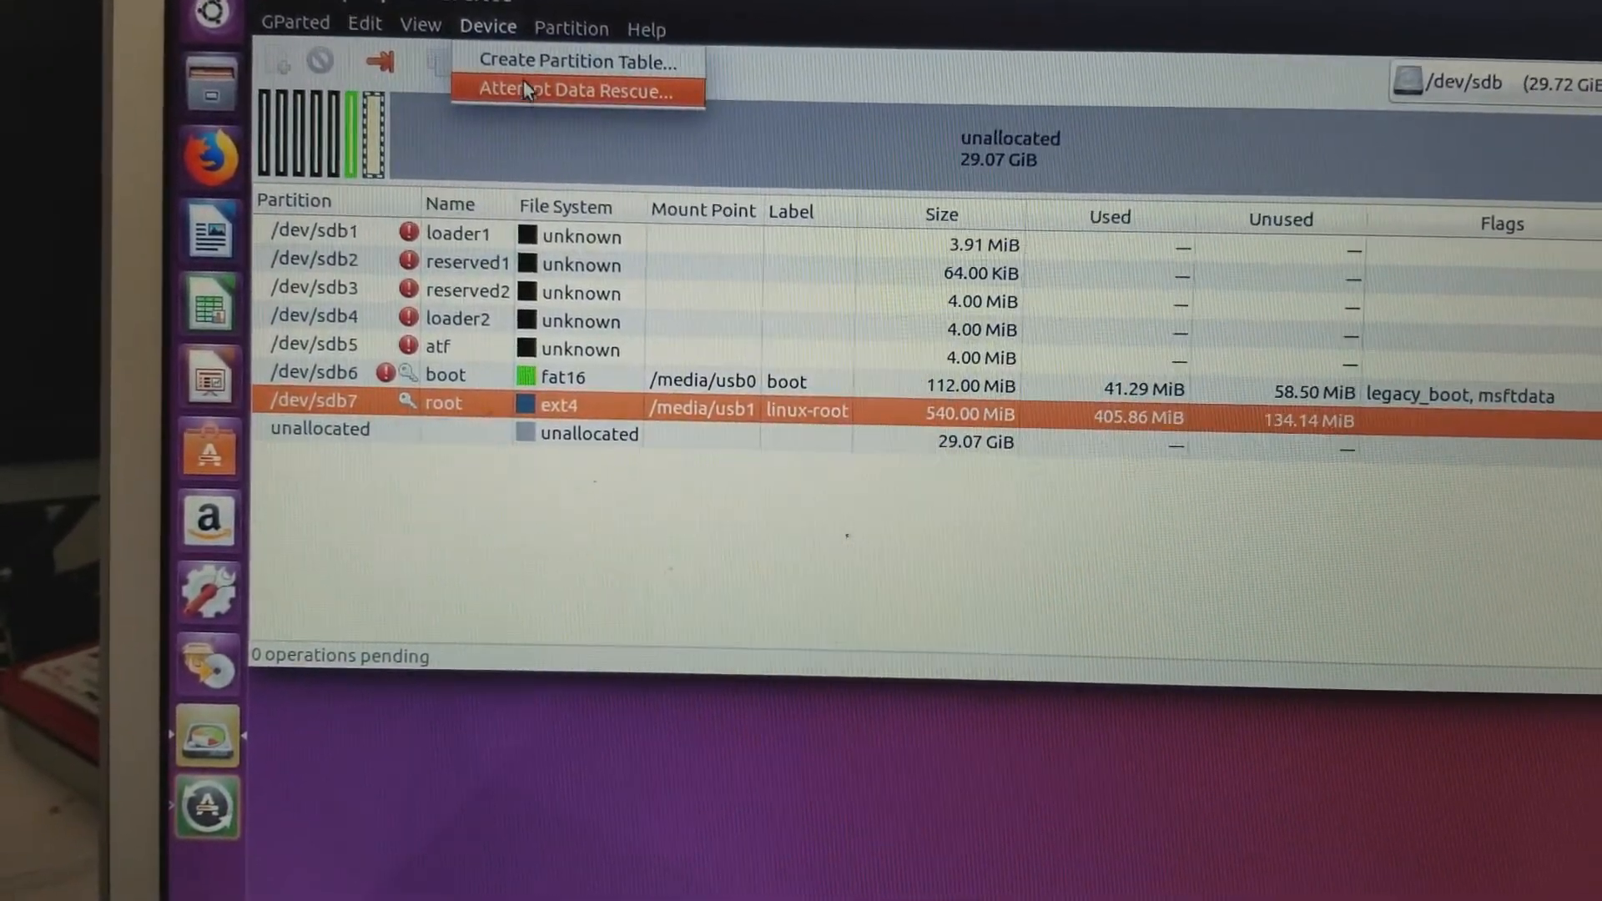
{"action": "left_click", "coordinate": [556, 32]}
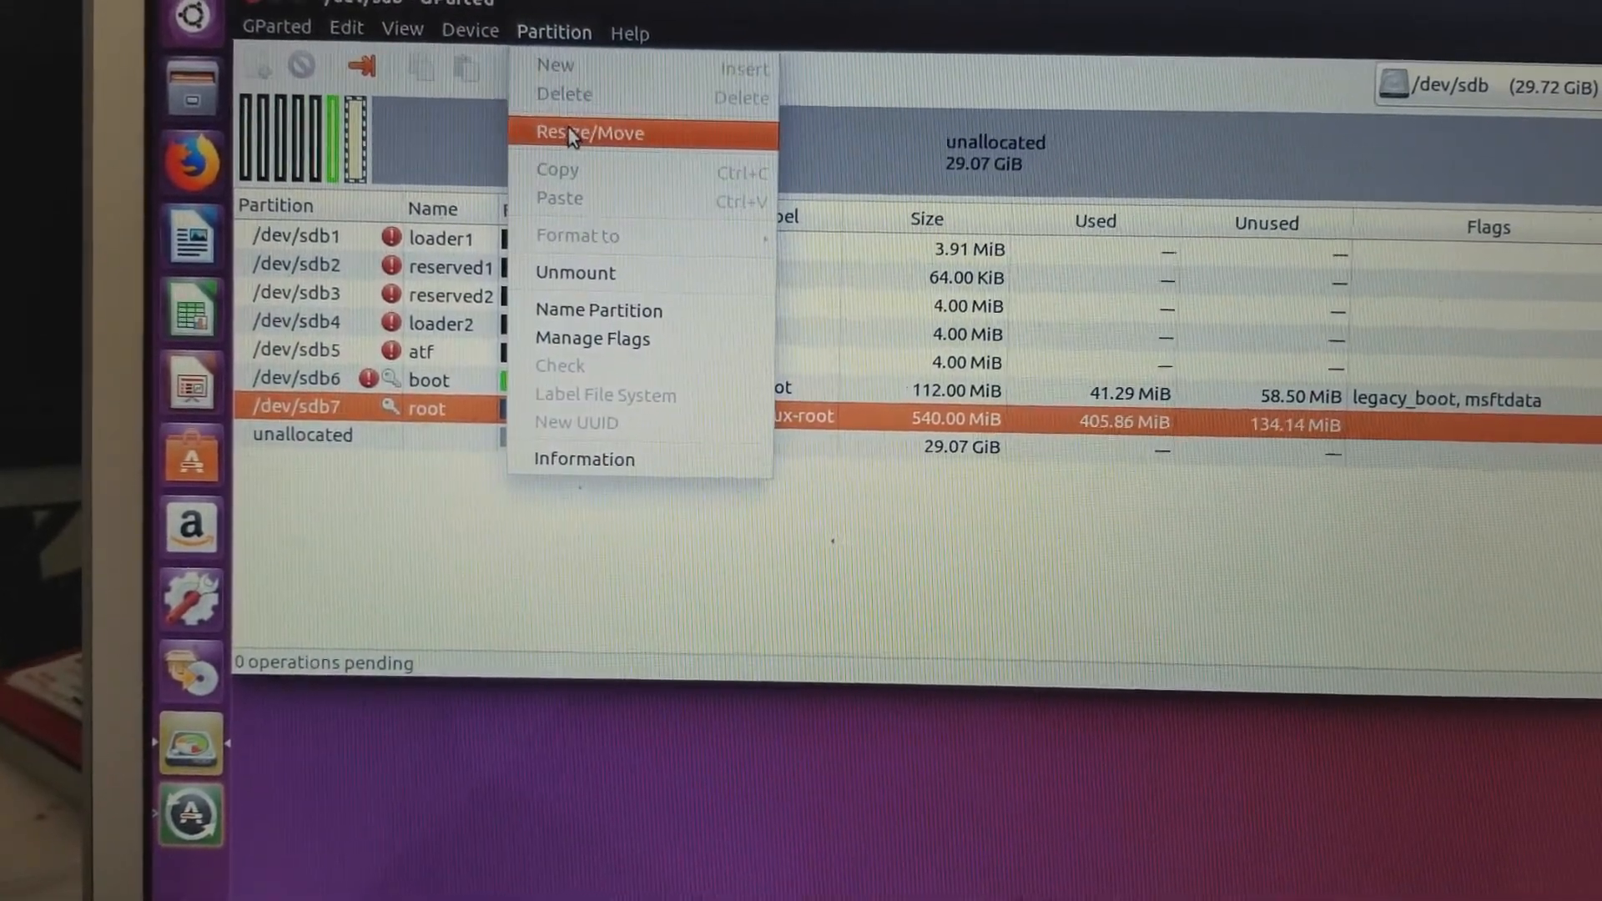
{"action": "left_click", "coordinate": [590, 133]}
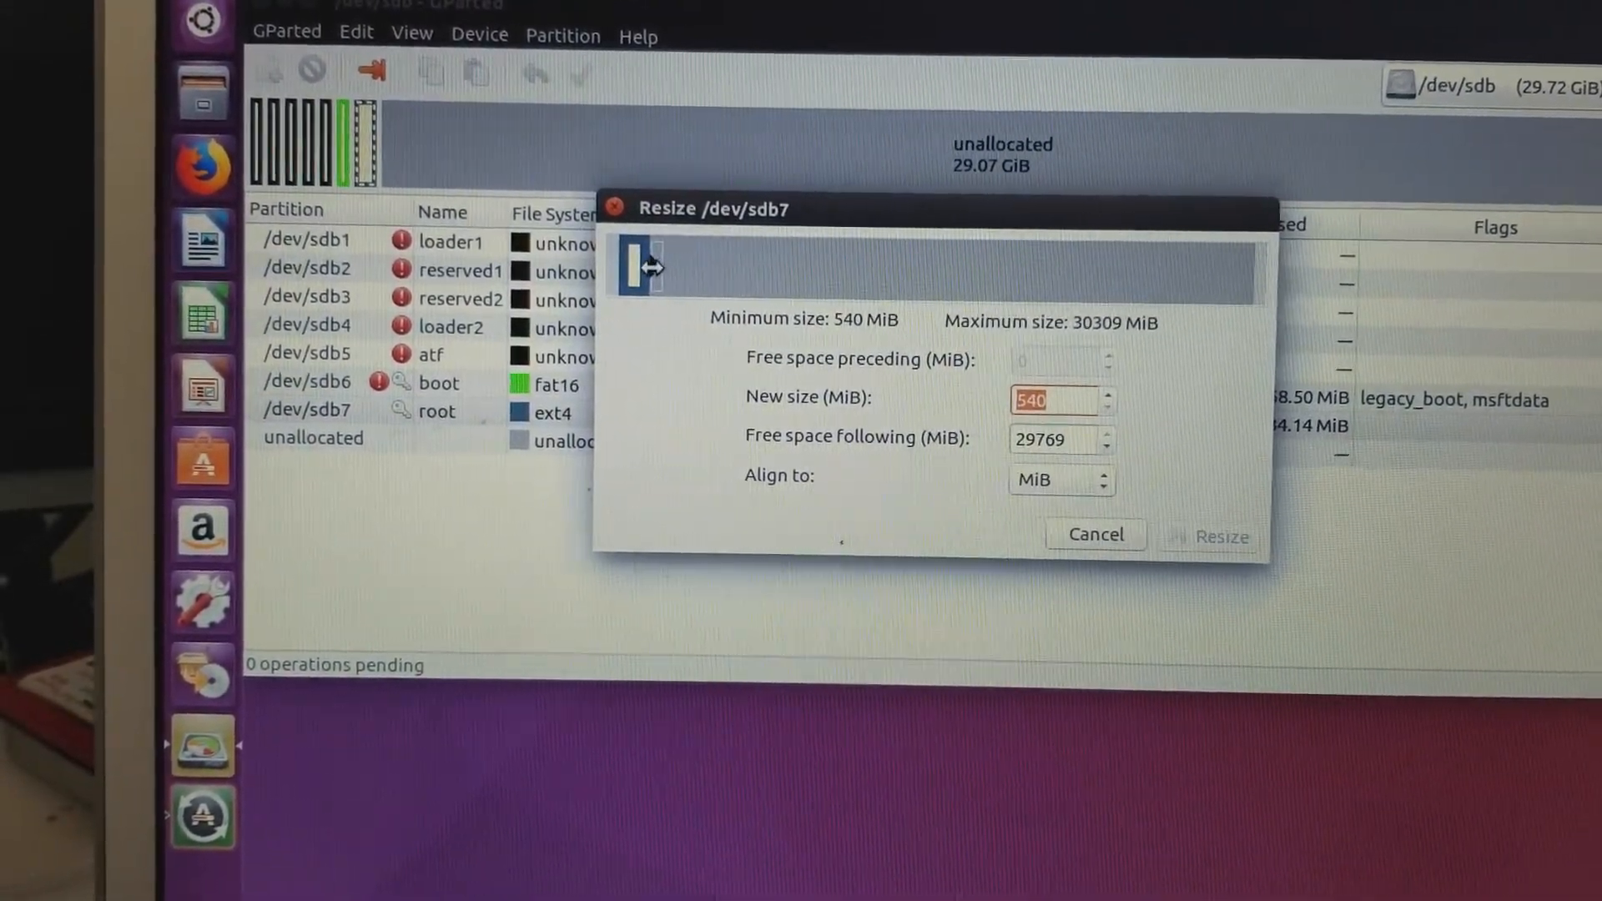
{"action": "left_click_drag", "start_coordinate": [643, 268], "coordinate": [1037, 287]}
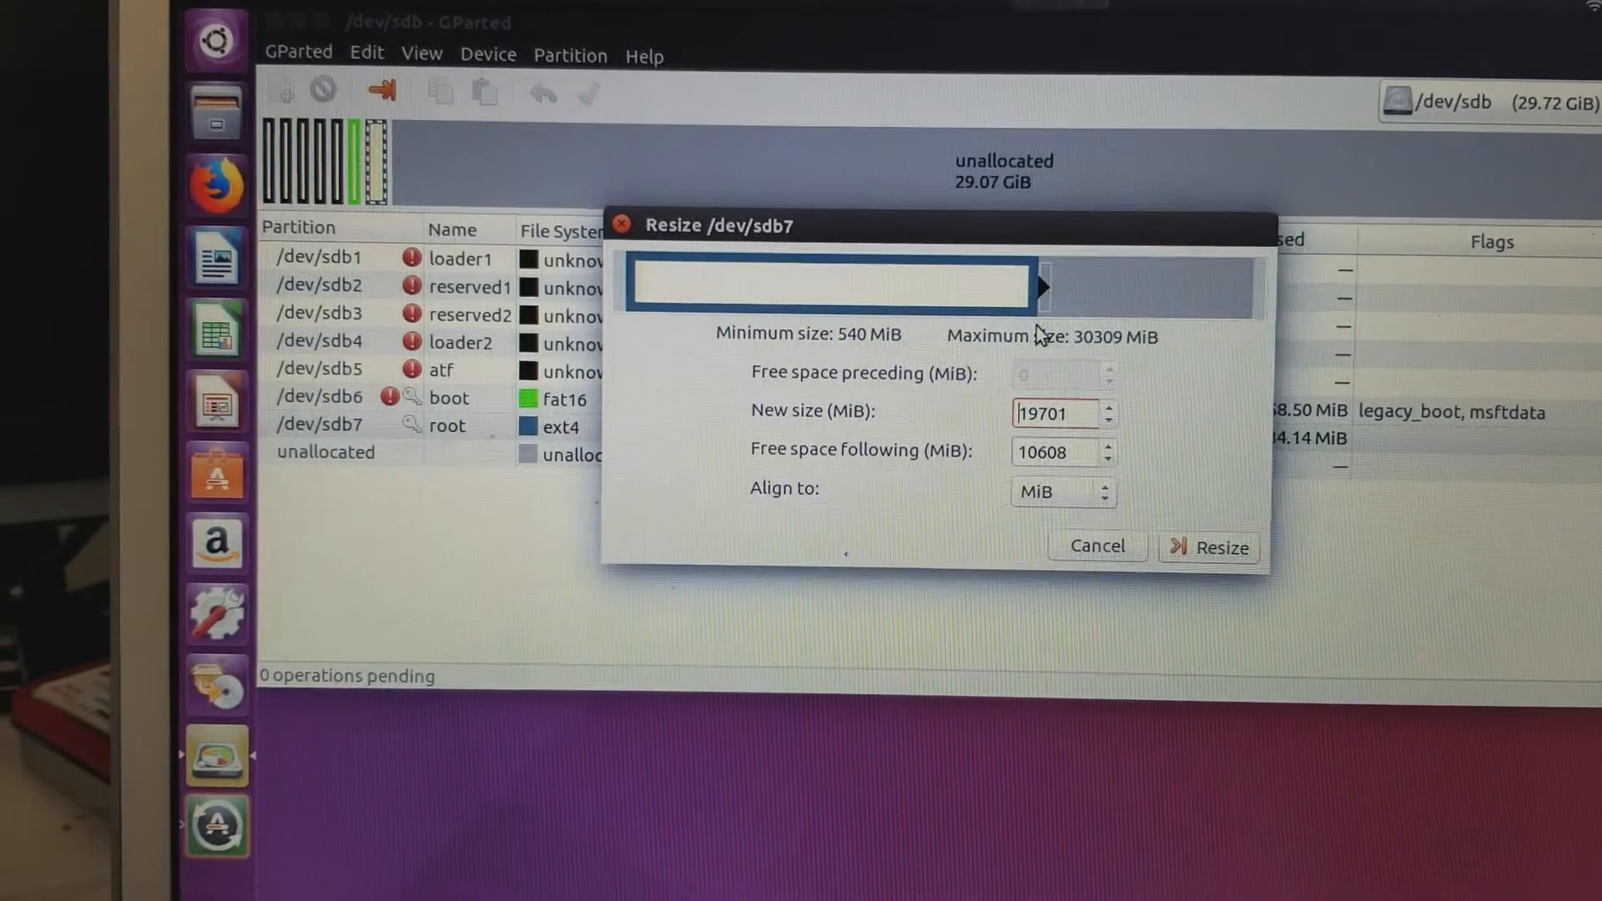
{"action": "left_click", "coordinate": [1209, 546]}
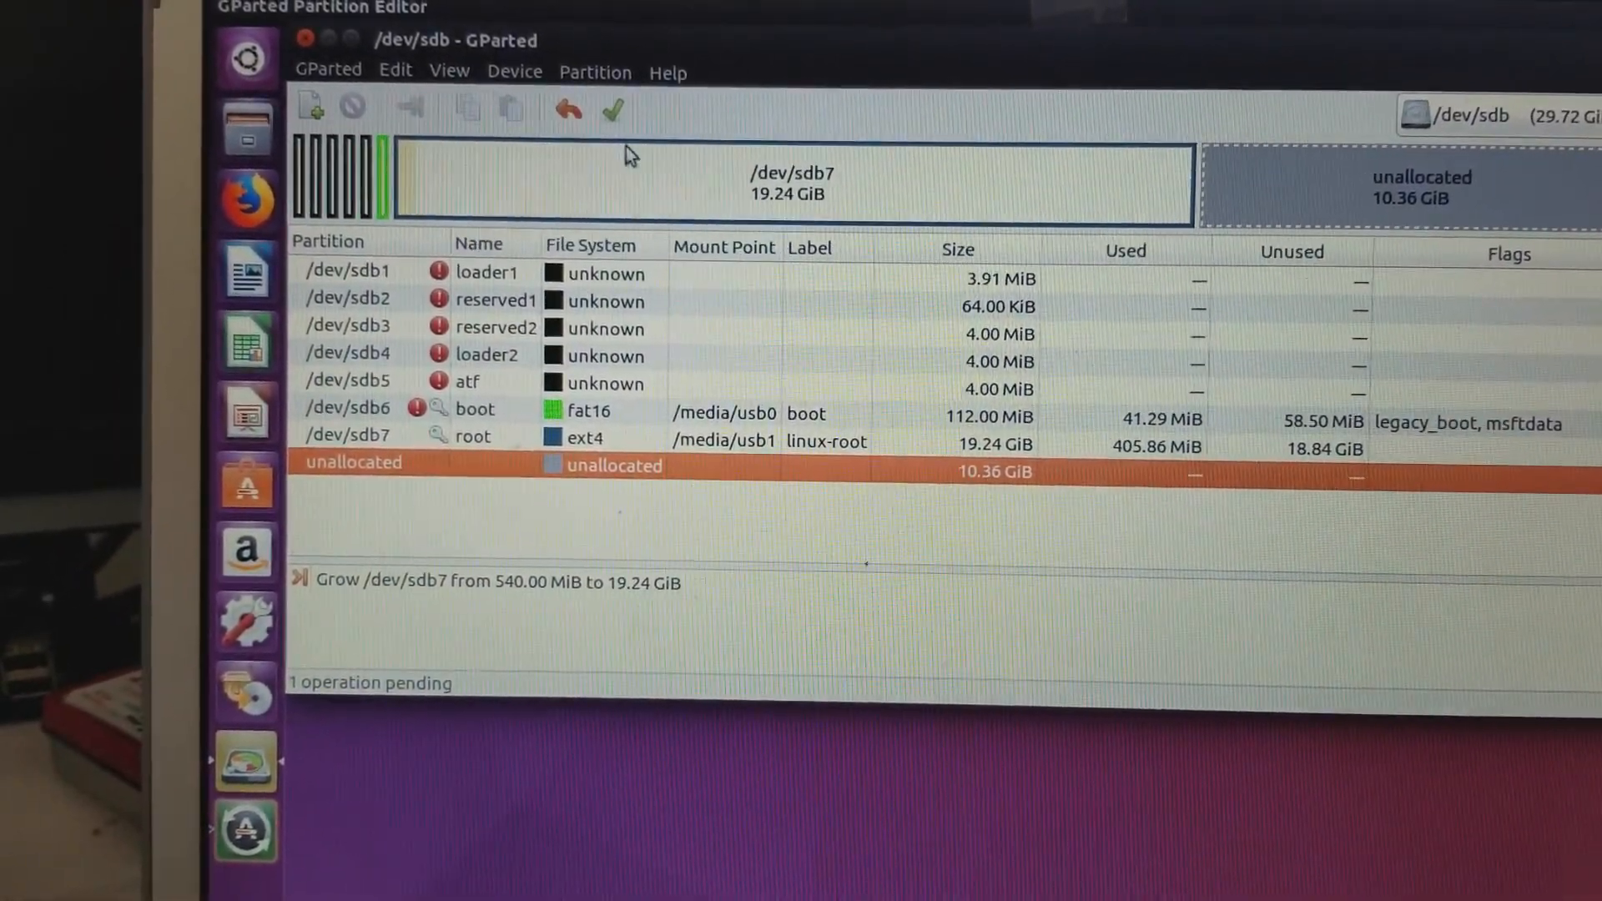
Step: Apply the pending /dev/sdb7 grow, review the operation details, and close the summary
{"action": "left_click", "coordinate": [614, 110]}
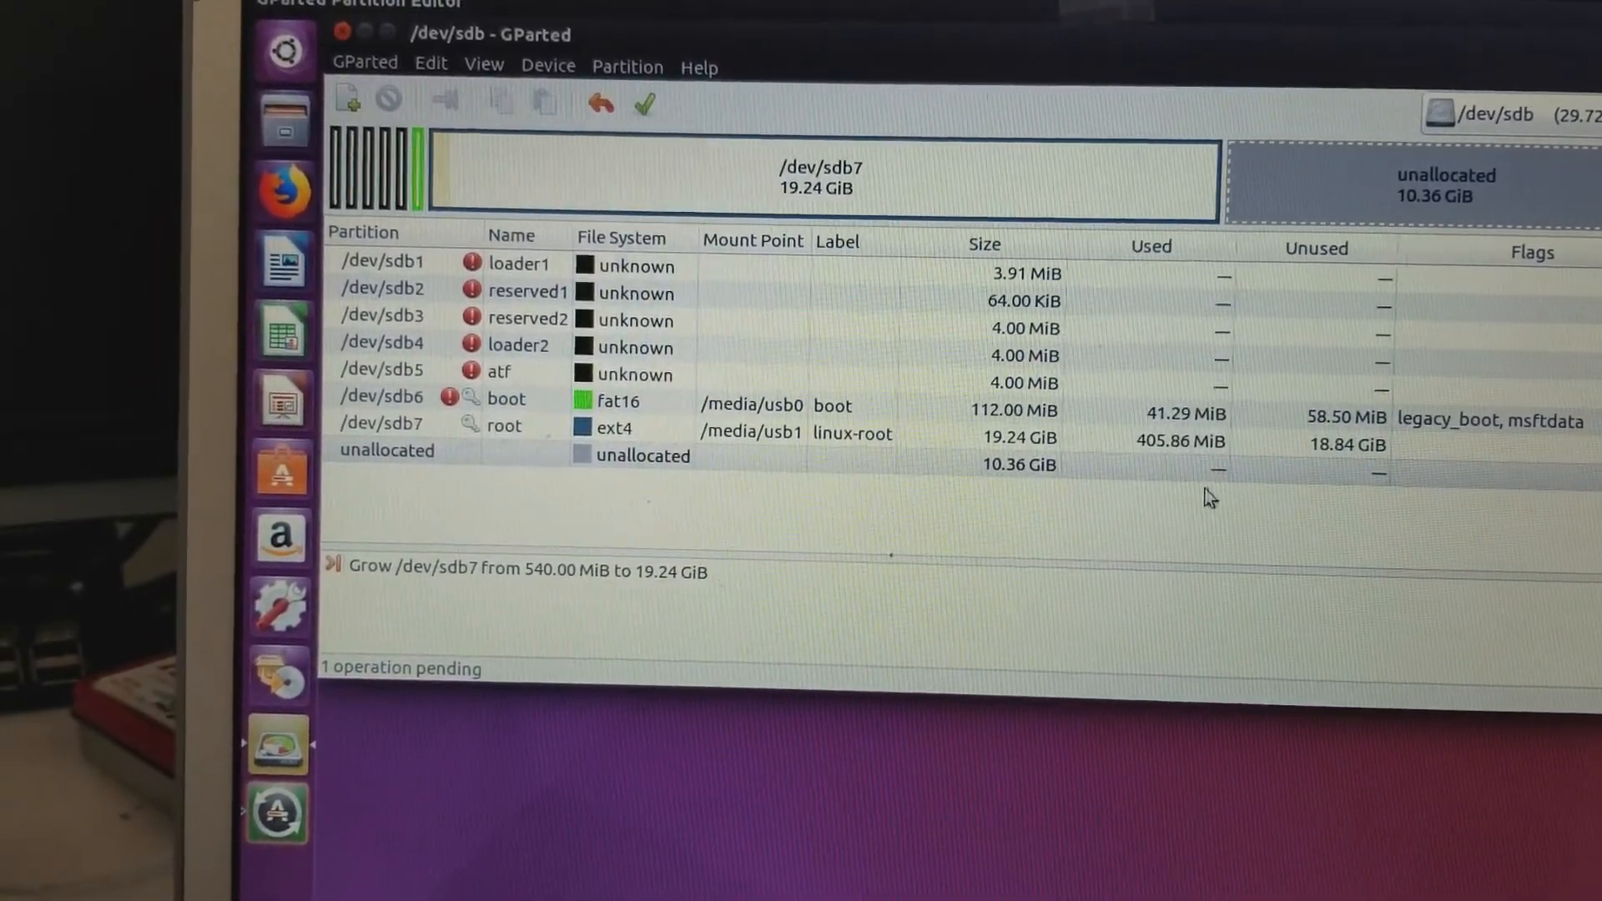
{"action": "left_click", "coordinate": [644, 102]}
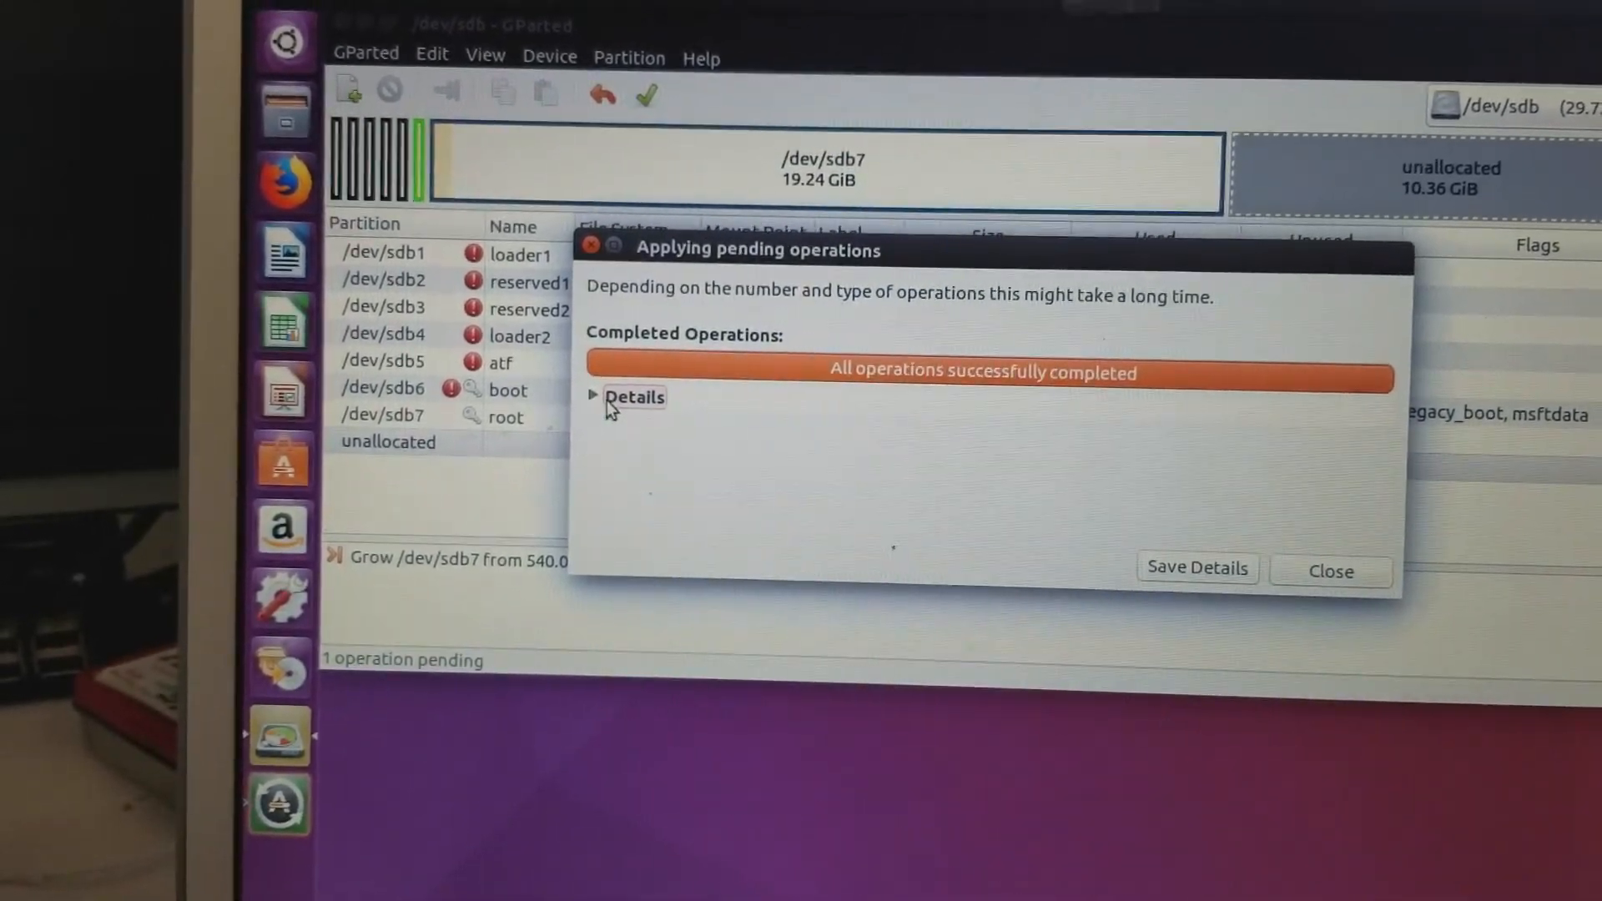
{"action": "left_click", "coordinate": [634, 397]}
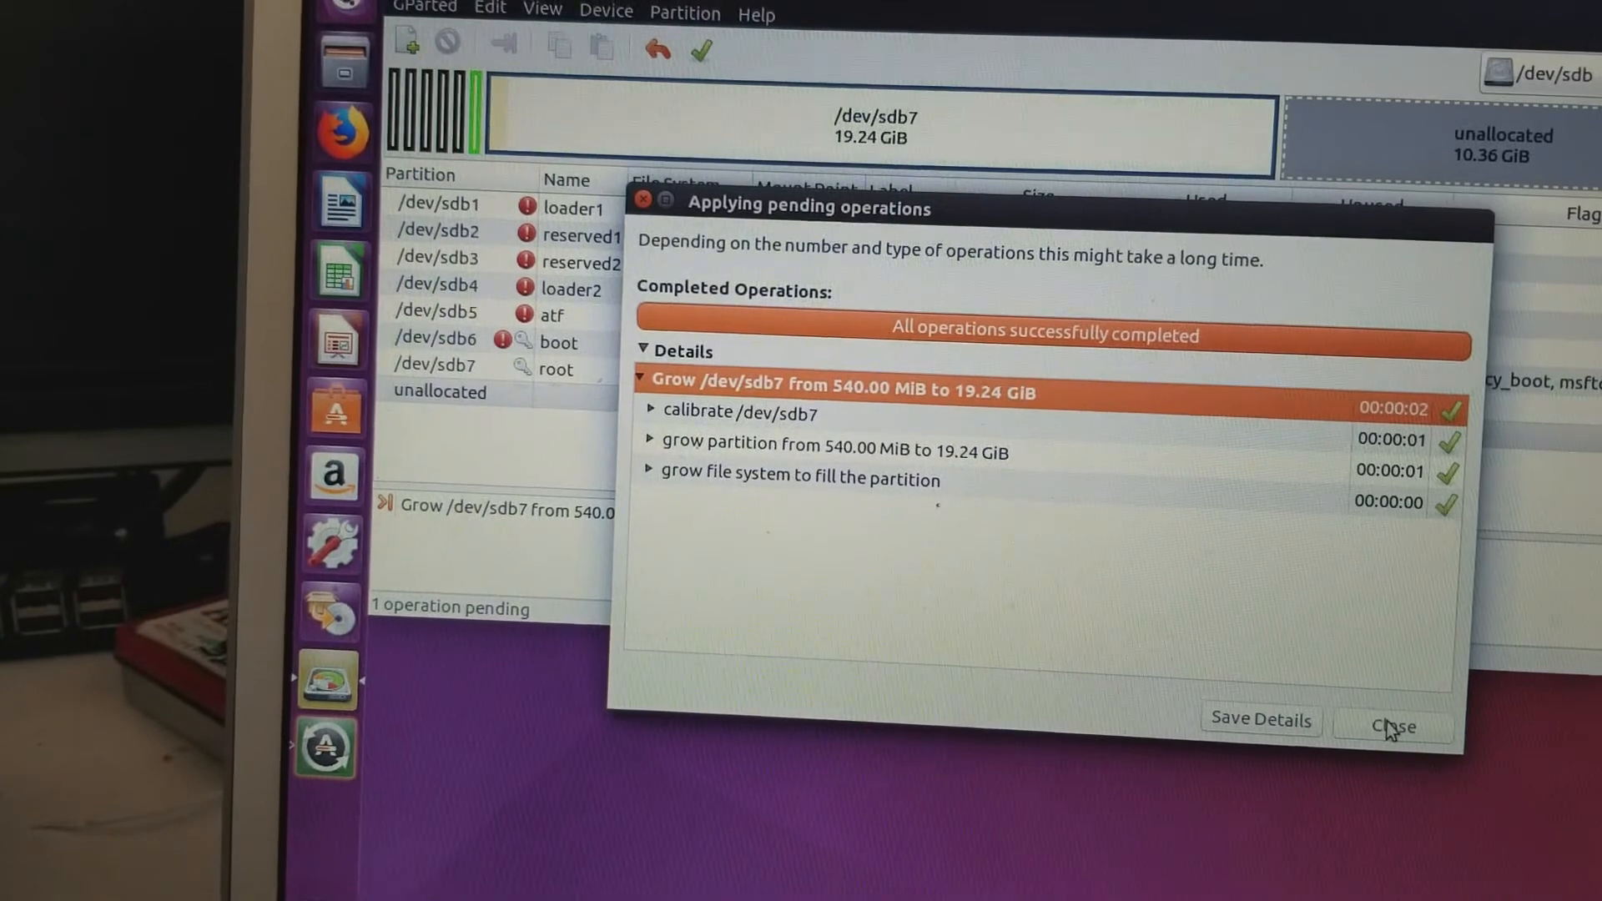
{"action": "left_click", "coordinate": [1392, 727]}
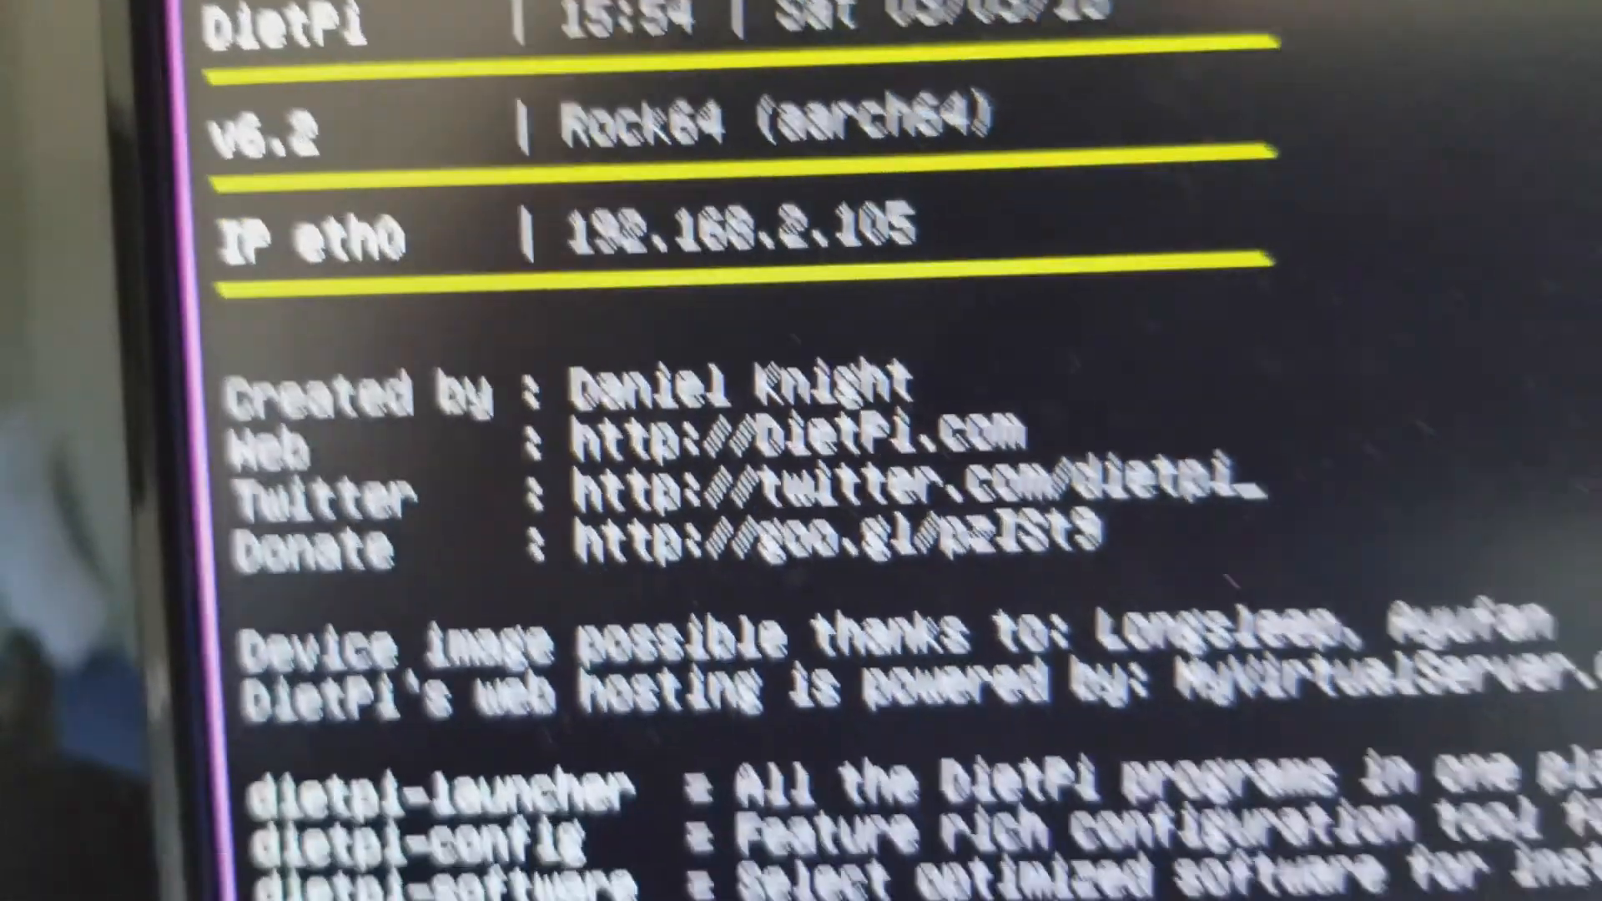
Step: Run df to confirm the root filesystem has about 19 GB available
{"action": "type", "text": "df"}
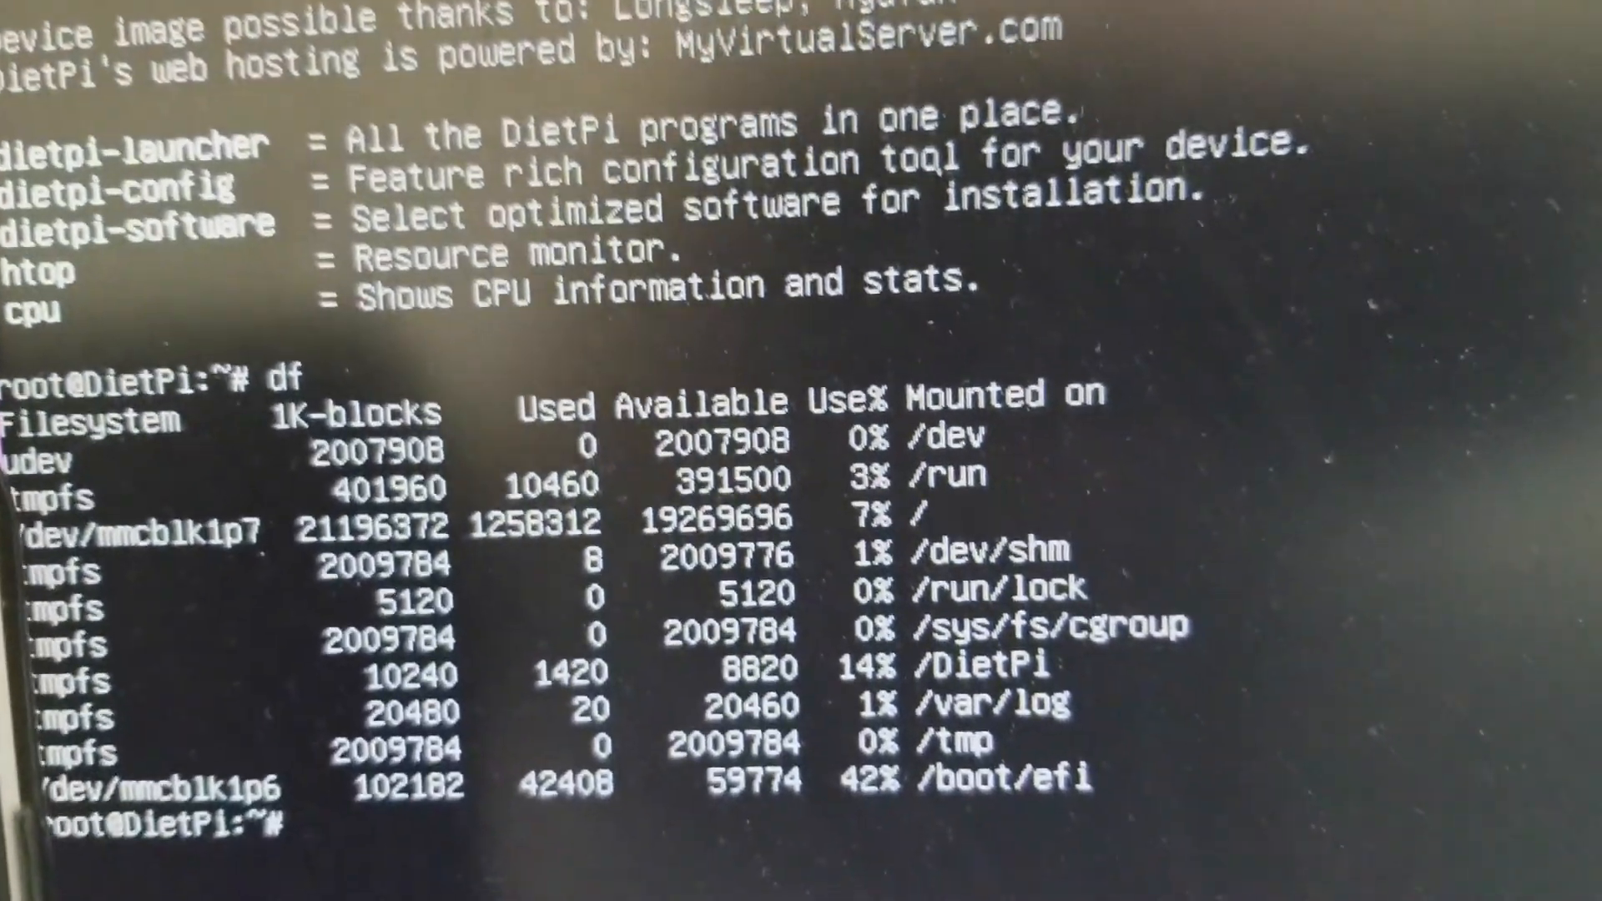